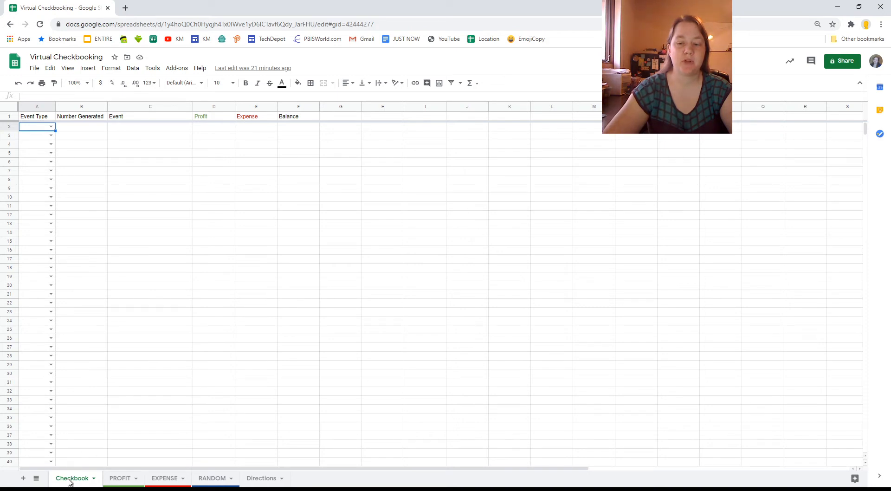
mouse_move(237, 240)
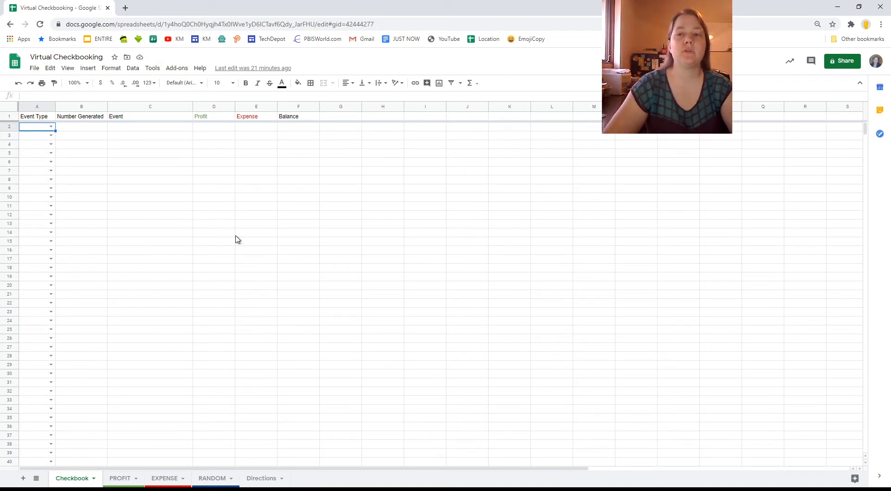
mouse_move(156, 312)
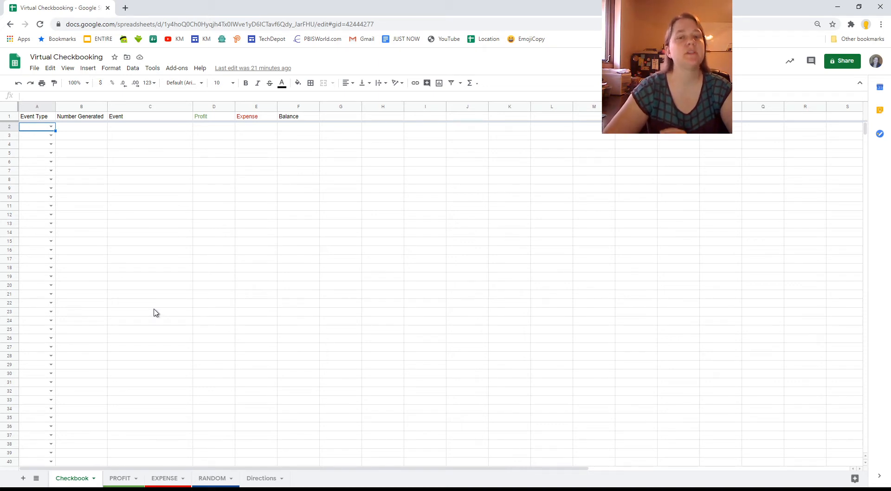
mouse_move(164, 225)
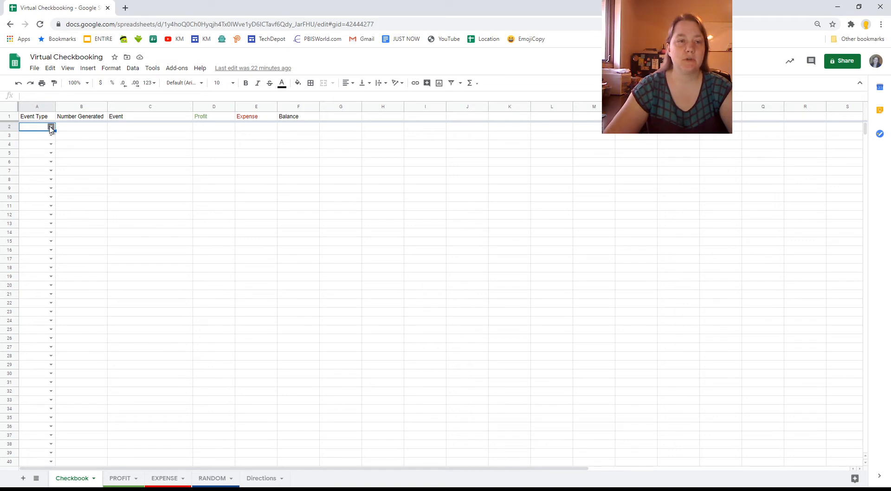
mouse_move(167, 395)
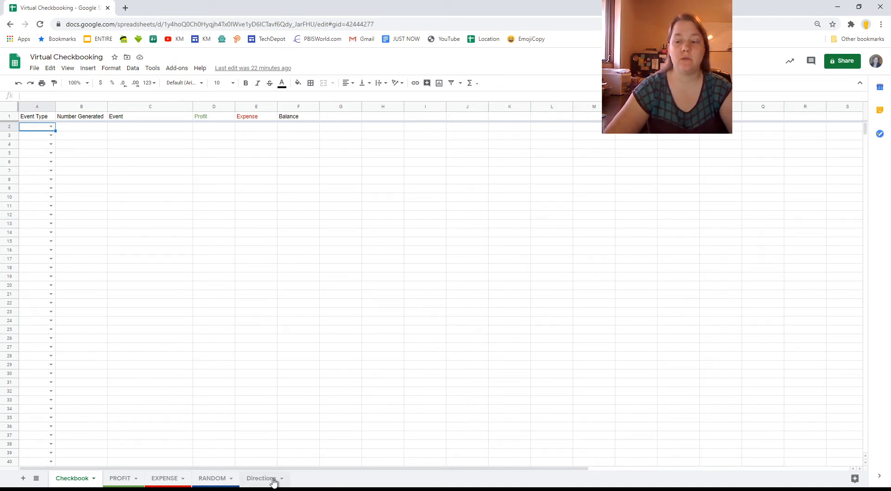
- Set row 2's event type to Other and enter 'Starter Cash' as the event
left_click(261, 478)
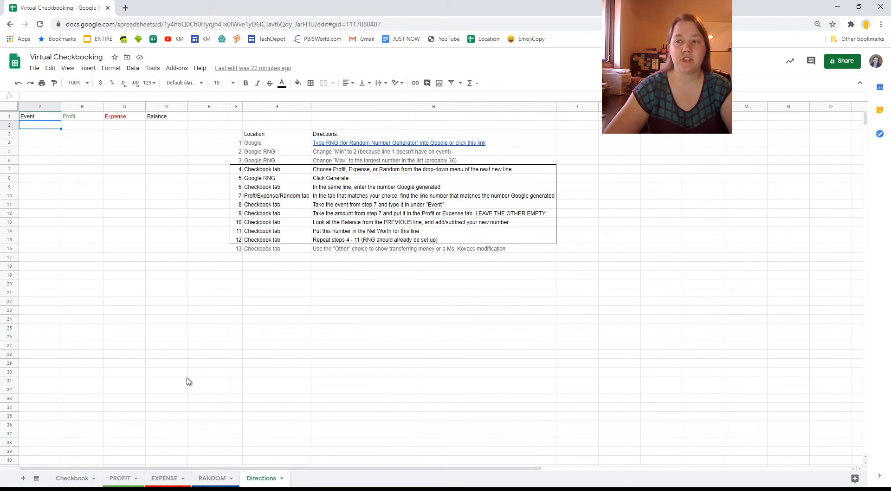
mouse_move(192, 420)
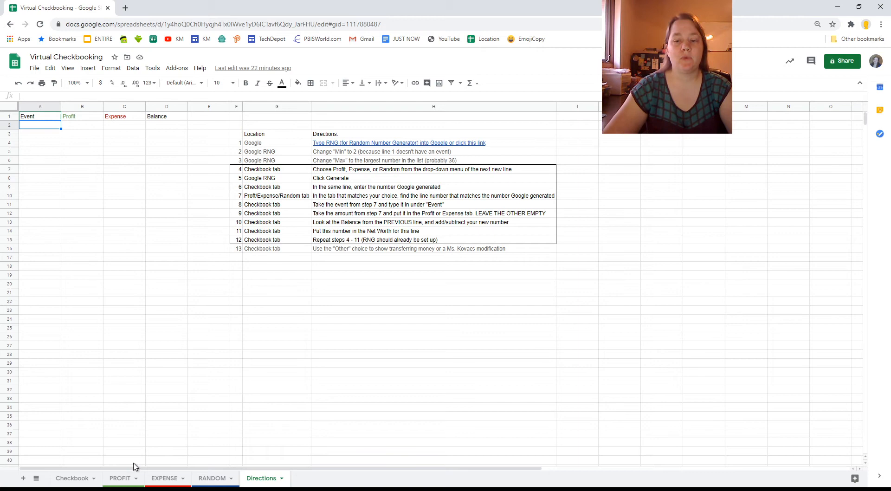
left_click(72, 478)
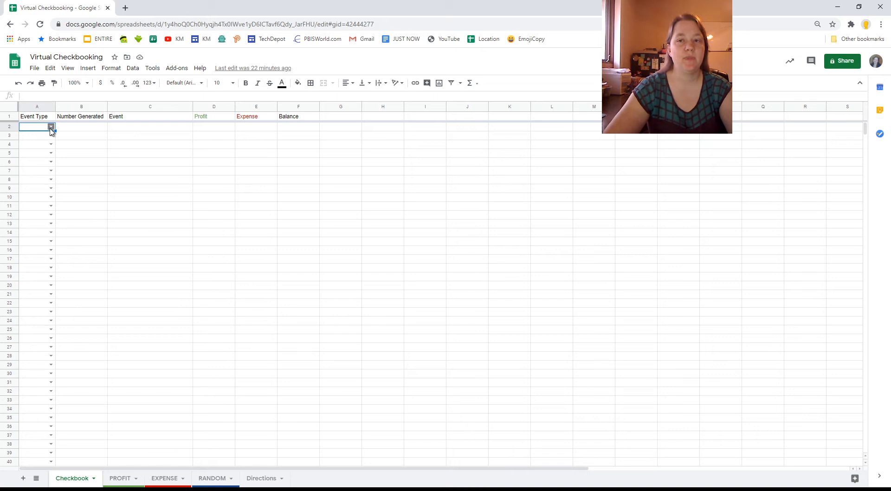
left_click(50, 126)
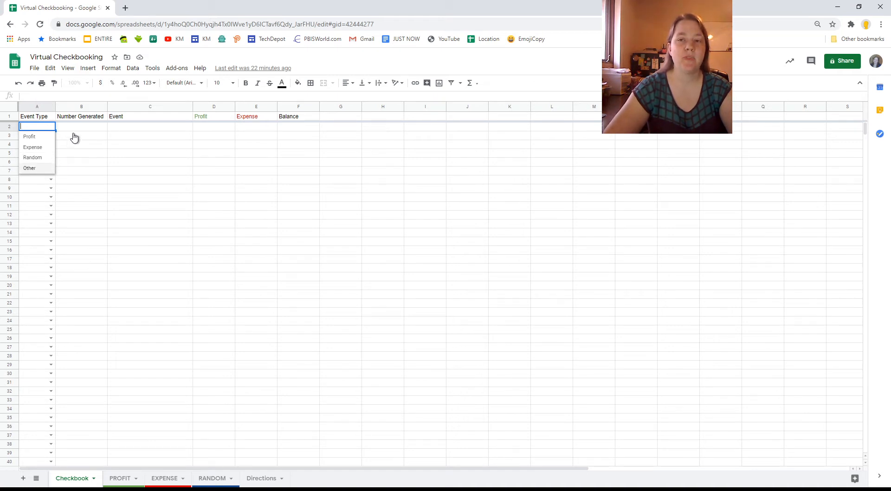
left_click(28, 168)
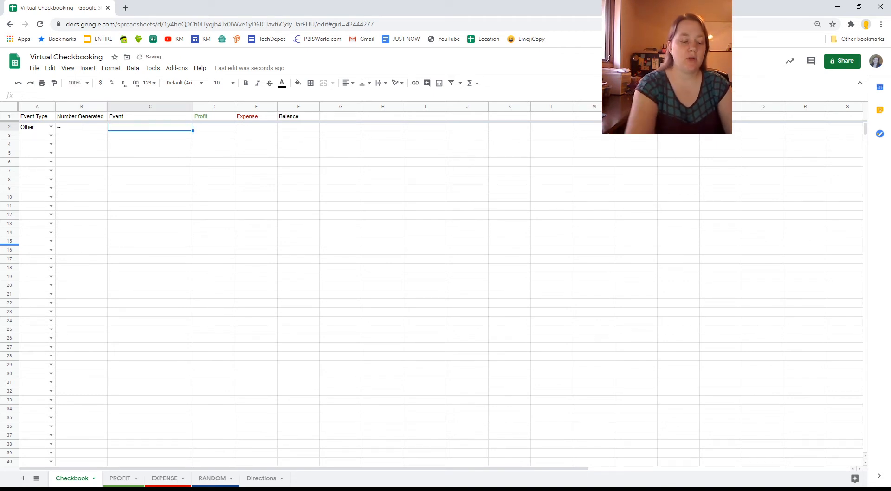
type("Starter")
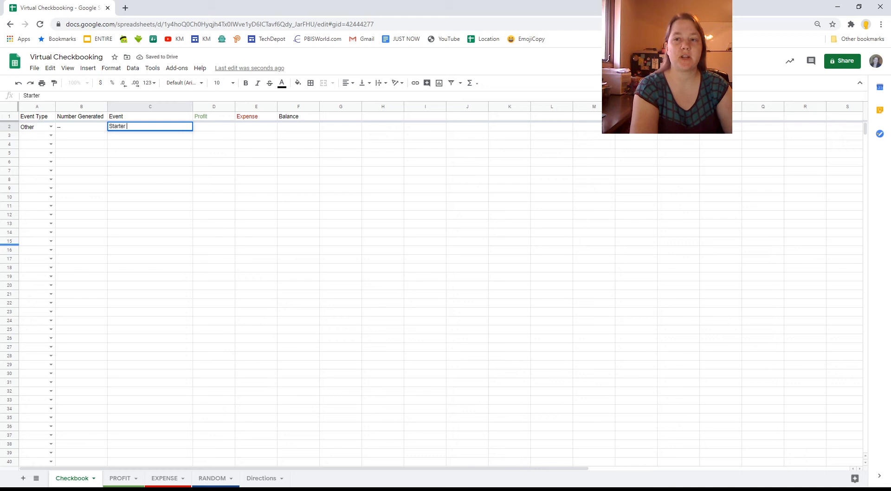
type("Cash")
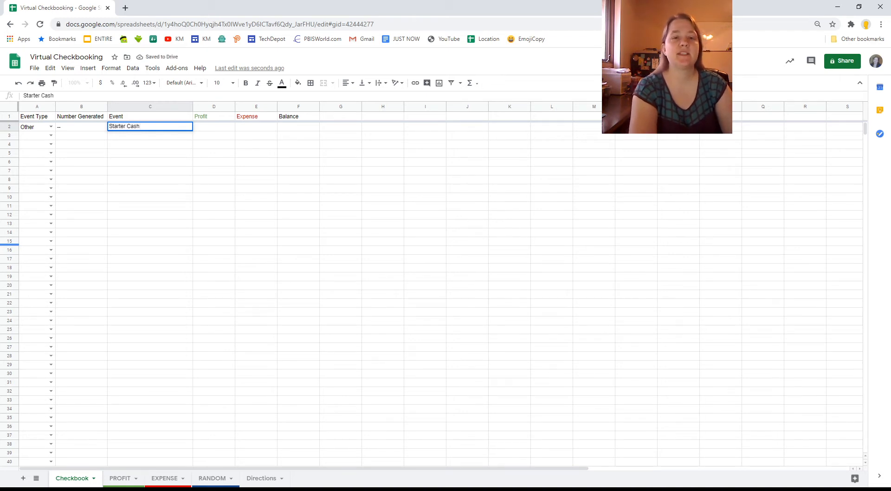
- Enter 999 as the profit in D2 and 999 as the balance in F2
left_click(214, 126)
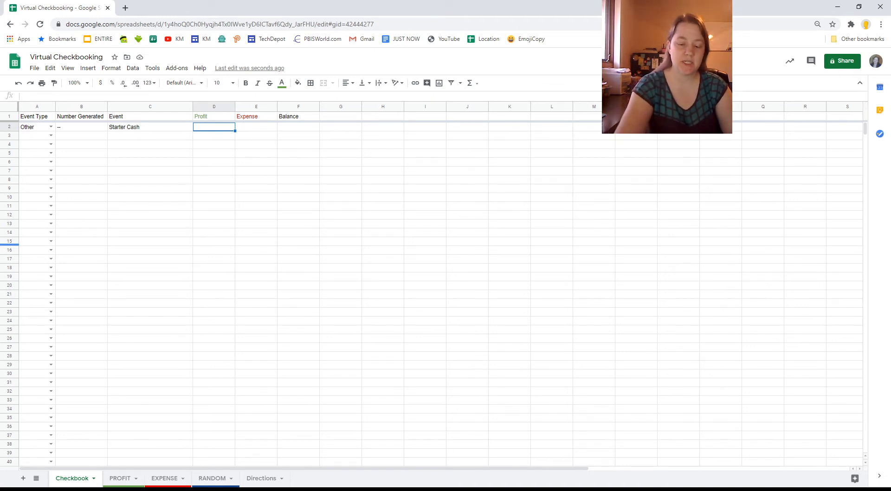
type("9")
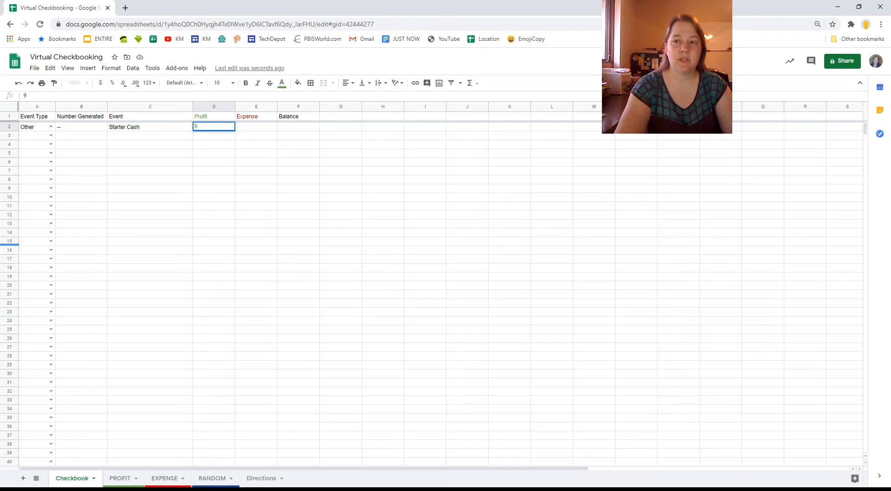
type("99")
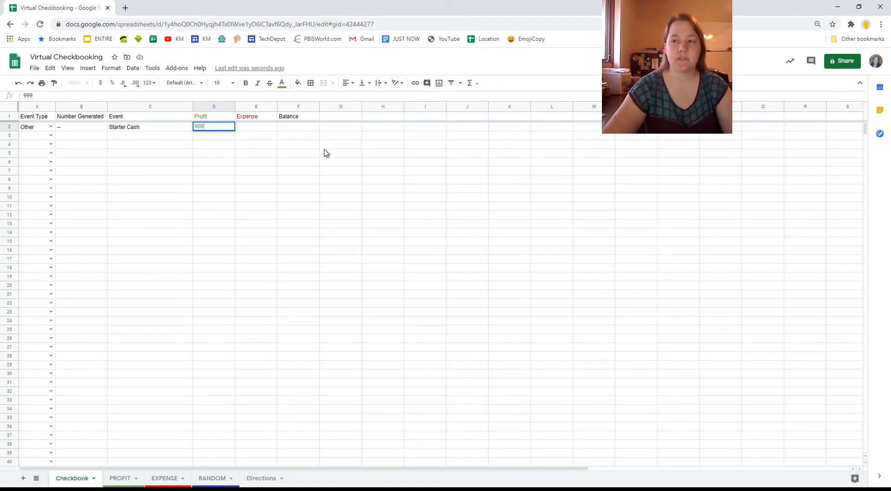
mouse_move(213, 139)
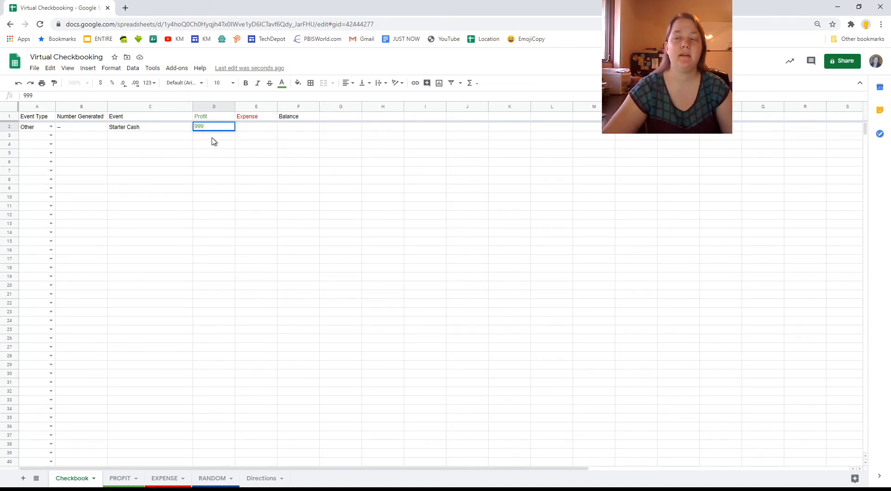
mouse_move(221, 145)
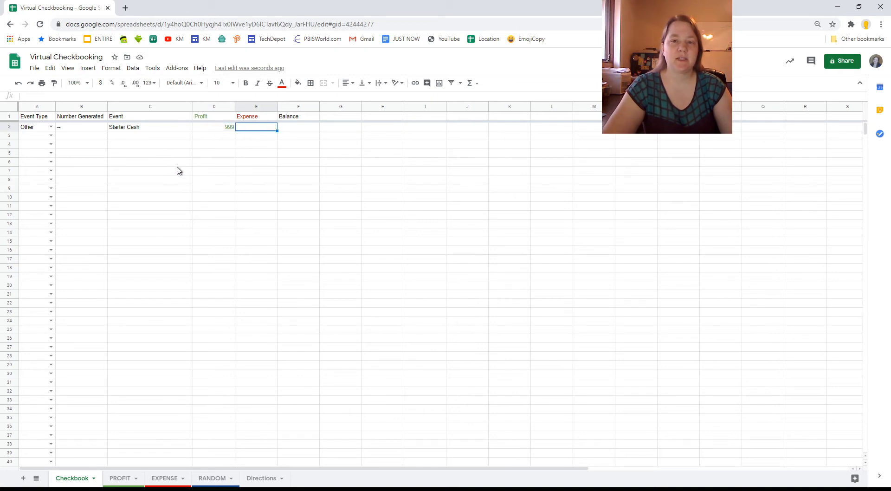
left_click(298, 126)
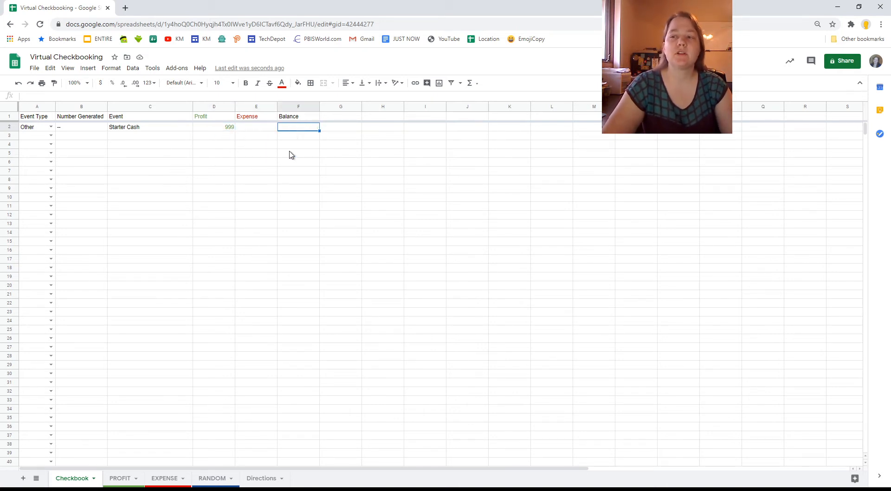
mouse_move(114, 415)
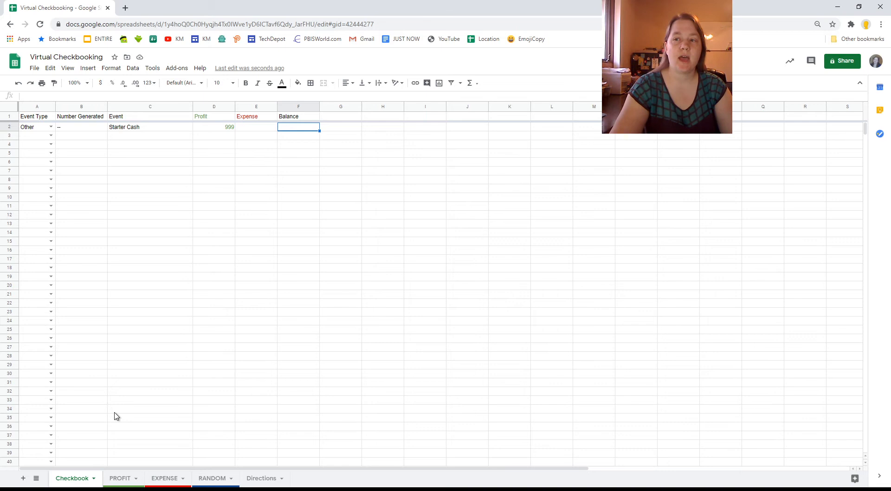
type("999")
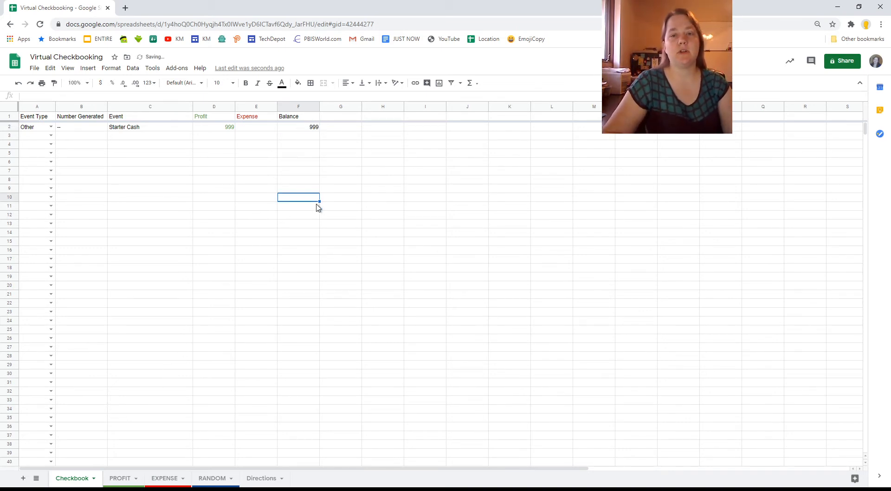
mouse_move(219, 278)
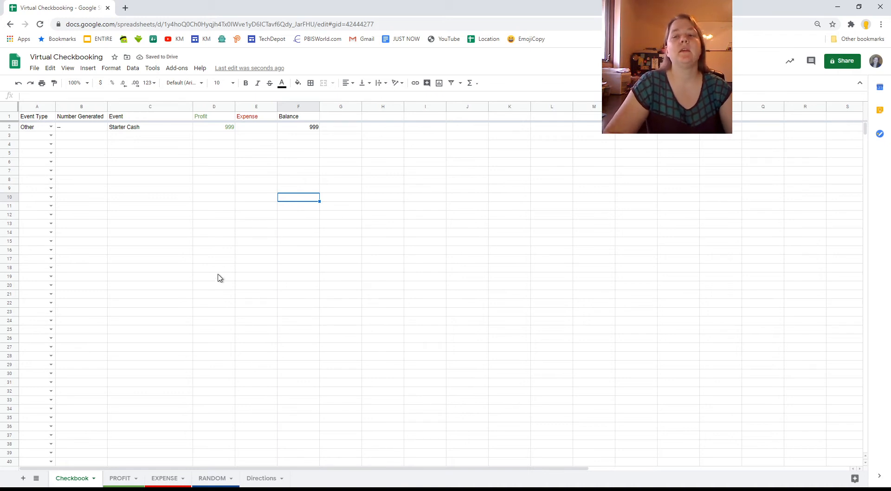
mouse_move(156, 448)
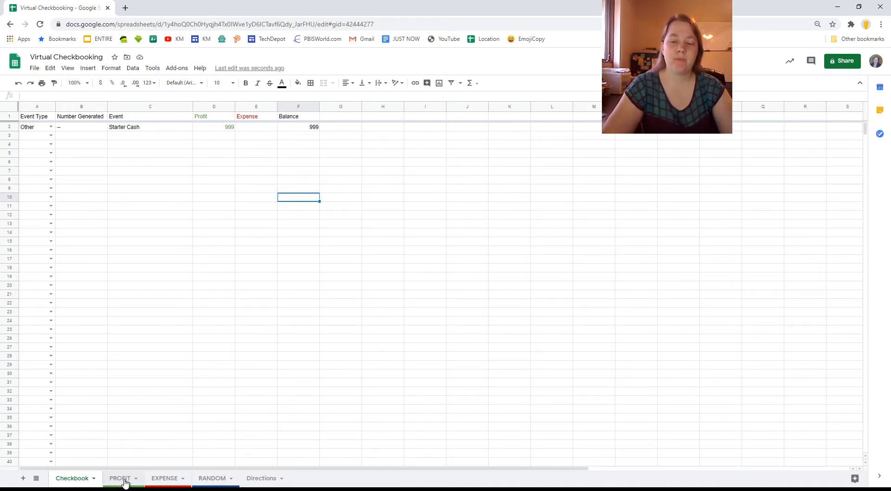
- Open the PROFIT sheet listing profit events with their amounts
left_click(119, 478)
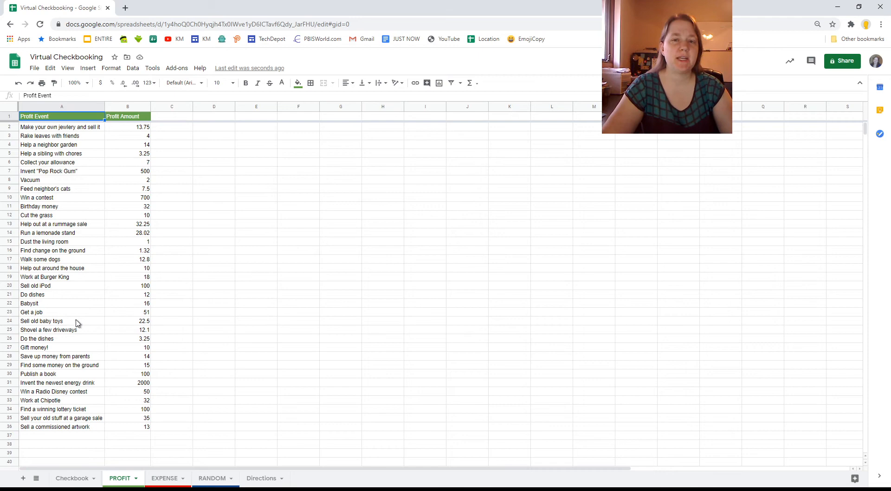
mouse_move(59, 306)
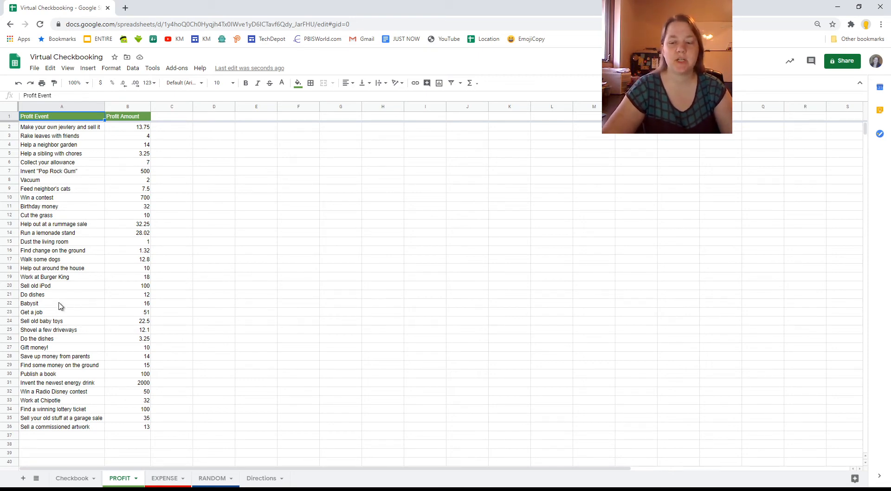
mouse_move(121, 288)
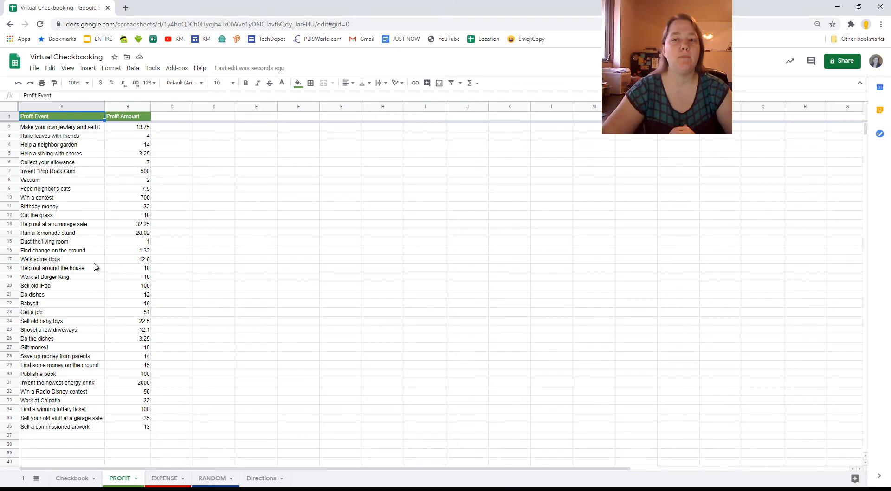
mouse_move(54, 180)
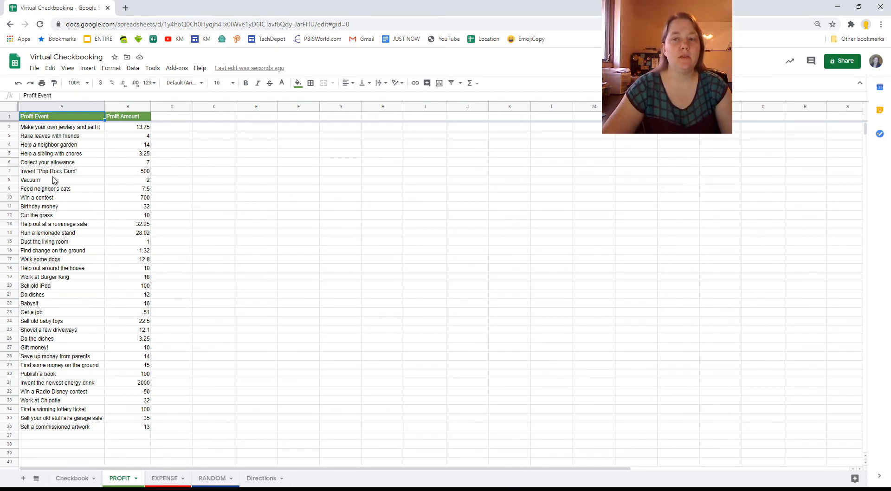
mouse_move(142, 184)
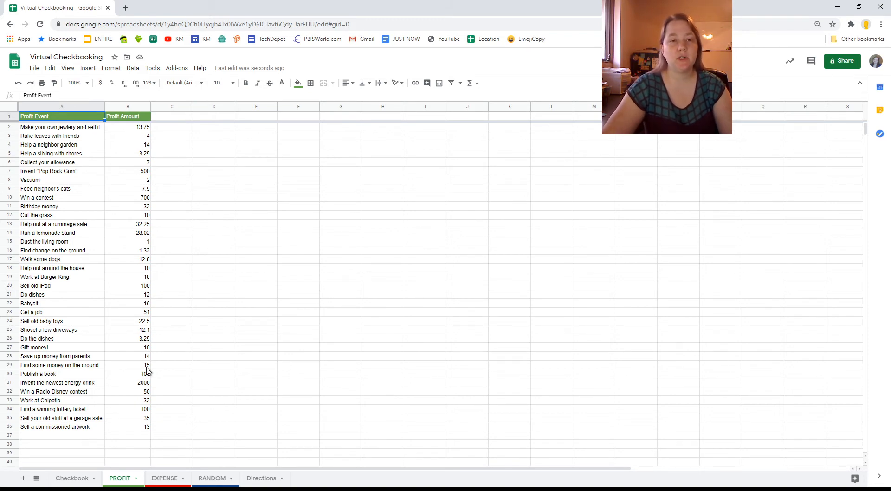
mouse_move(160, 251)
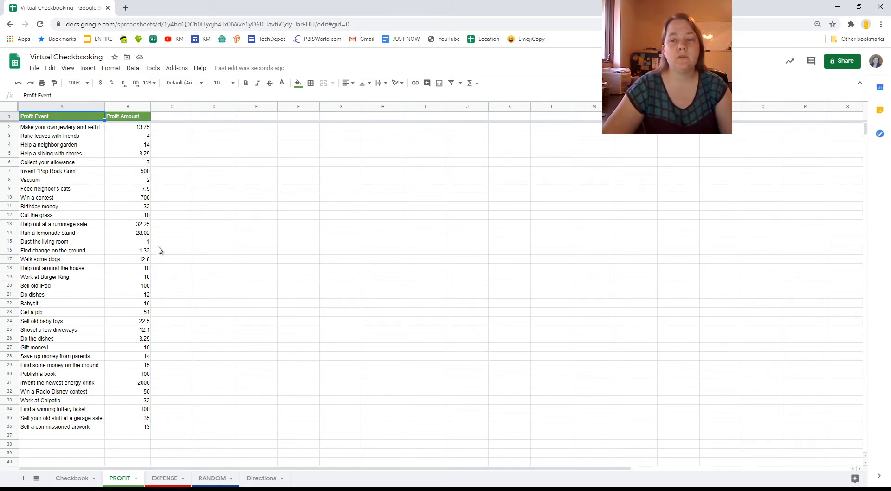
mouse_move(109, 207)
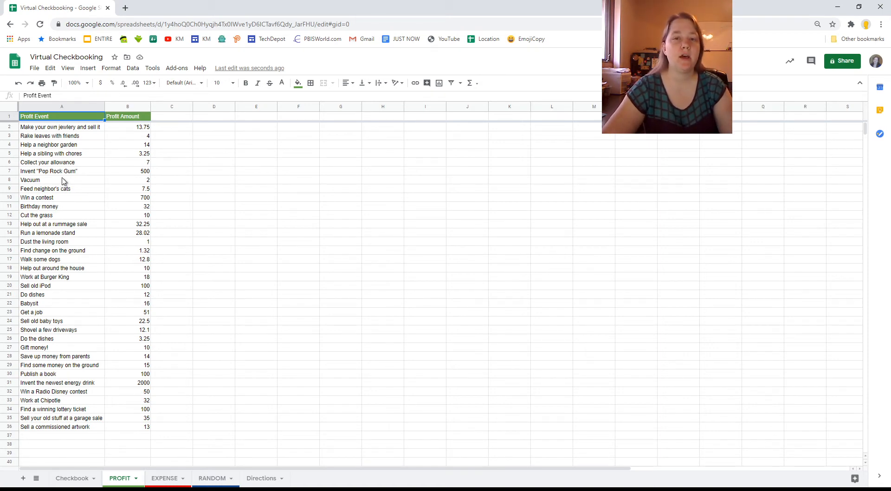
mouse_move(131, 172)
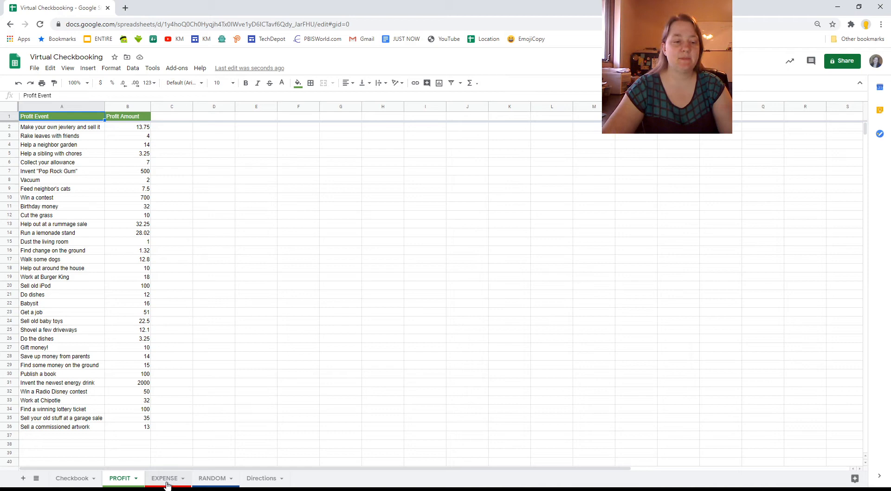
- Open the EXPENSE sheet listing expense events with their amounts
left_click(164, 477)
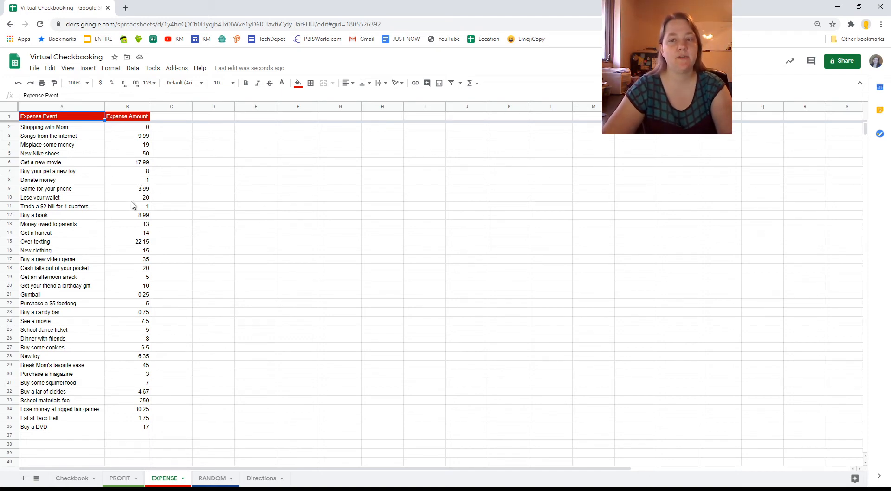
mouse_move(140, 260)
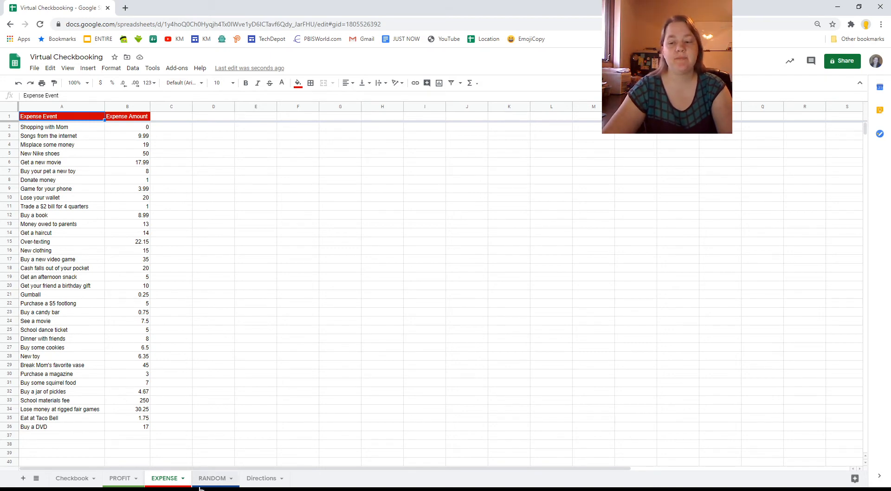
mouse_move(98, 149)
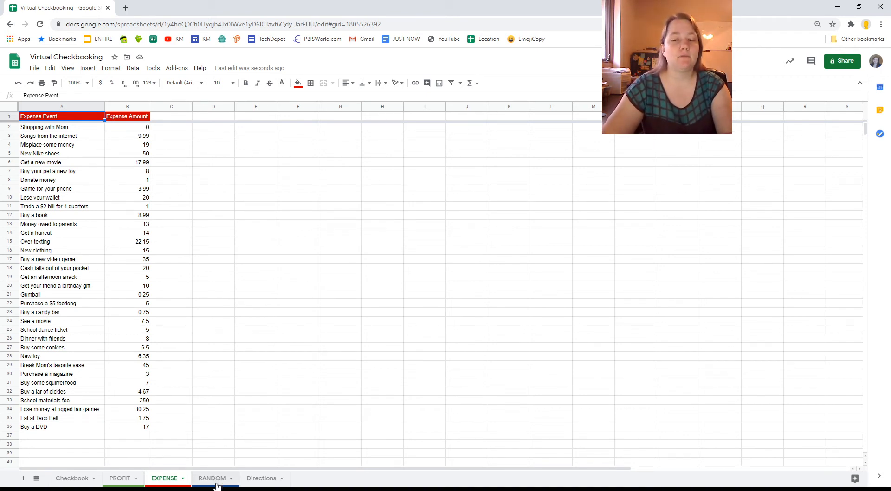
- Open the RANDOM sheet and point out Get popcorn (6.5) and Mow the lawn's amount
left_click(212, 478)
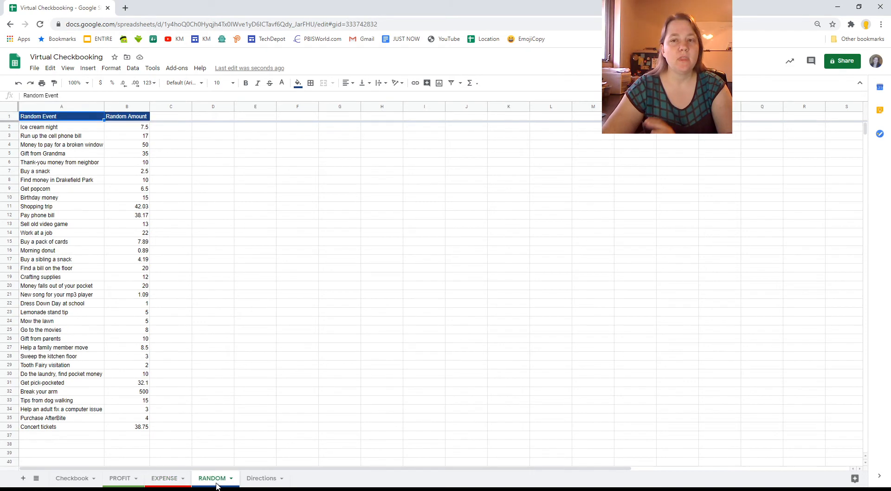
mouse_move(227, 384)
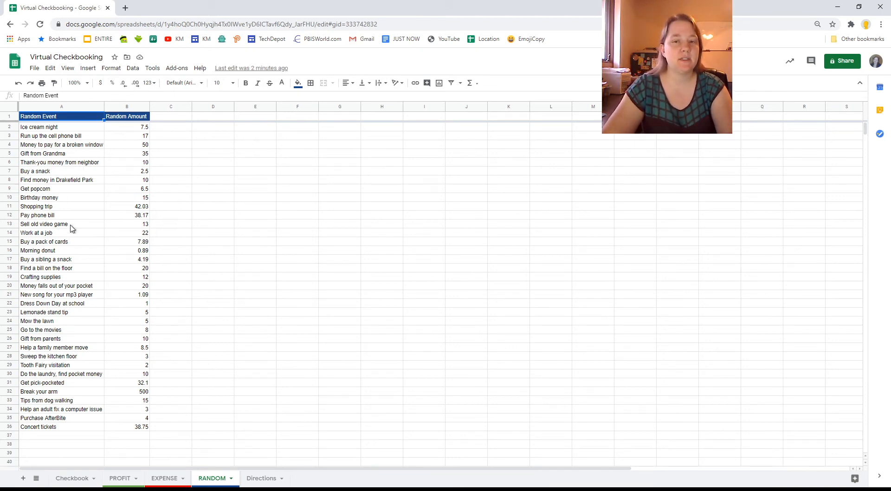
mouse_move(210, 263)
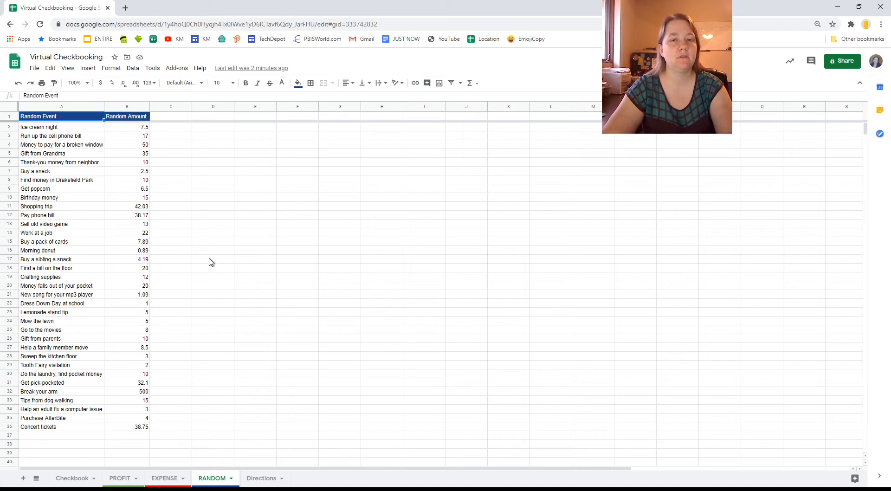
mouse_move(228, 247)
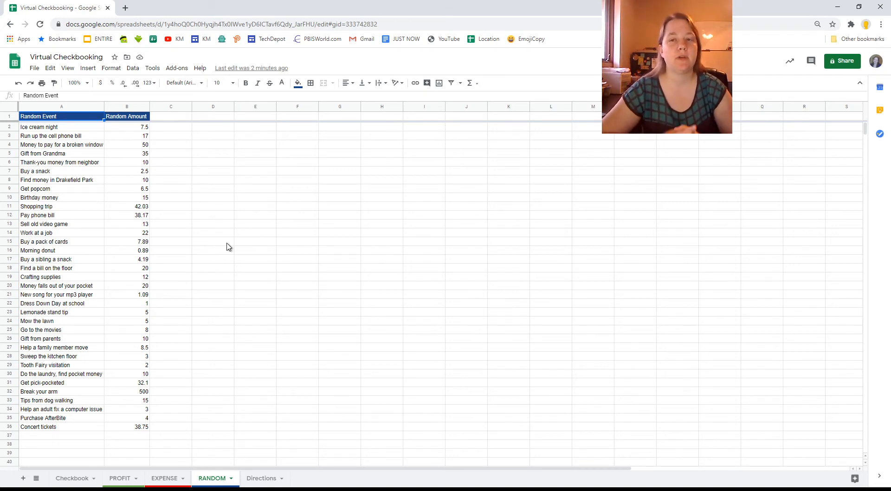
mouse_move(223, 228)
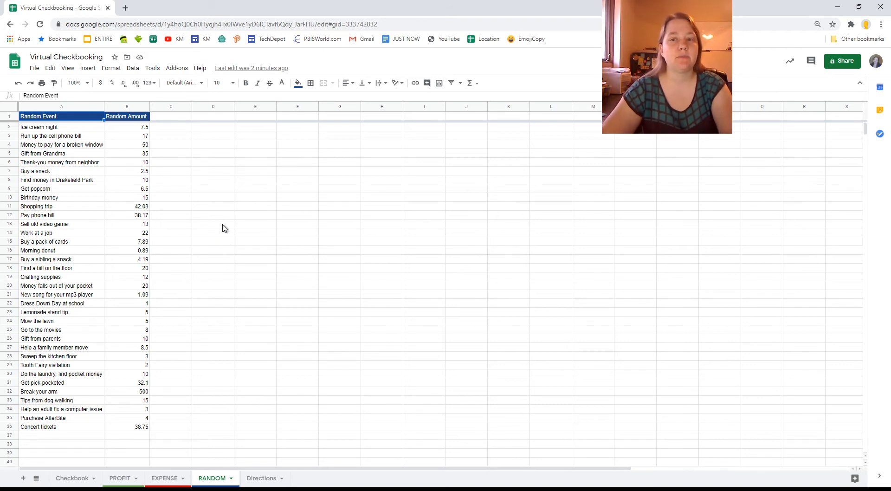
left_click(35, 188)
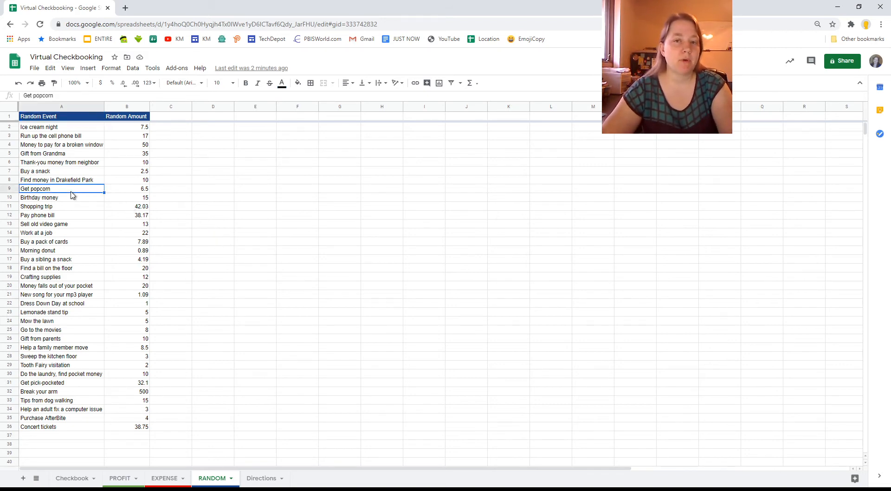
left_click(126, 189)
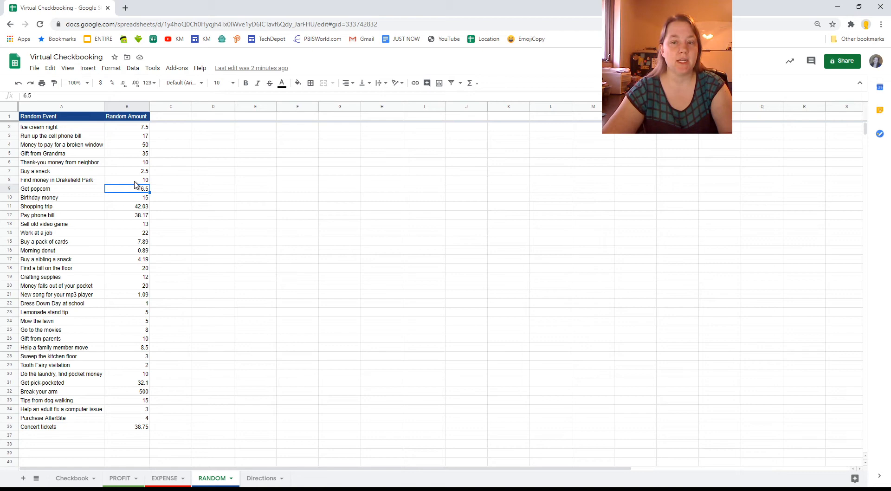
mouse_move(128, 199)
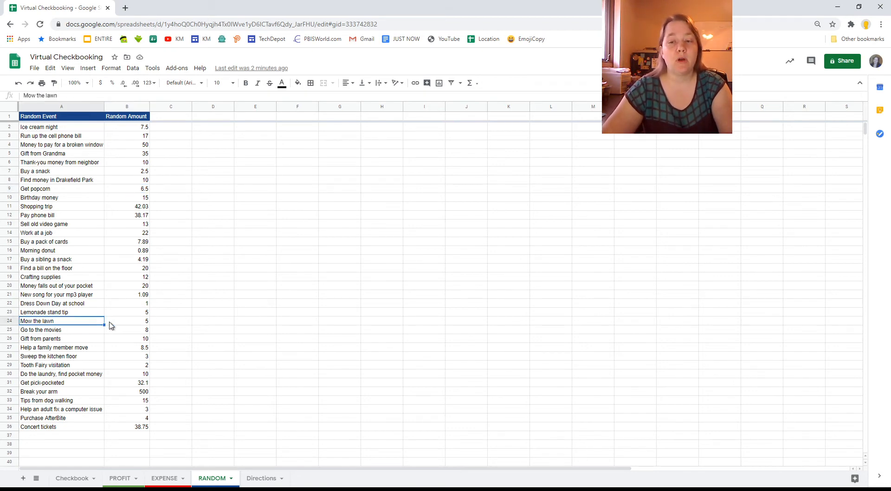
left_click(126, 321)
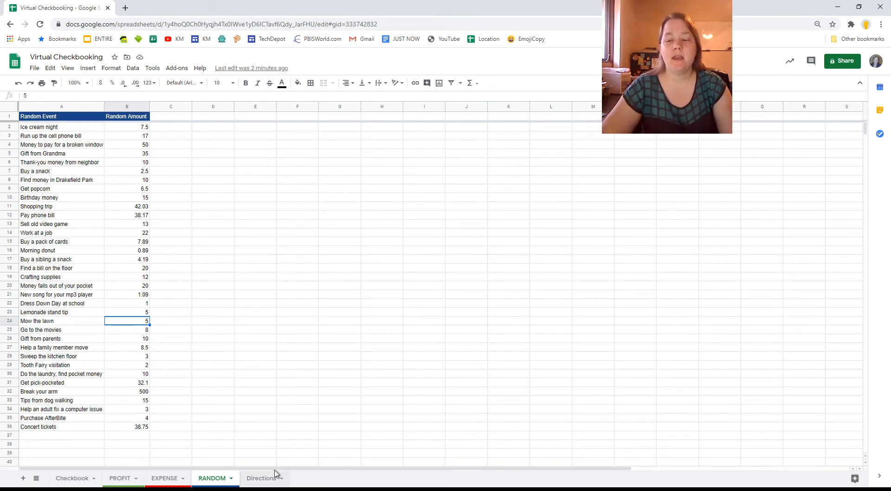
- Glance at Directions, return to the Checkbook sheet, and open a new browser tab
left_click(261, 477)
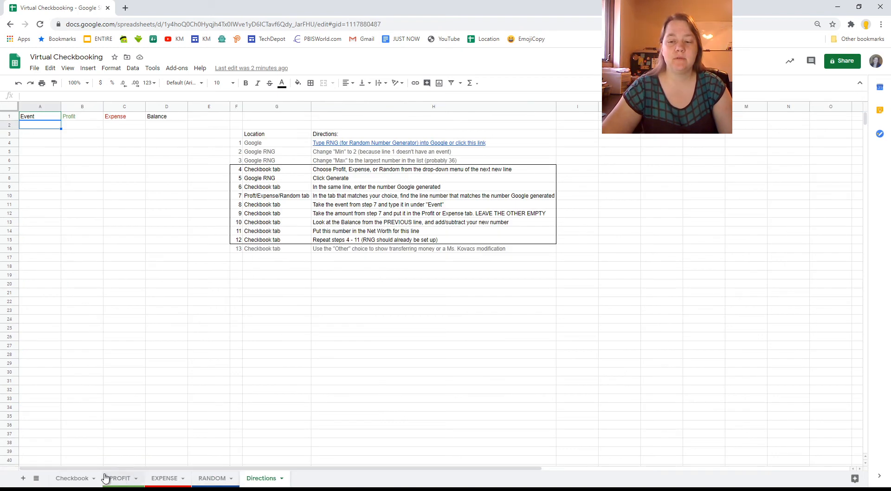
left_click(72, 478)
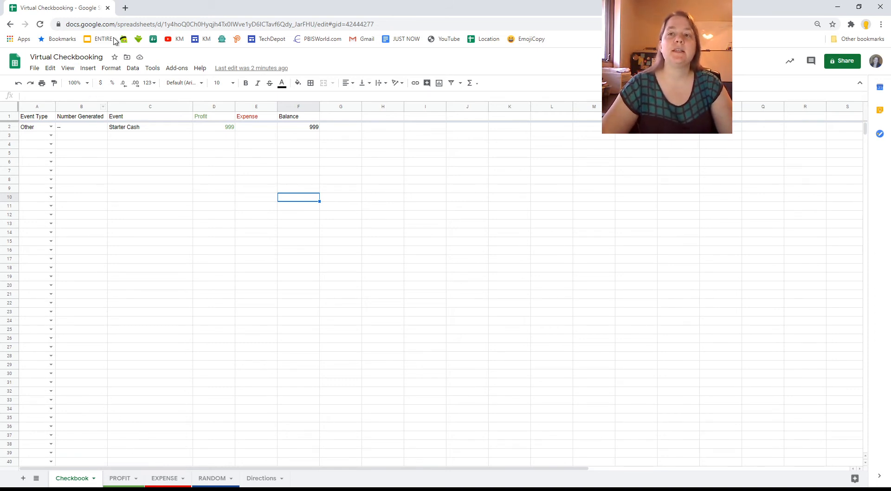
left_click(125, 7)
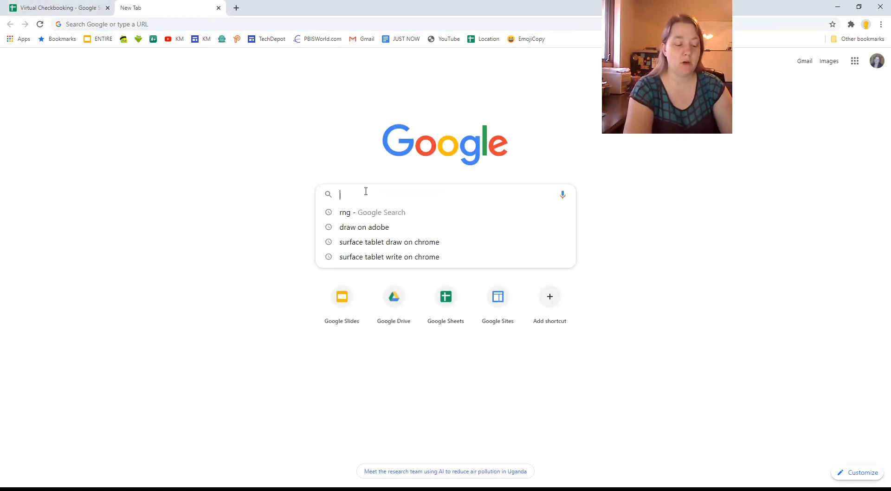
- Search Google for 'RNG', then 'random number generator', and return to the spreadsheet
type("RNG")
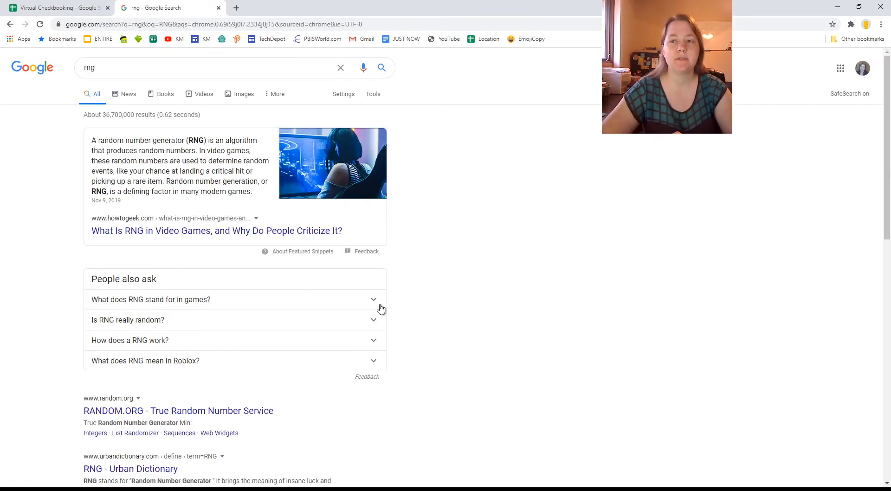
scroll("down", 3)
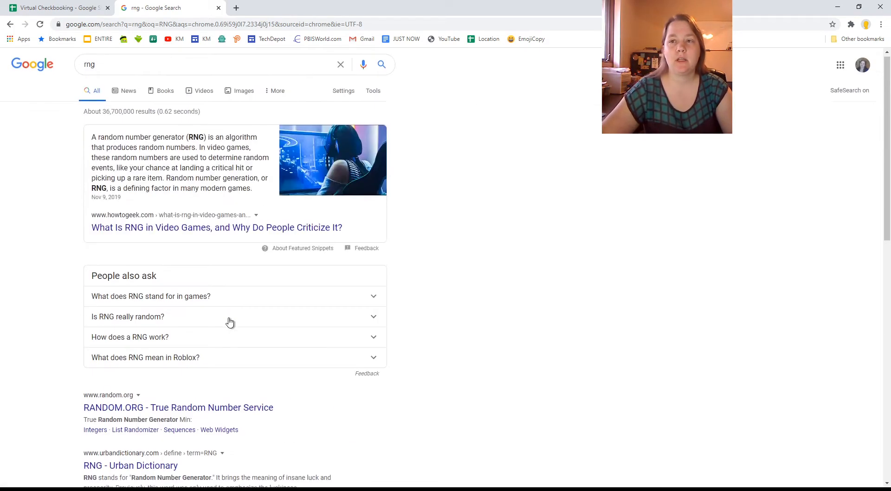
scroll("down", 3)
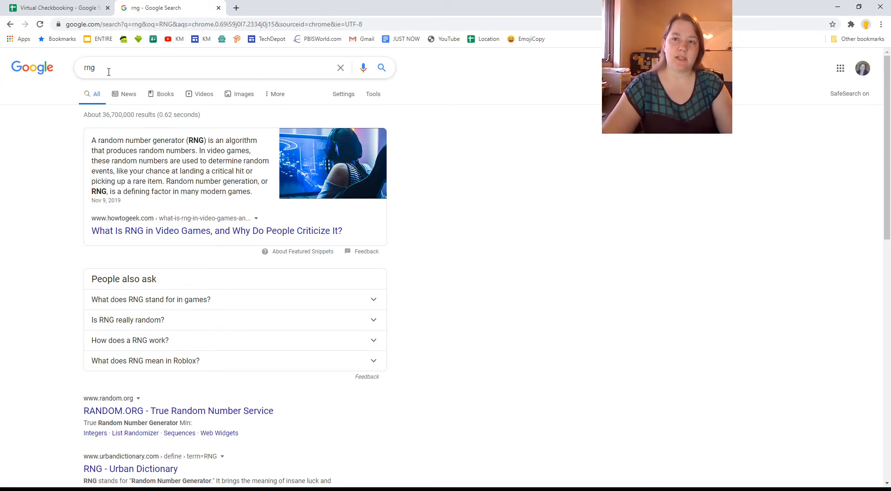
type("random number genera")
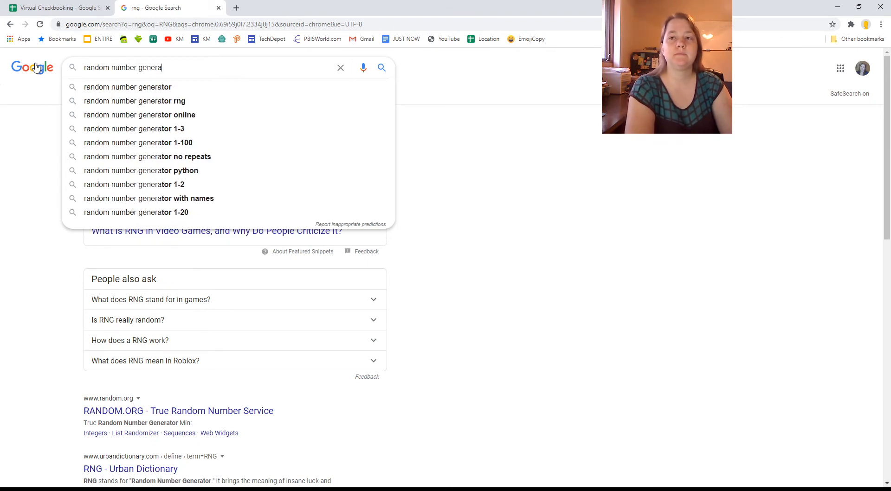
left_click(127, 87)
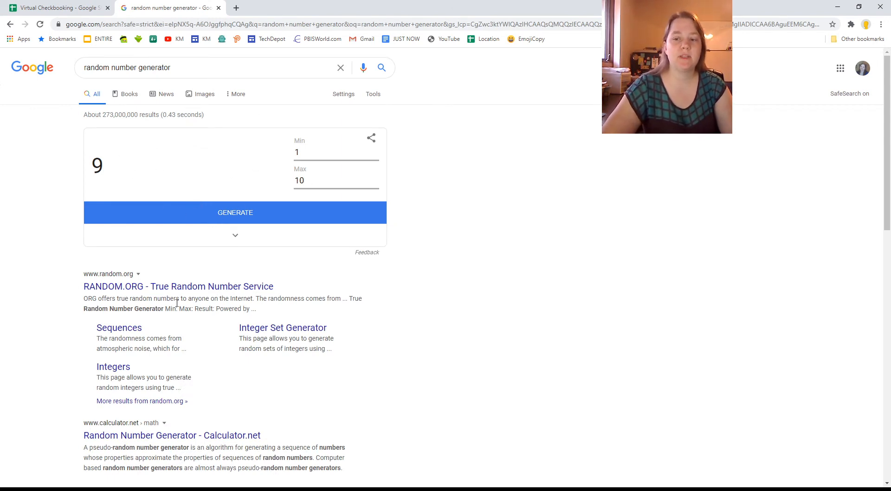
left_click(57, 7)
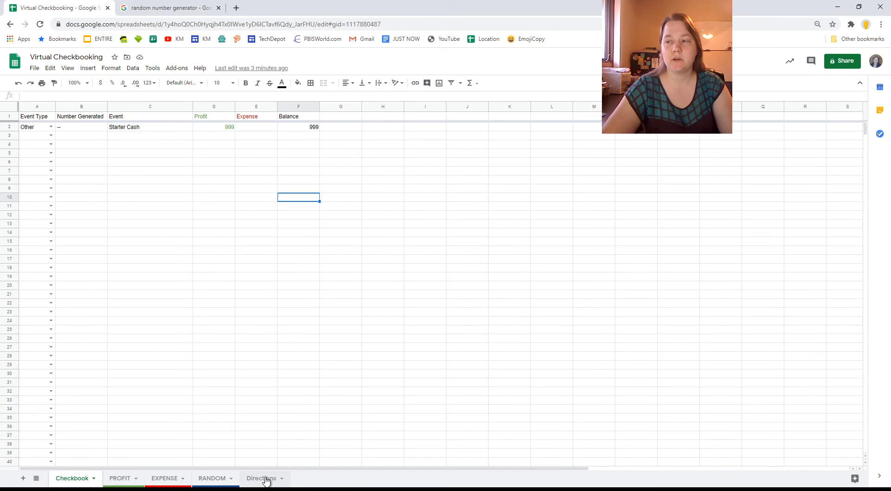
- Follow the H4 generator link on the Directions sheet and close the duplicate tab
left_click(261, 478)
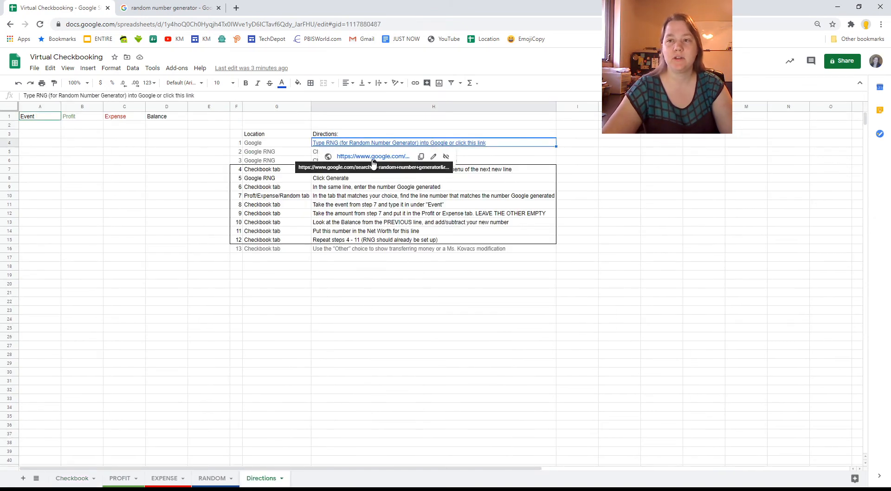
left_click(372, 157)
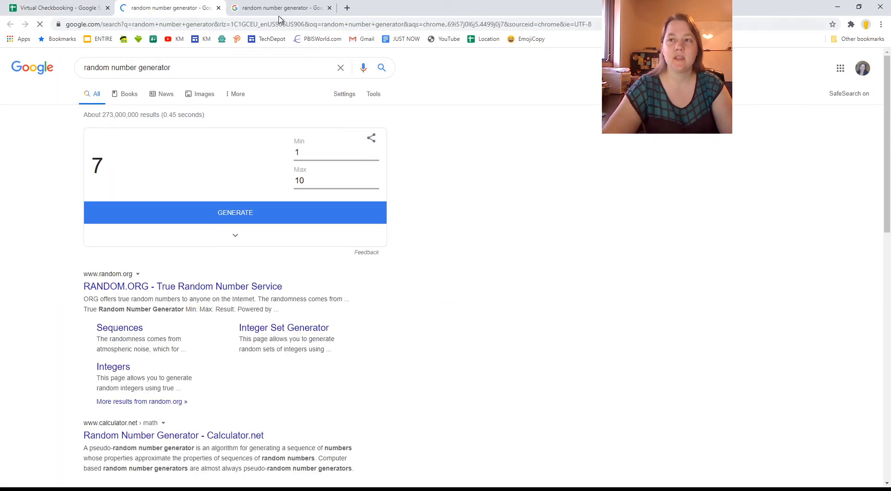
left_click(57, 8)
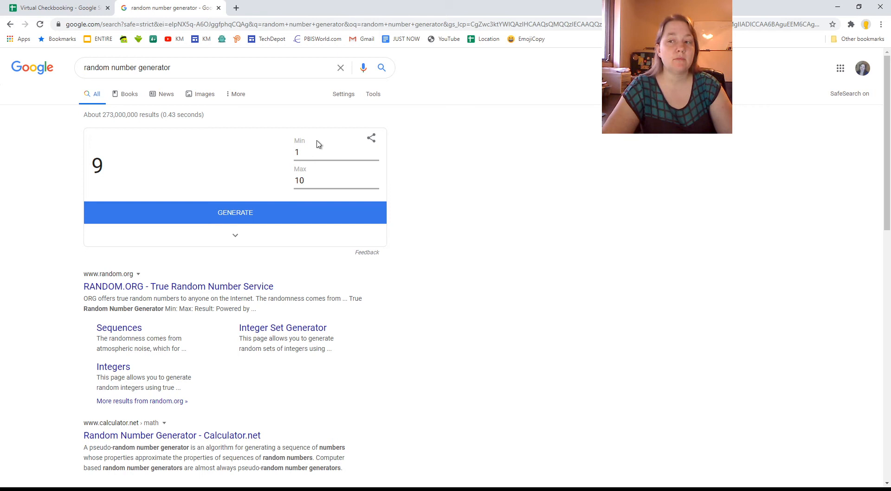
- Generate 1–10 random numbers several times, landing on 6, then return to the spreadsheet
left_click(336, 152)
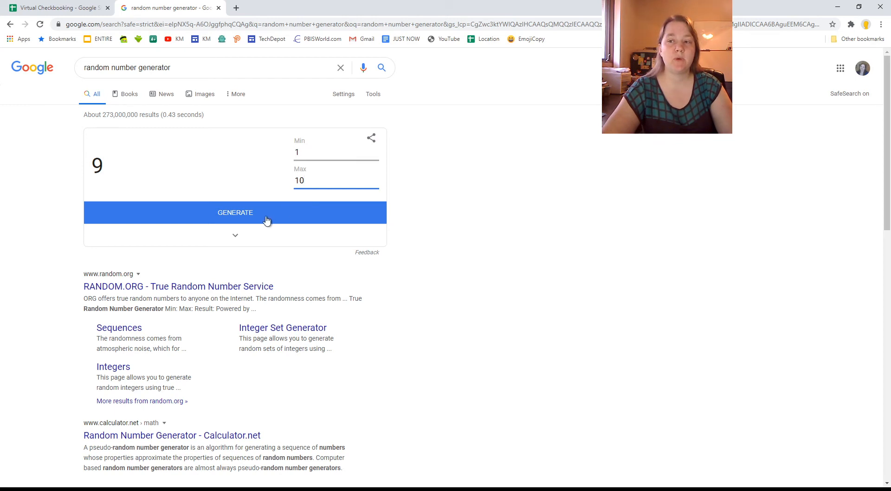
left_click(235, 212)
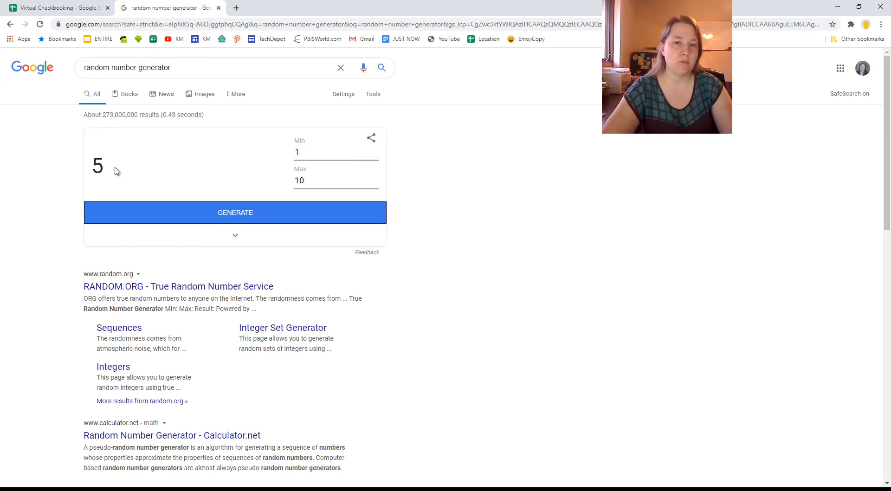
left_click(235, 212)
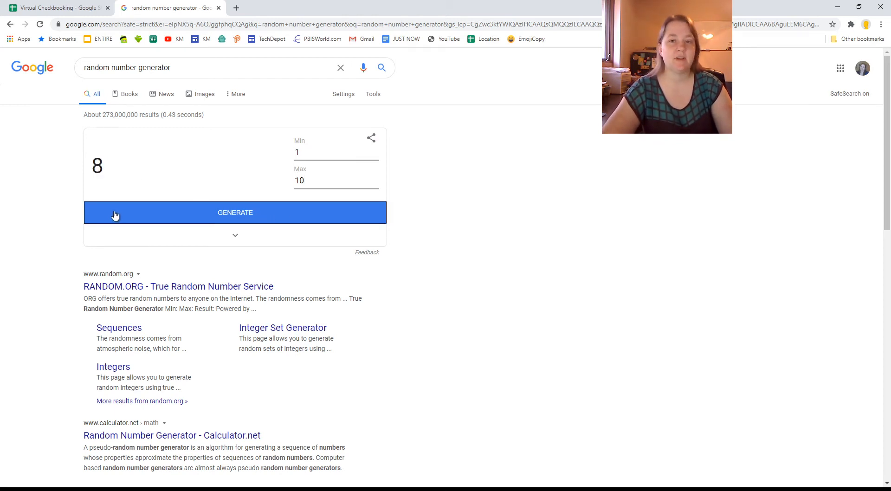
left_click(235, 212)
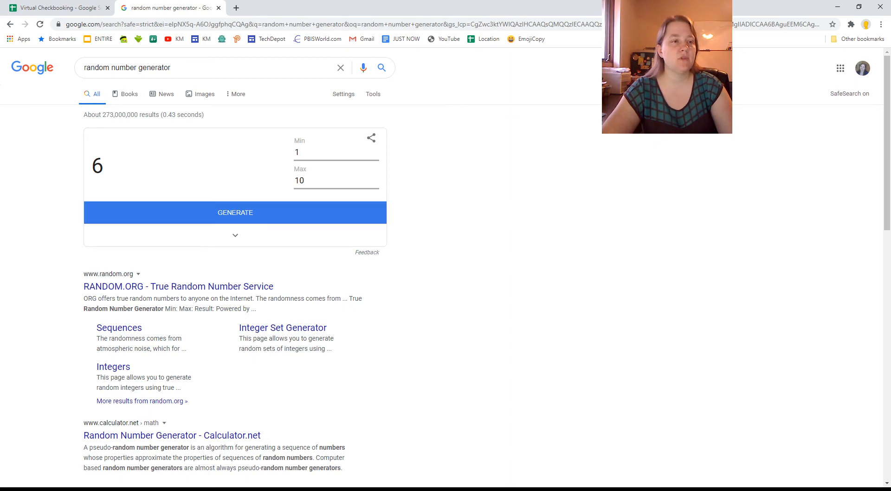
left_click(53, 8)
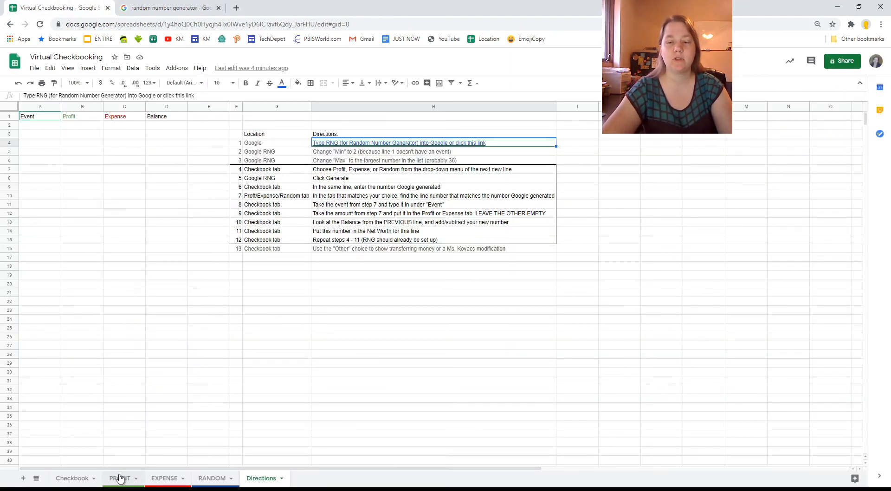
- Check the PROFIT sheet's event rows 2 through 36, then return to the generator
left_click(119, 478)
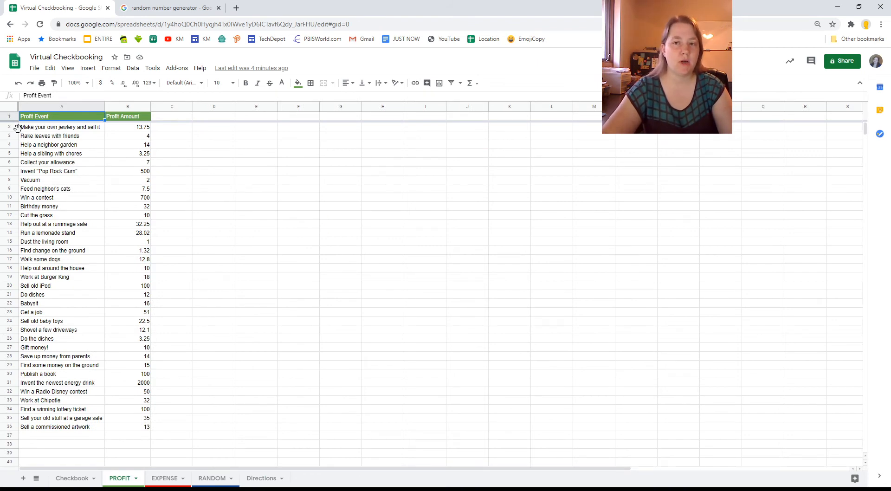
left_click(61, 127)
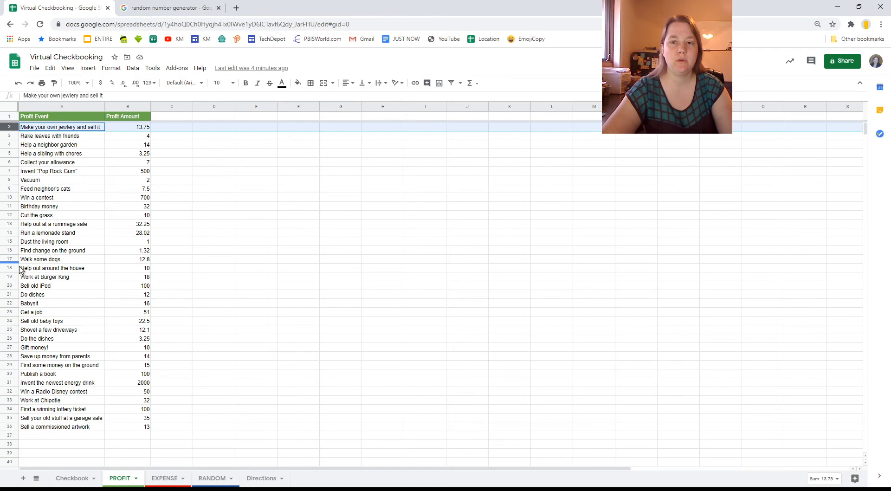
left_click(61, 426)
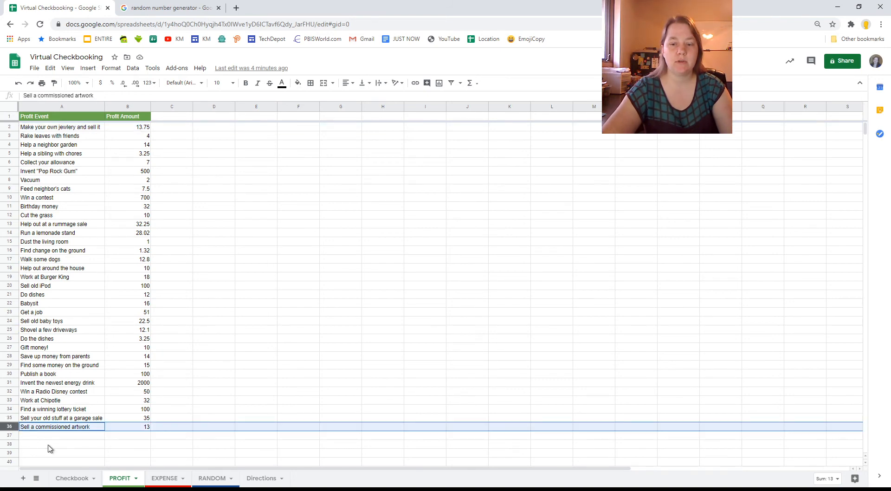
left_click(169, 7)
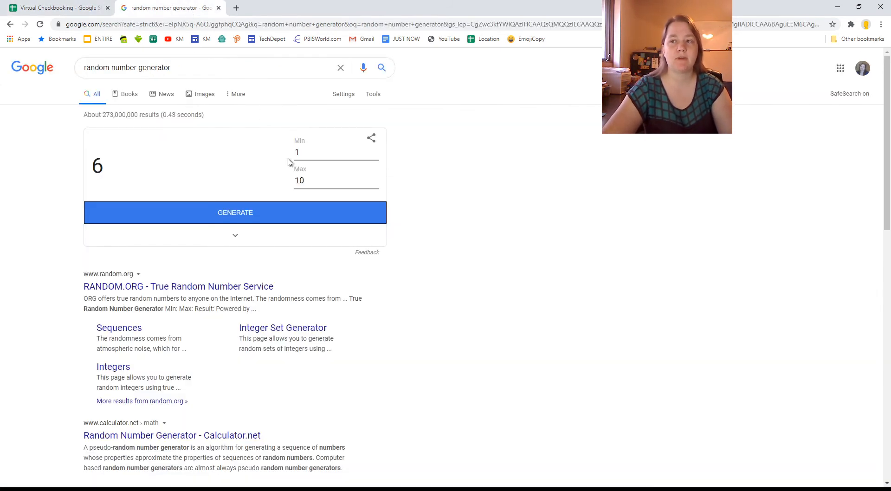
- Set the generator's range to 2–36, generate until 27, and return to the checkbook
left_click(335, 152)
type("2")
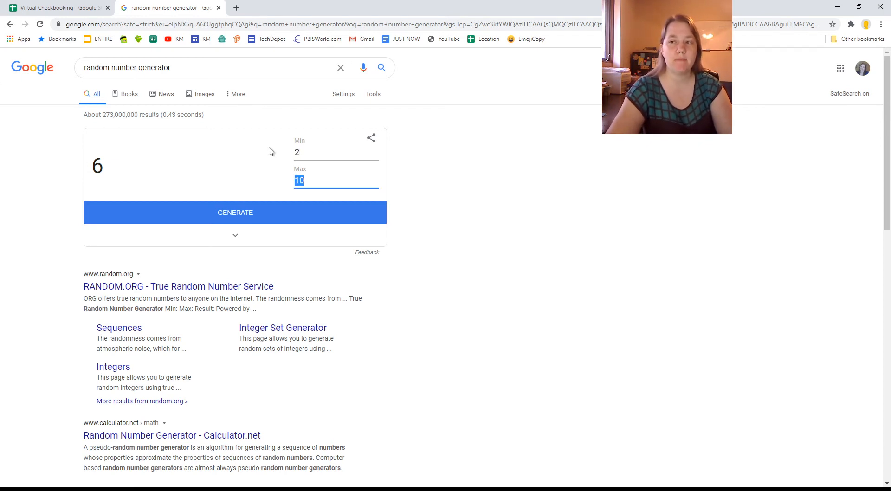
type("36")
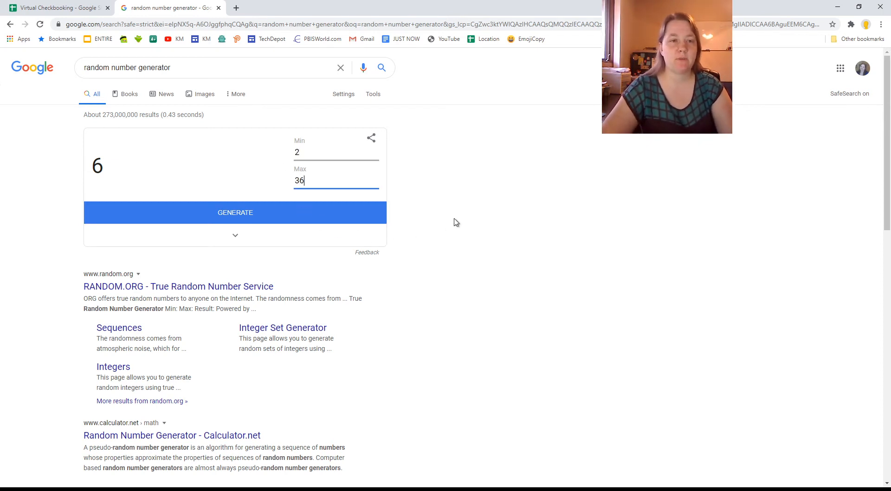
mouse_move(466, 200)
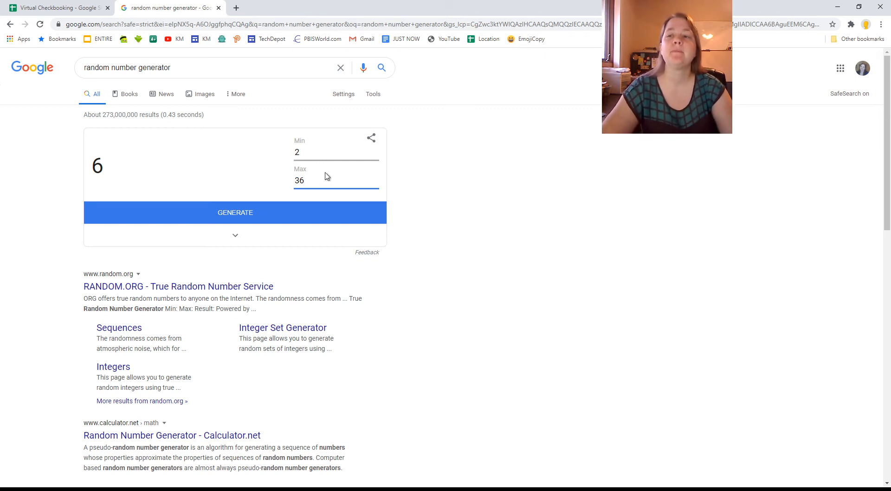
left_click(317, 152)
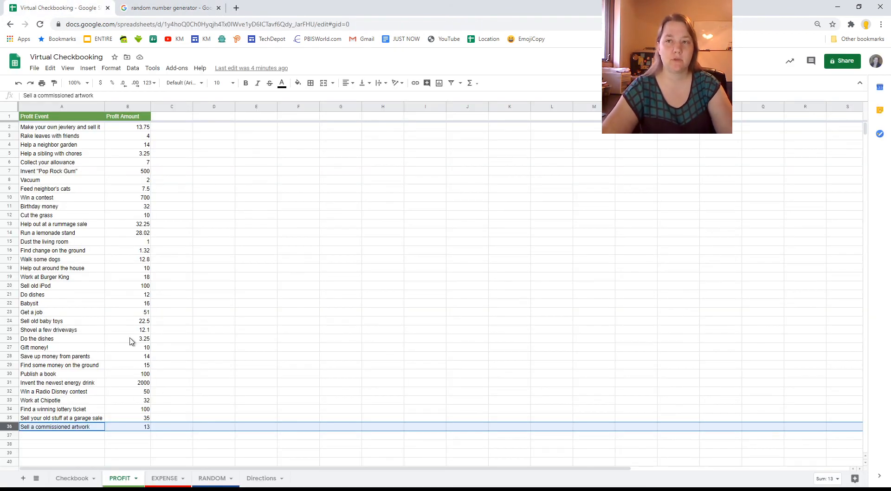
left_click(169, 7)
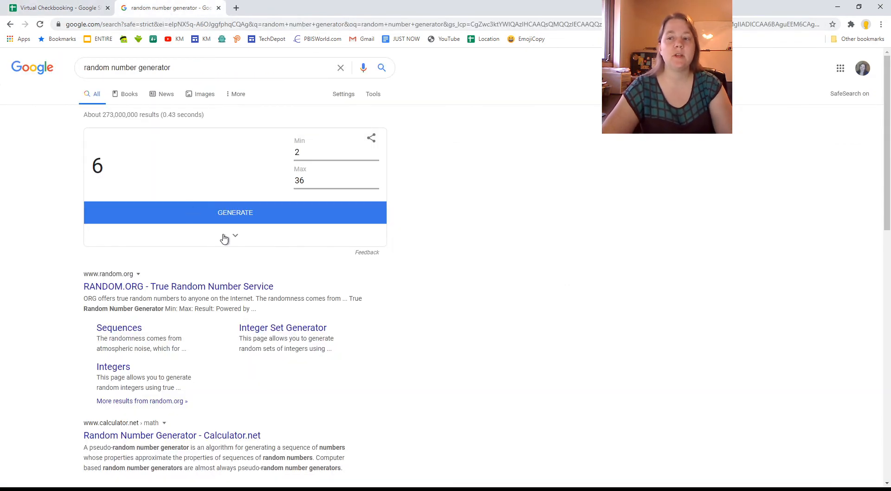
left_click(236, 212)
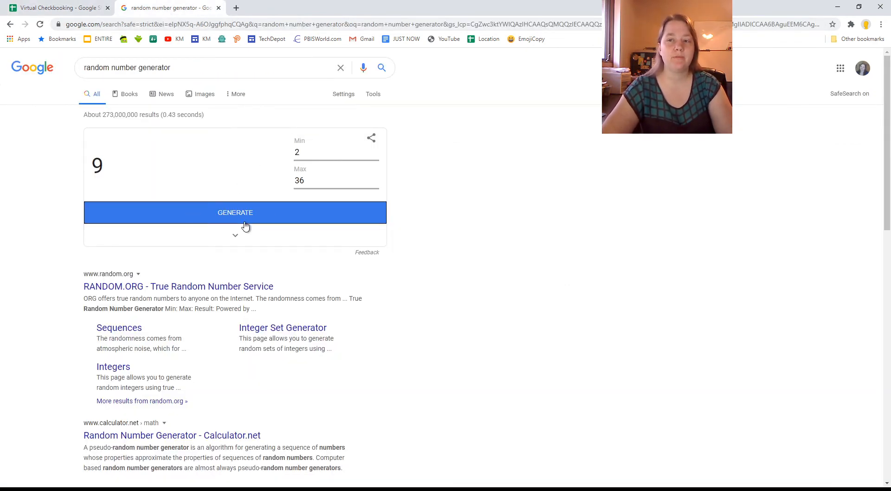
left_click(235, 212)
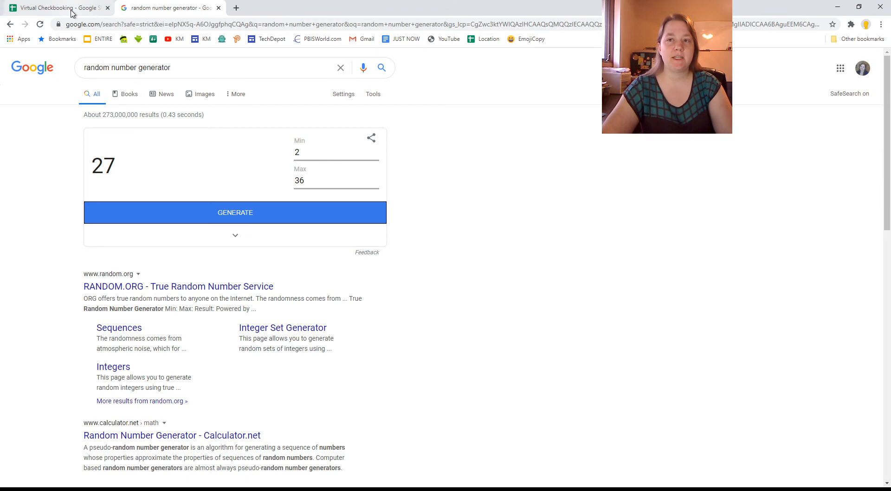
left_click(51, 8)
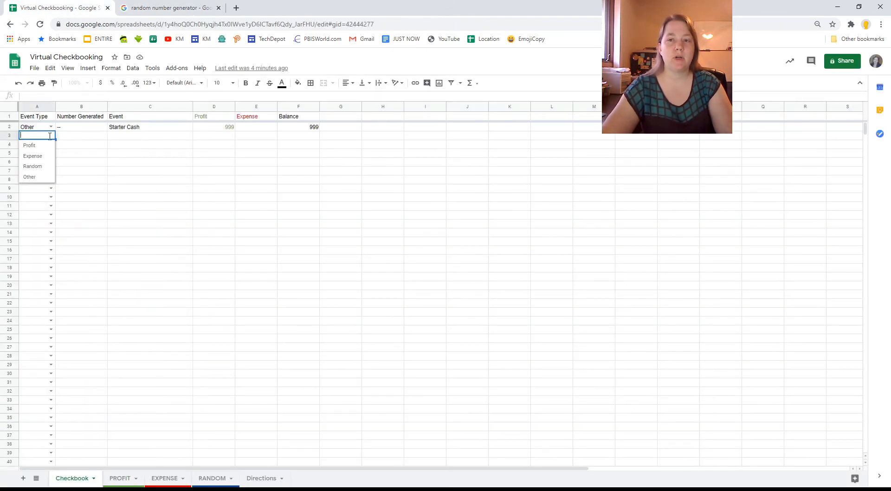
- Mark row 3 as Profit with number 27, and look up event 27 on the PROFIT sheet
left_click(29, 144)
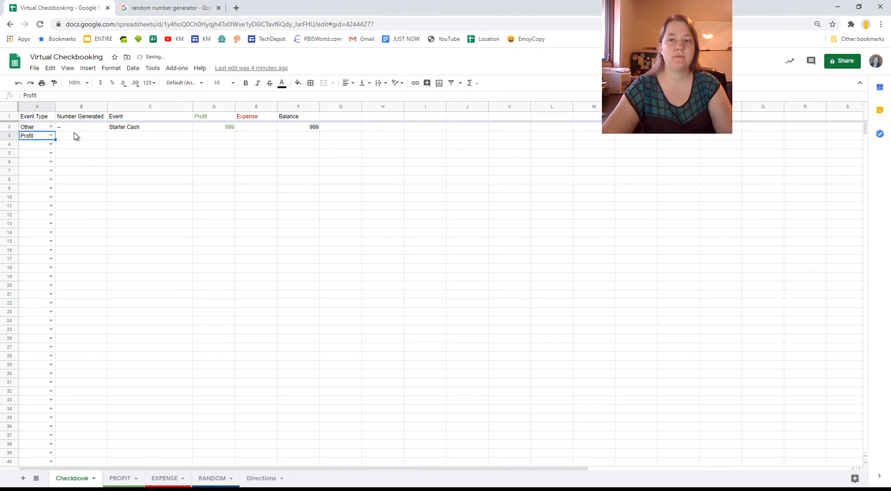
left_click(168, 7)
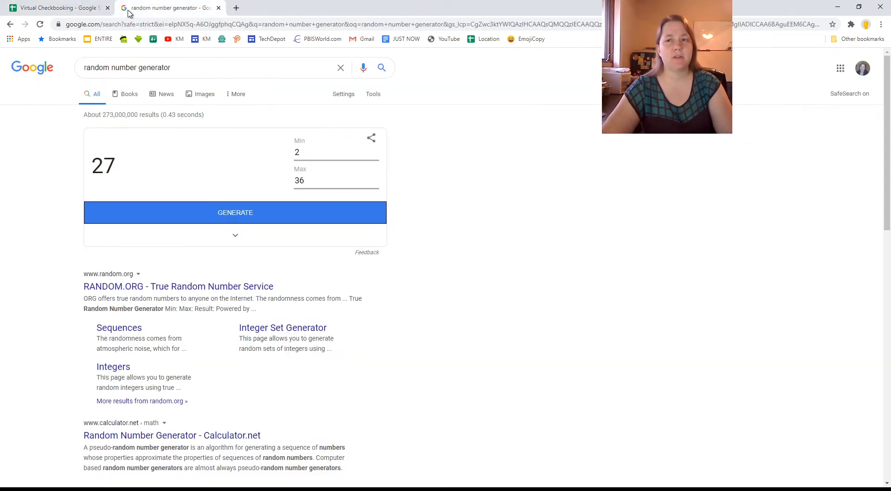
left_click(56, 7)
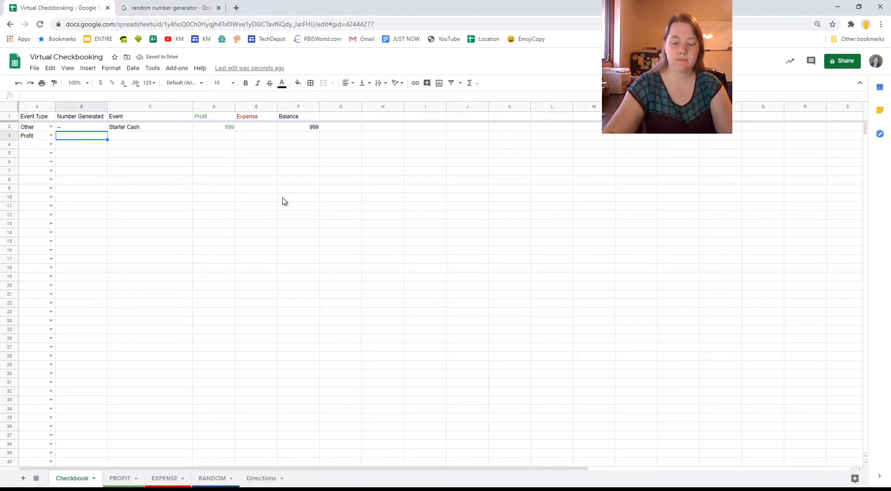
type("27")
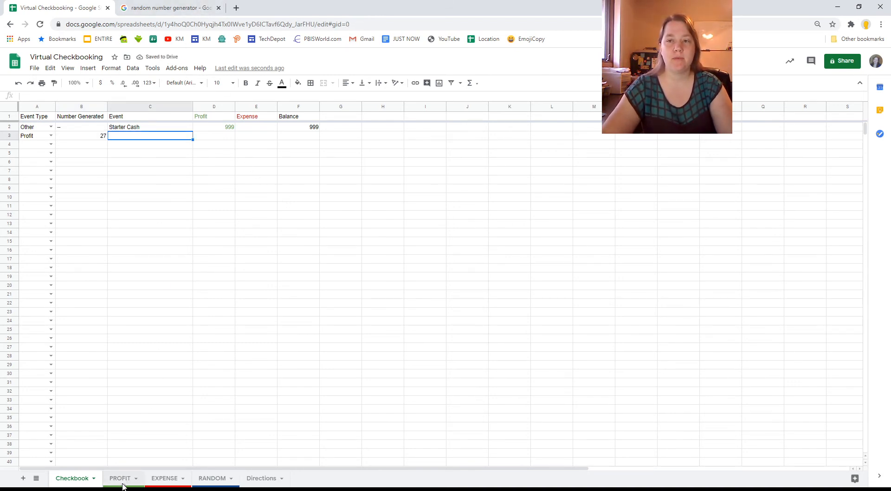
left_click(119, 477)
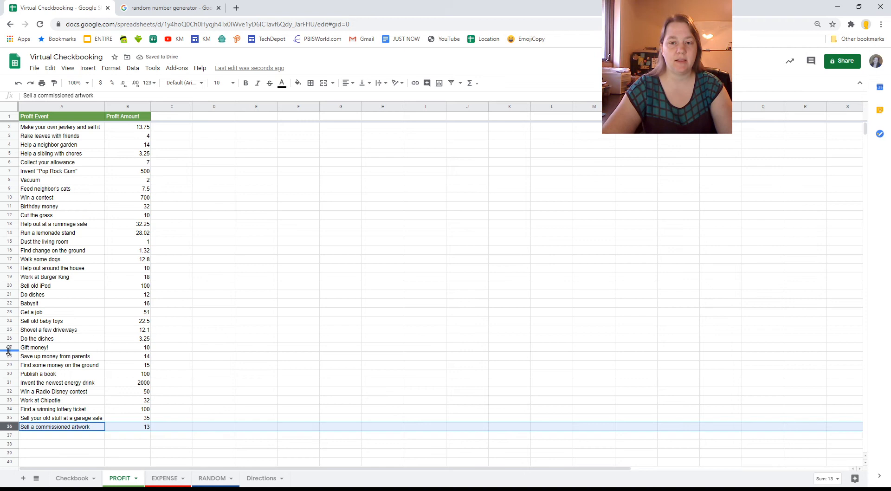
left_click(34, 347)
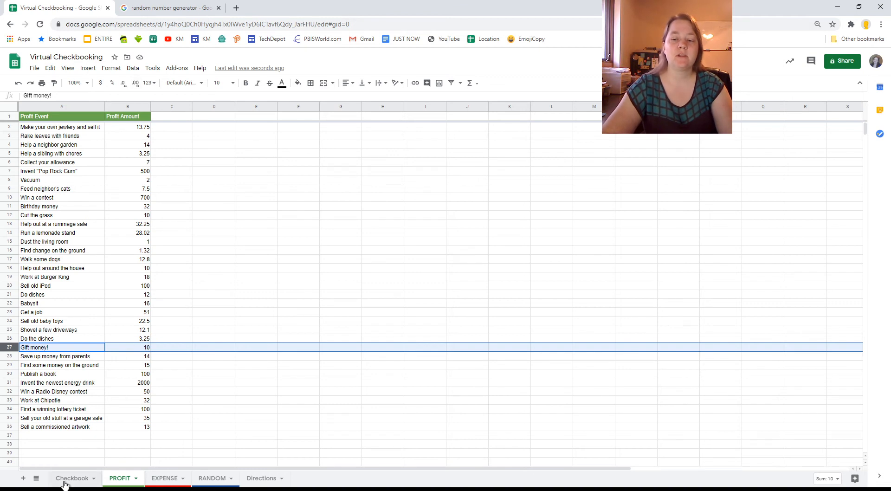
left_click(72, 478)
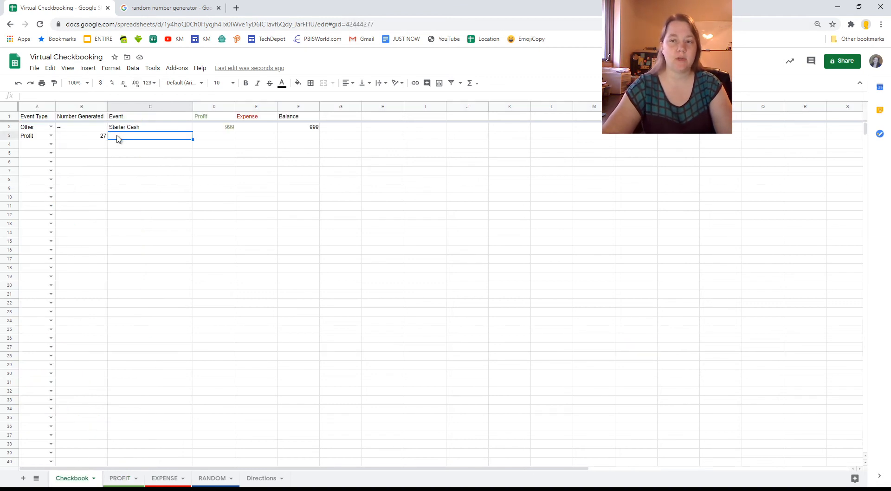
- Enter Gift money, a profit of 10 and a balance of 1009 in row 3
type("Gift")
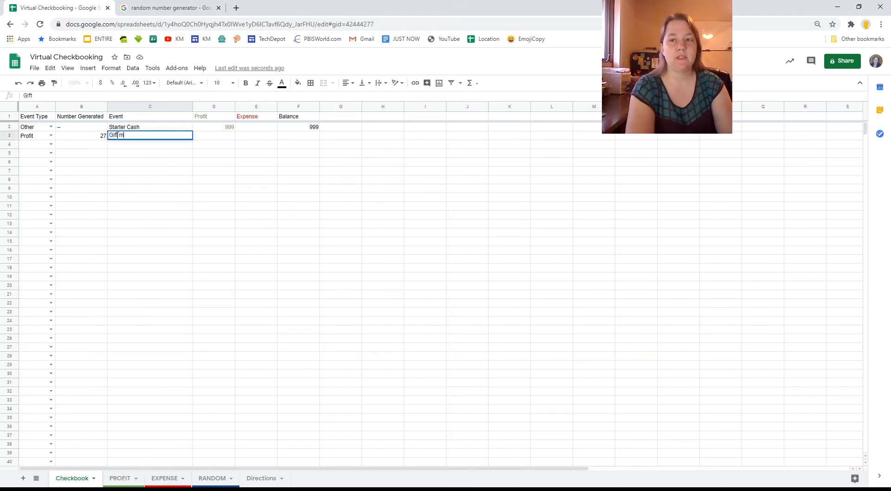
type("money")
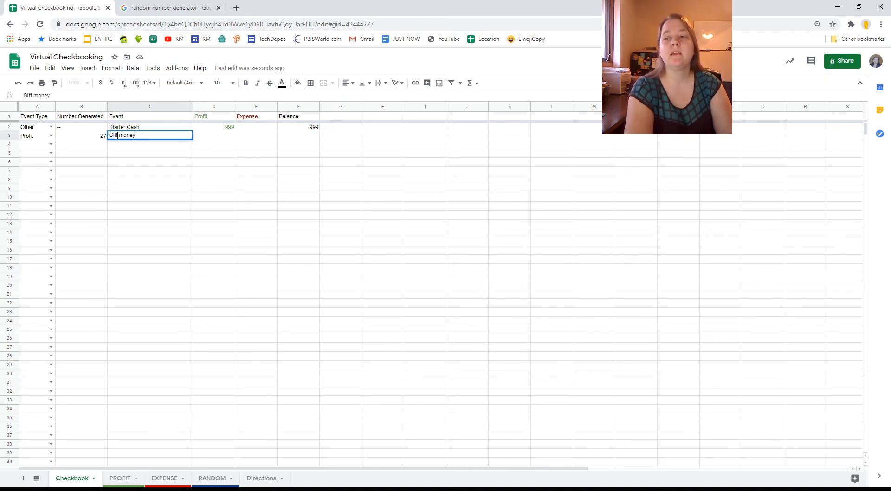
type("10")
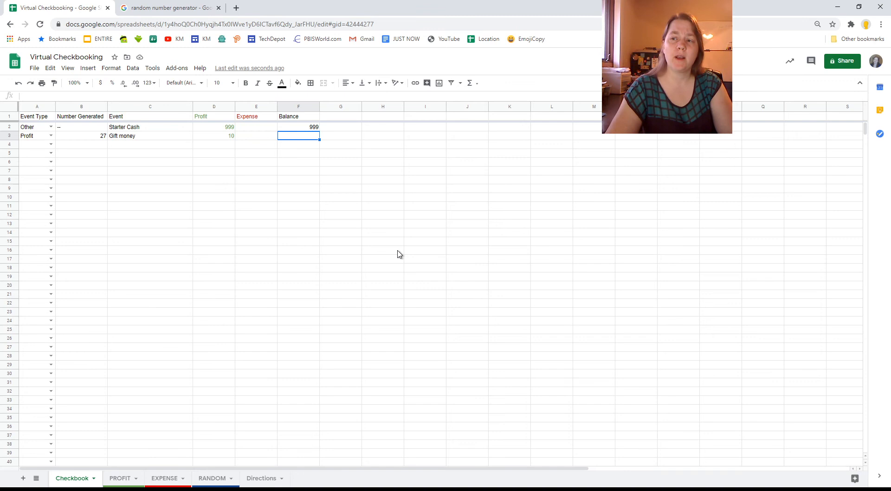
type("1009")
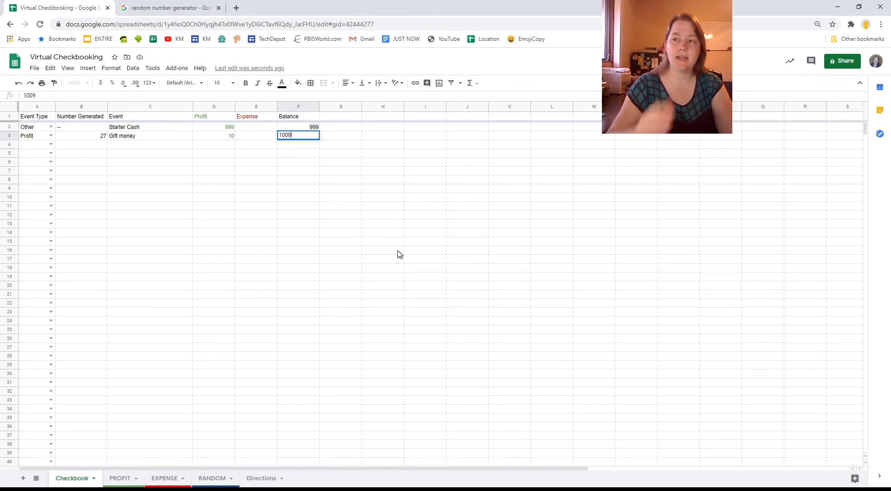
key("Enter")
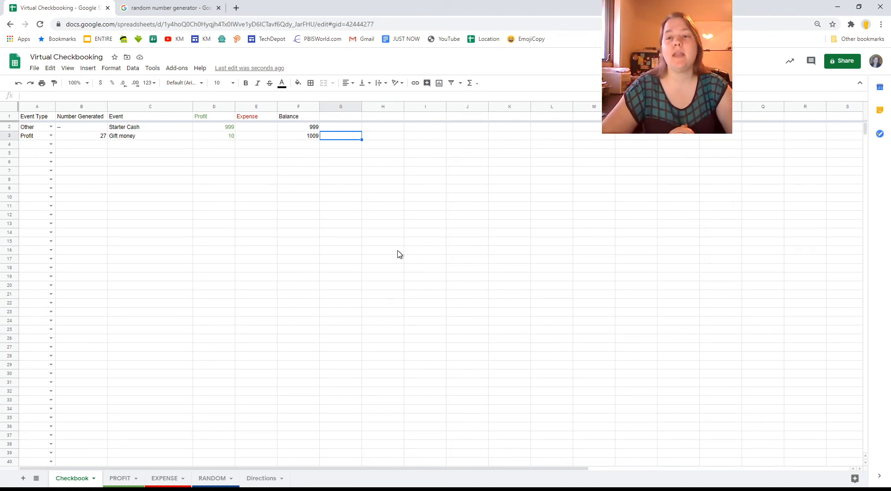
- Review the EXPENSE event list and mark row 4 as an Expense row
left_click(164, 478)
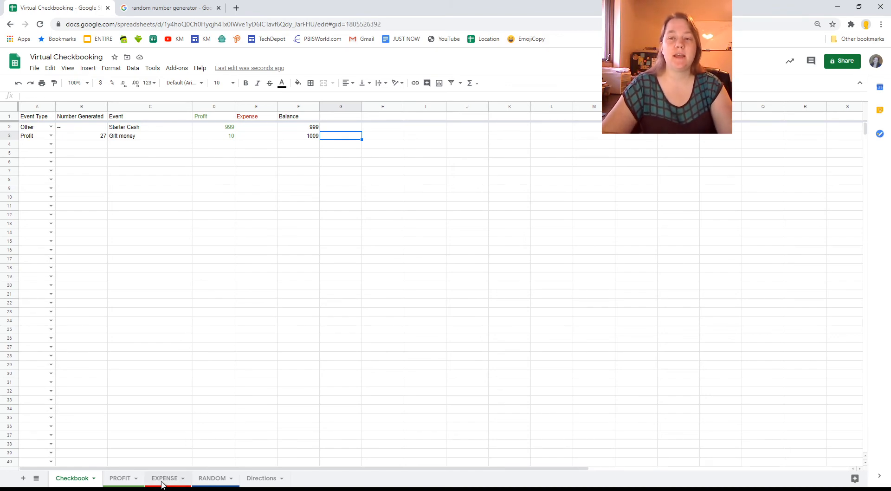
left_click(164, 478)
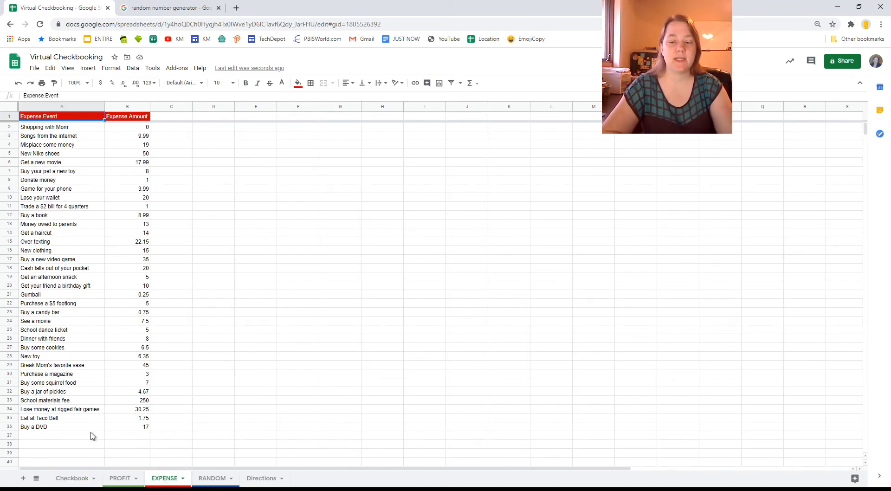
left_click(72, 478)
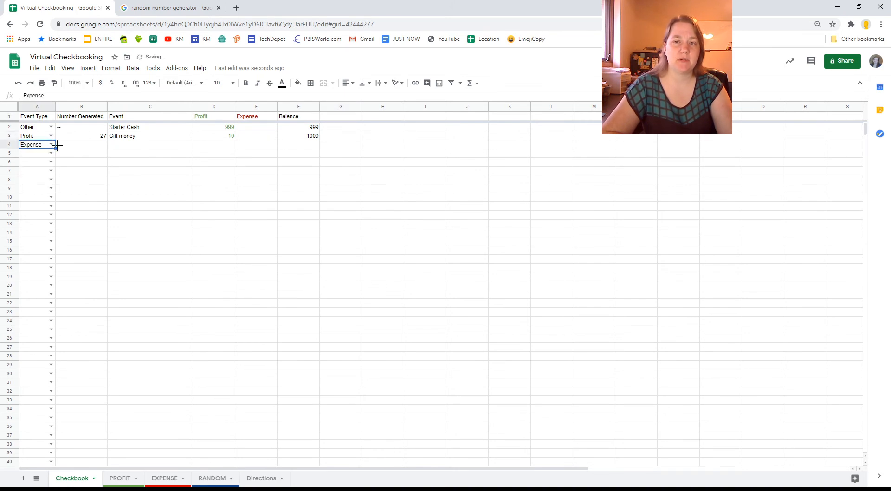
left_click(81, 144)
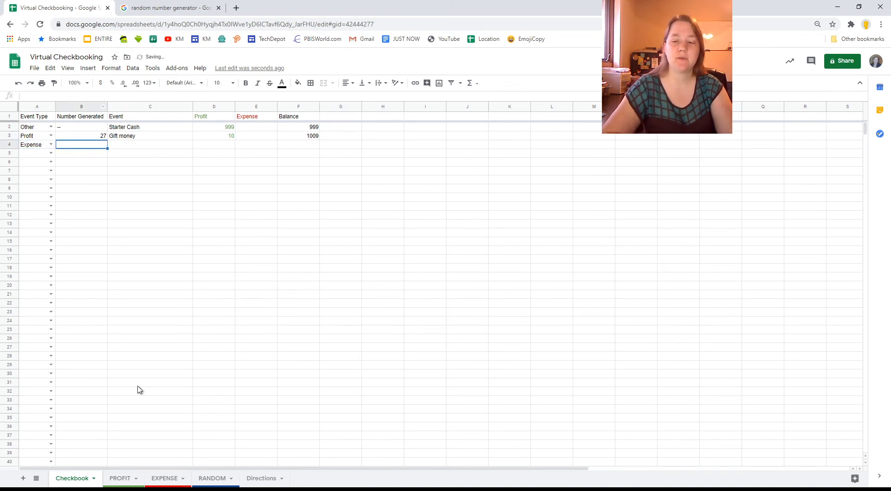
- Generate random number 12 with the Google random number generator
left_click(165, 478)
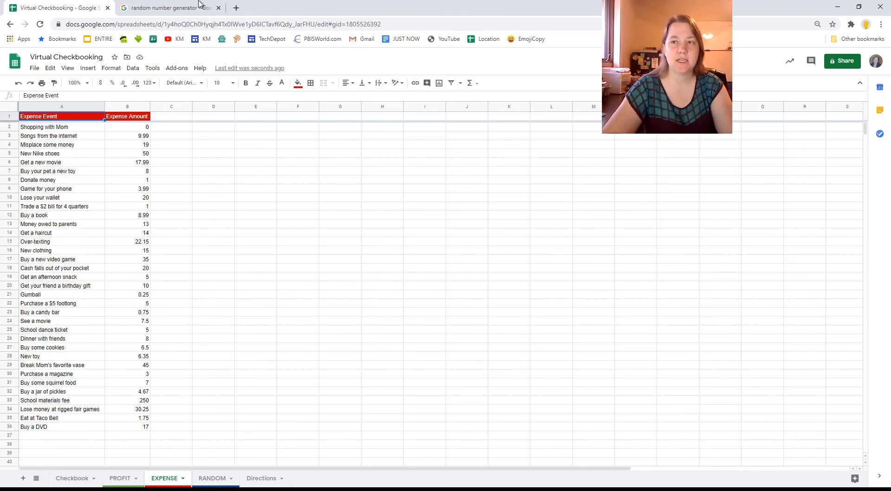
left_click(167, 7)
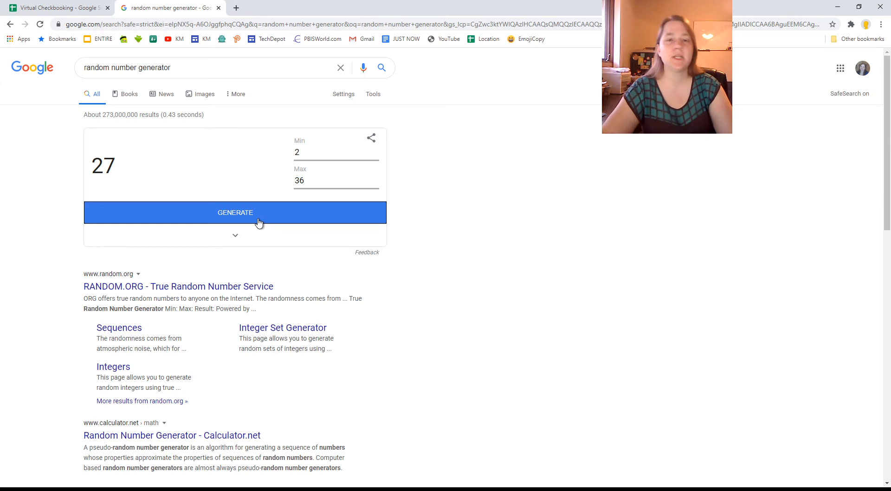
left_click(234, 212)
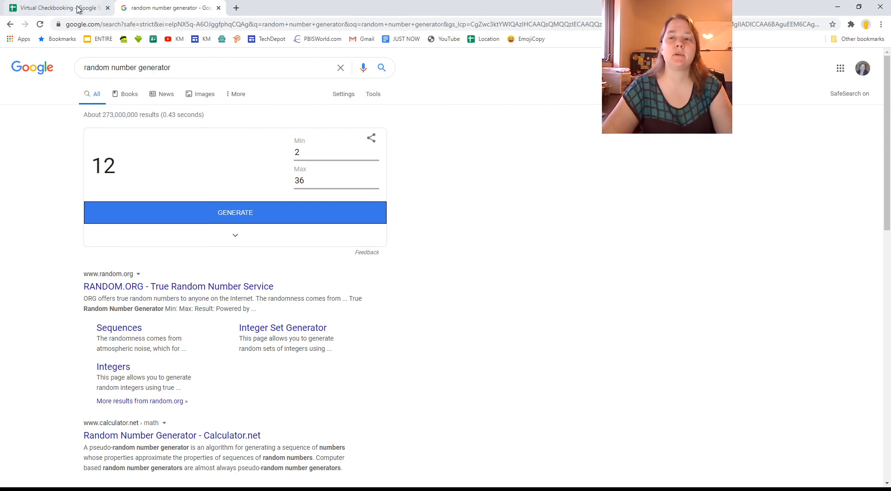
left_click(54, 7)
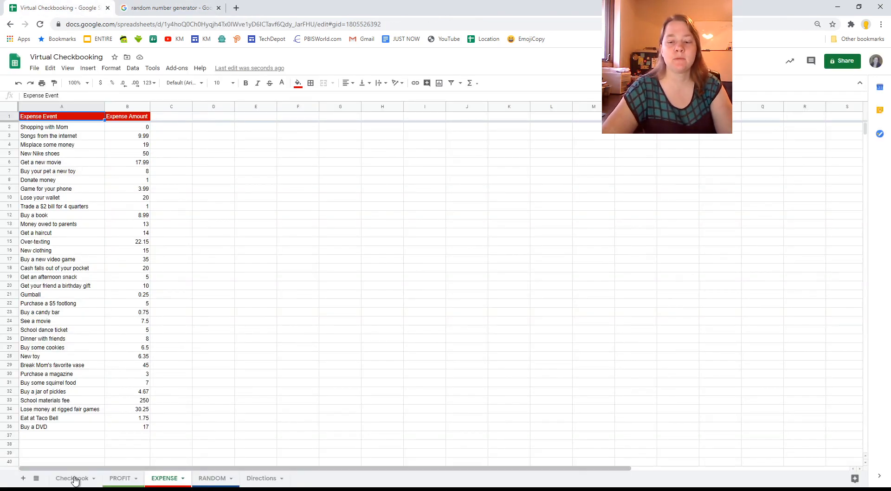
- Fill row 4 with number 12, event Buy book and an 8.99 expense
left_click(72, 478)
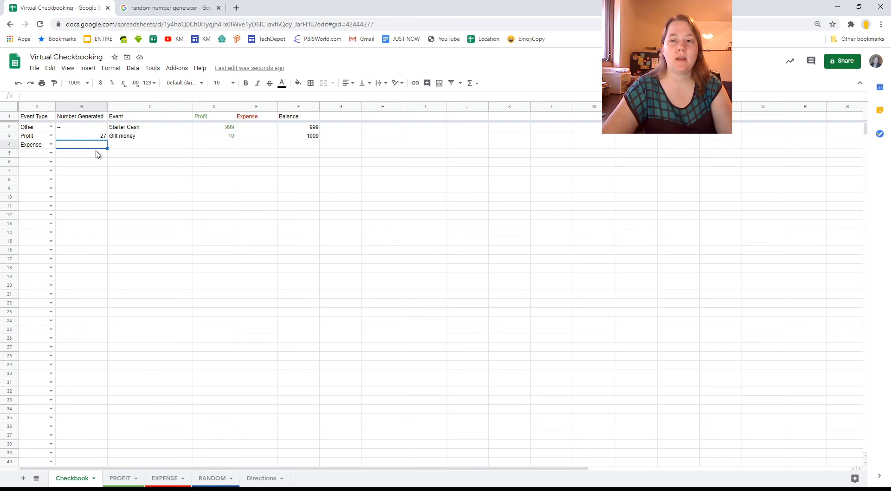
type("12")
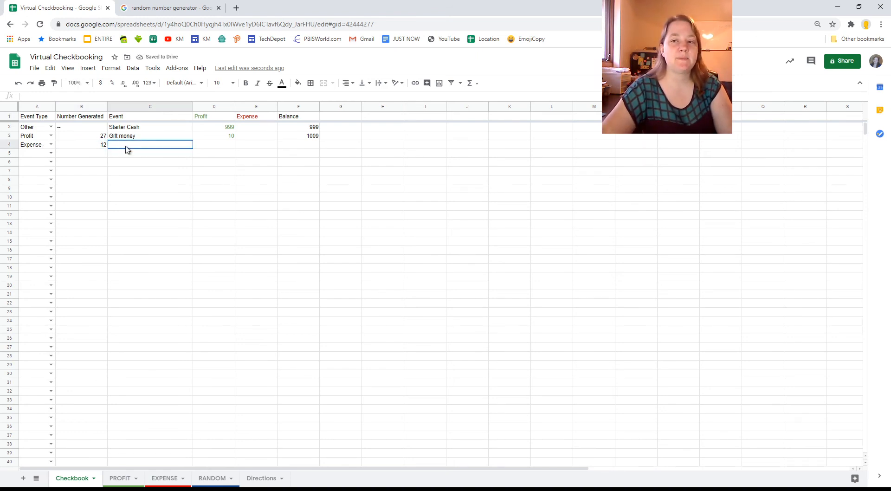
left_click(164, 478)
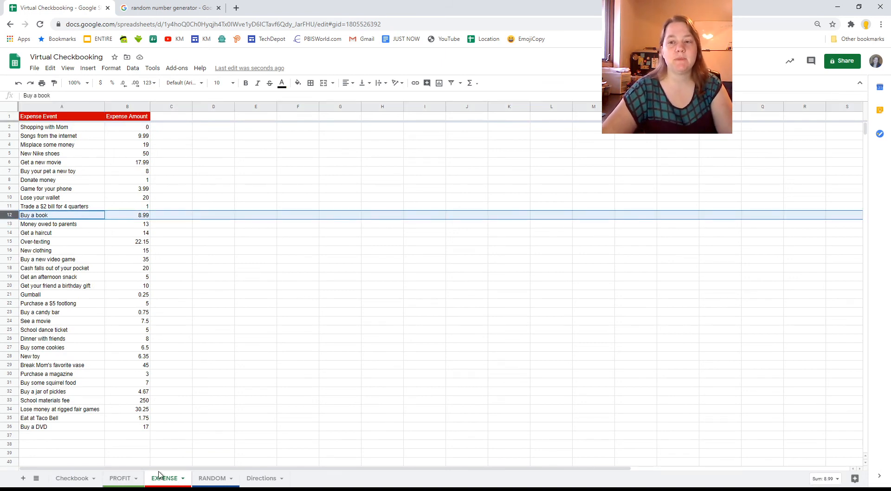
left_click(71, 478)
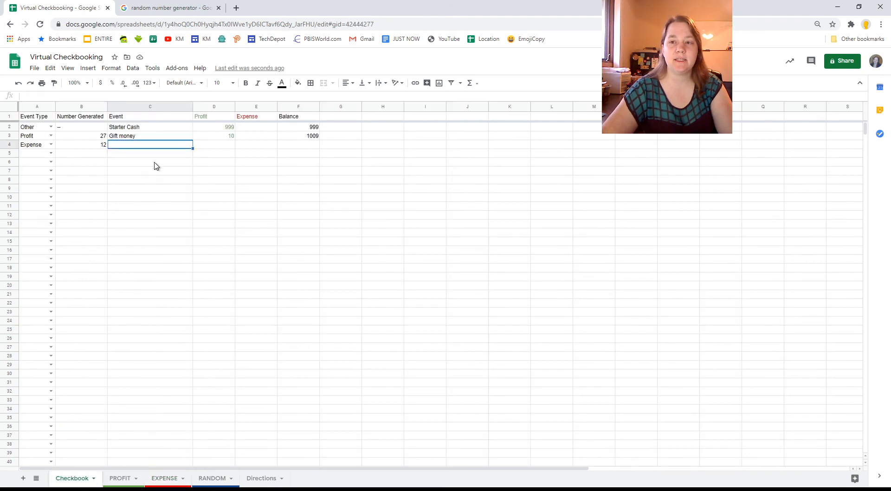
type("Buy book")
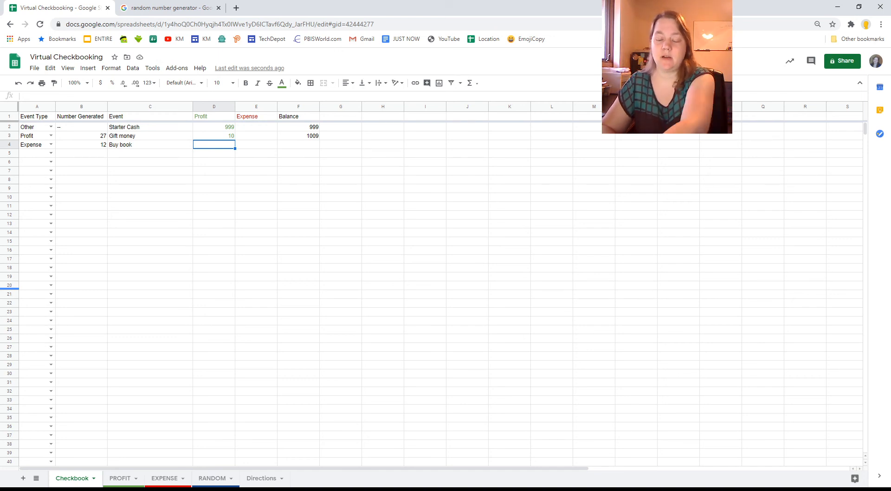
type("8.99")
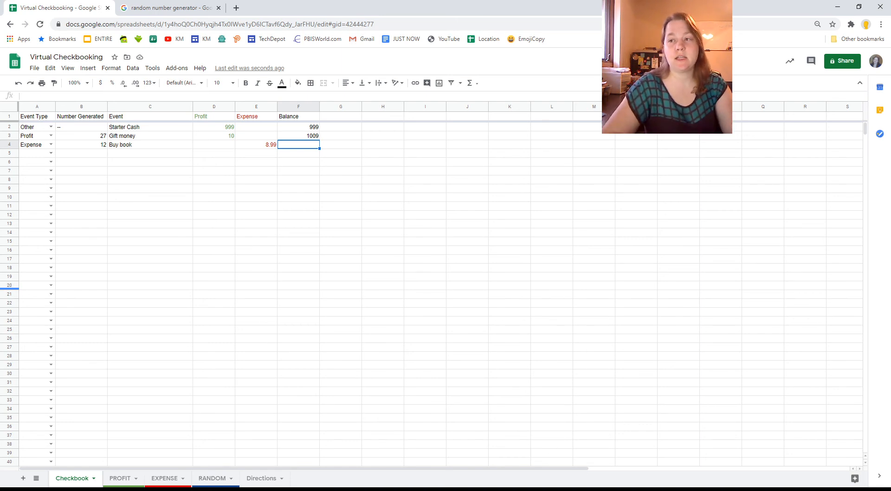
- Enter 1000.01 as the Buy book row's balance in F4
type("1")
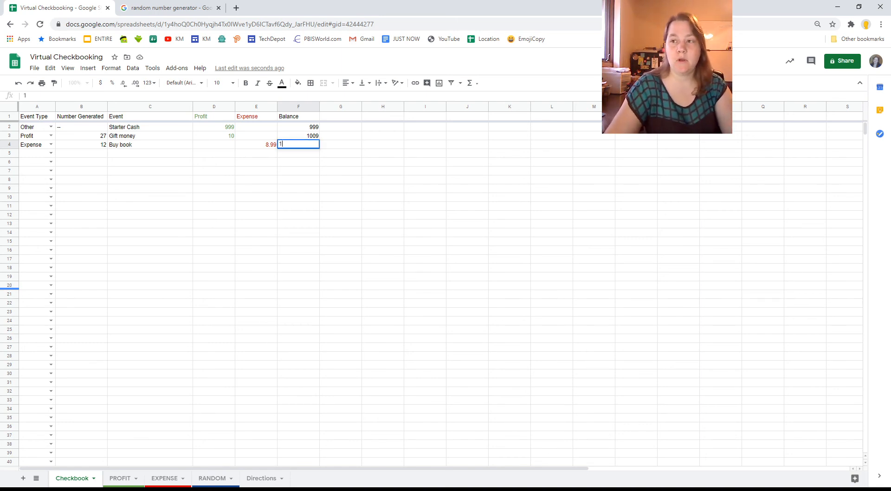
type("000.01")
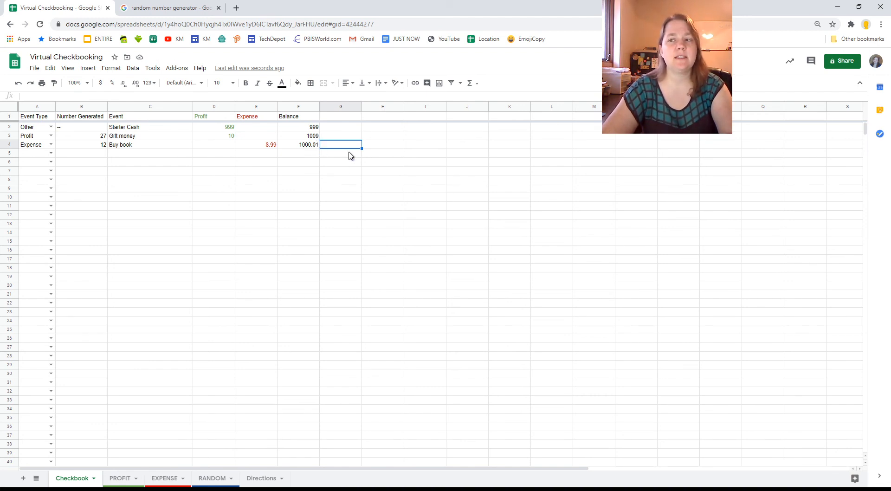
mouse_move(308, 151)
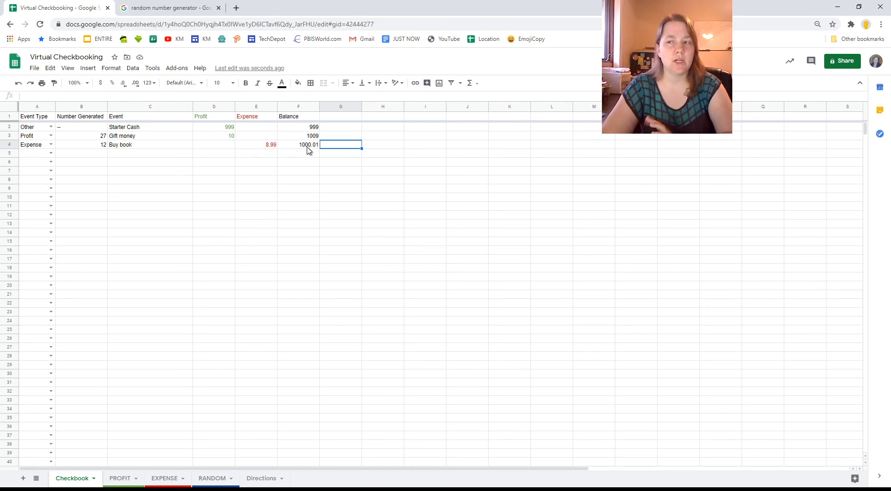
left_click(299, 126)
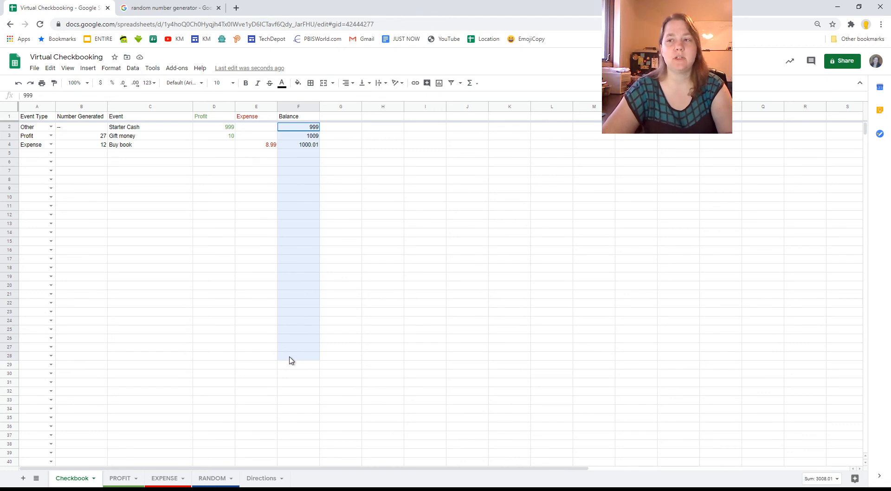
- Apply accounting currency format to Balance cells F2:F28 and Profit/Expense amounts D2:E4
left_click_drag(298, 127, 298, 360)
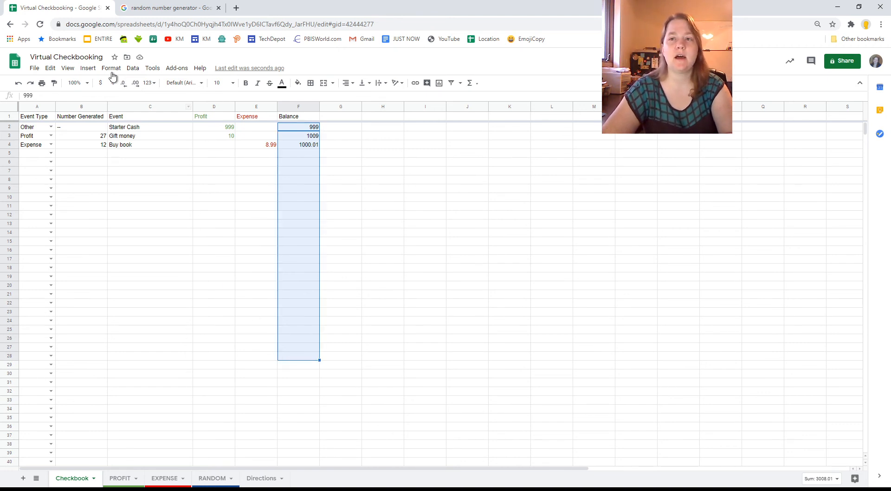
left_click(111, 67)
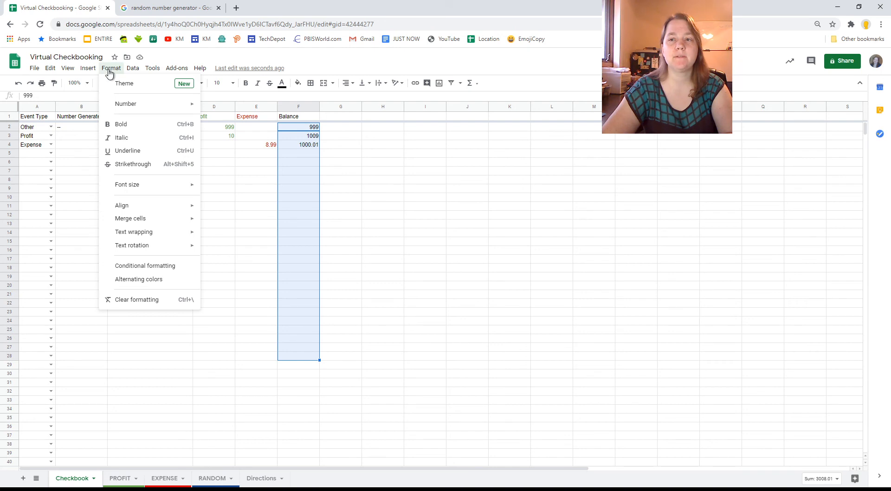
mouse_move(121, 205)
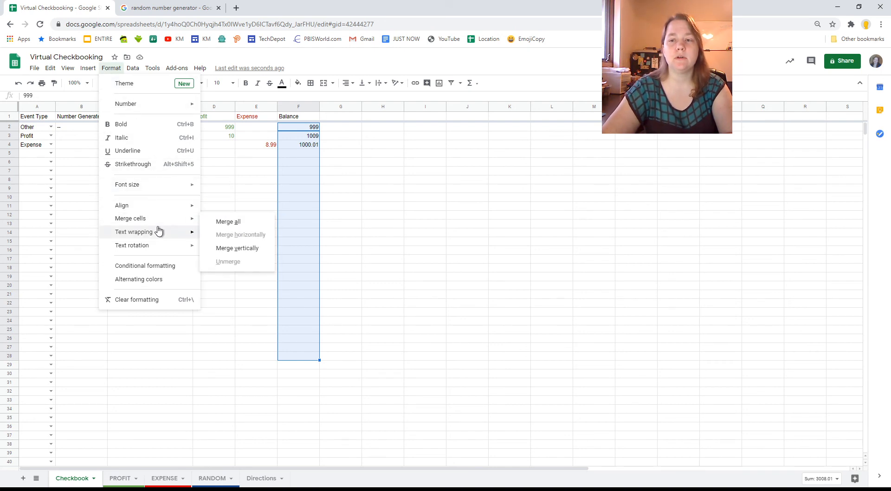
mouse_move(134, 232)
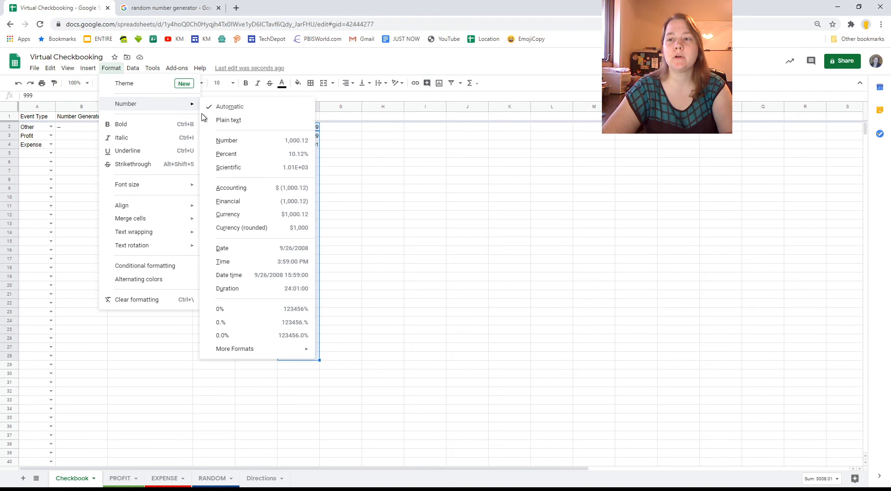
mouse_move(269, 181)
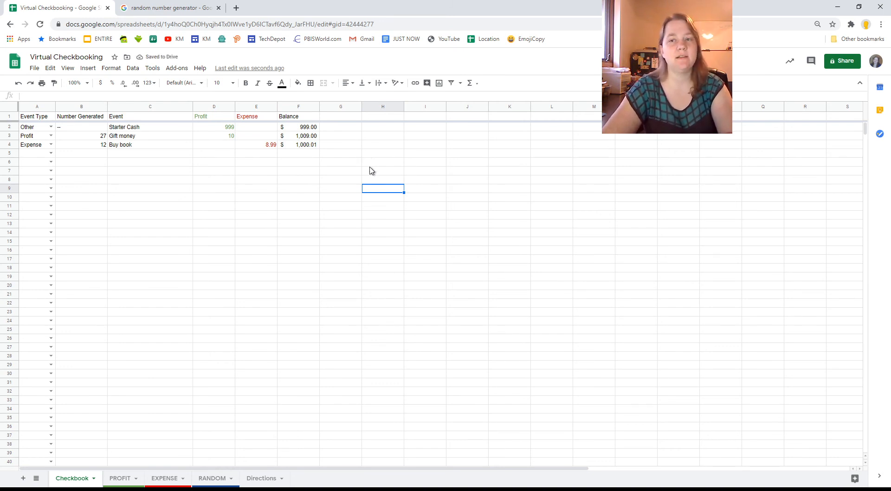
left_click(214, 127)
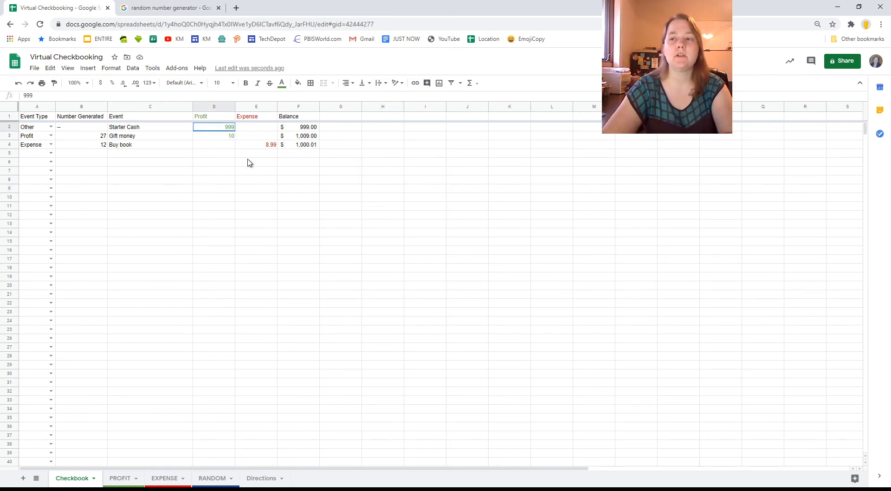
left_click(111, 68)
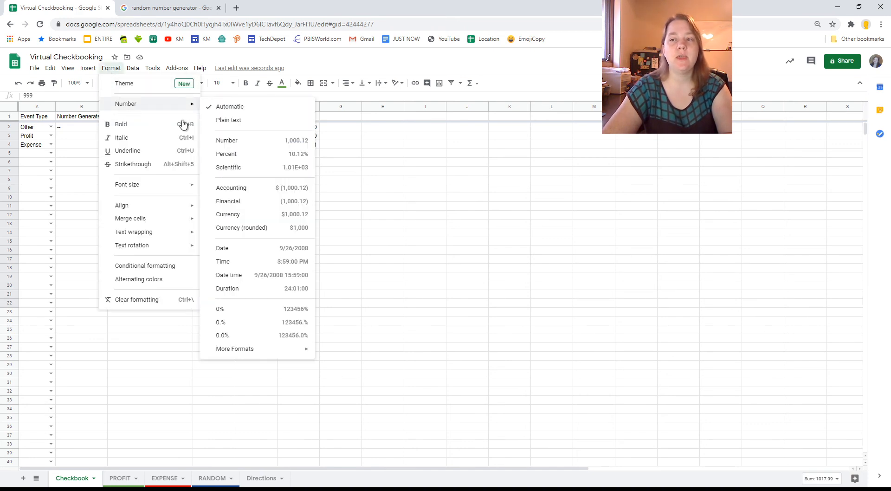
left_click(425, 223)
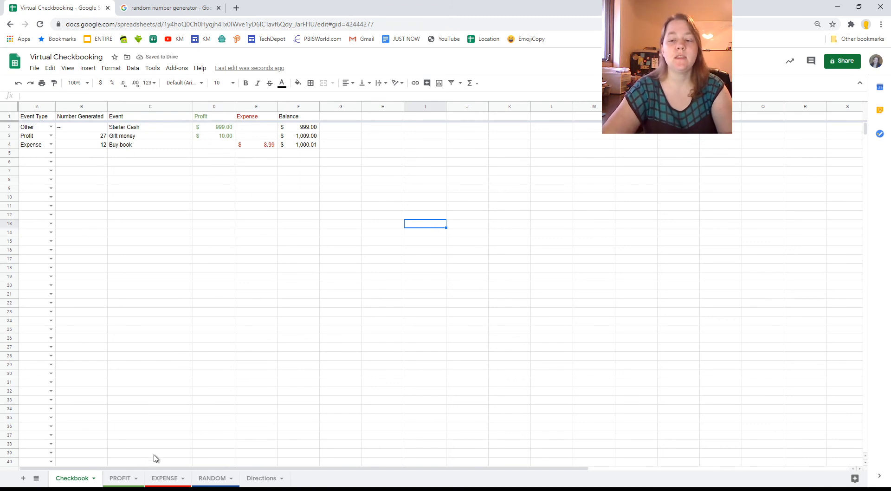
- Set row 5 to Random and generate a random number between 2 and 36
left_click(211, 478)
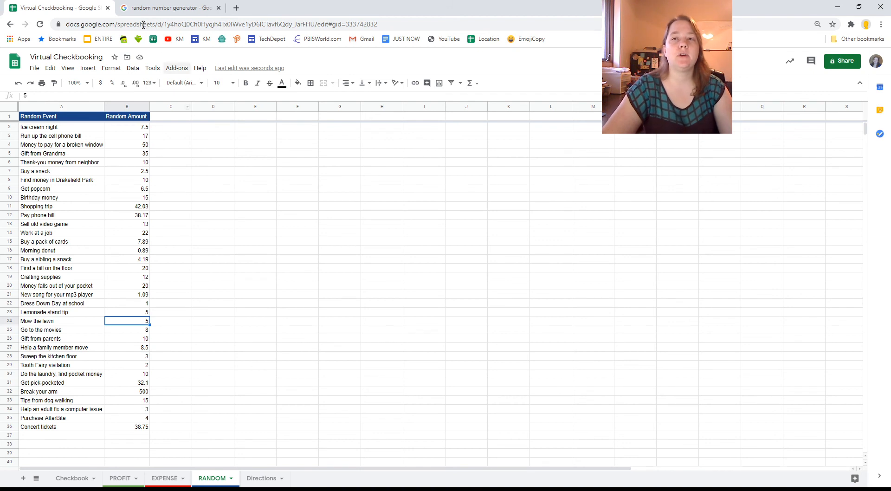
left_click(72, 478)
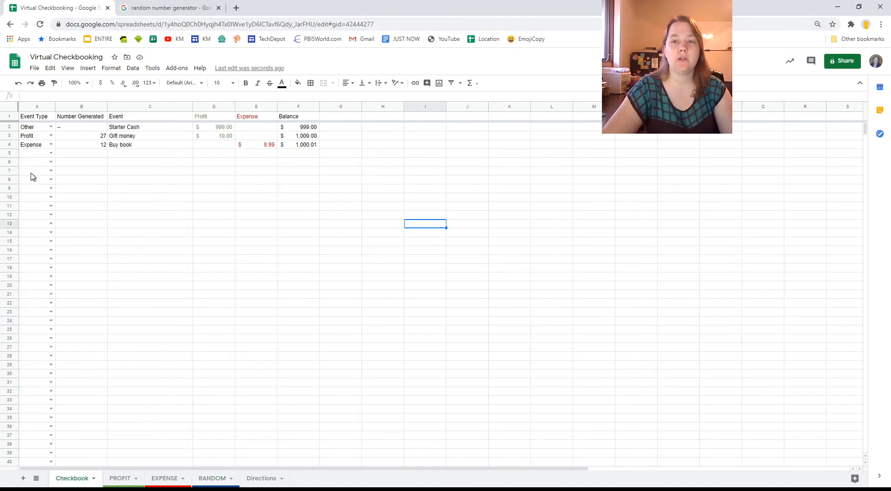
left_click(37, 153)
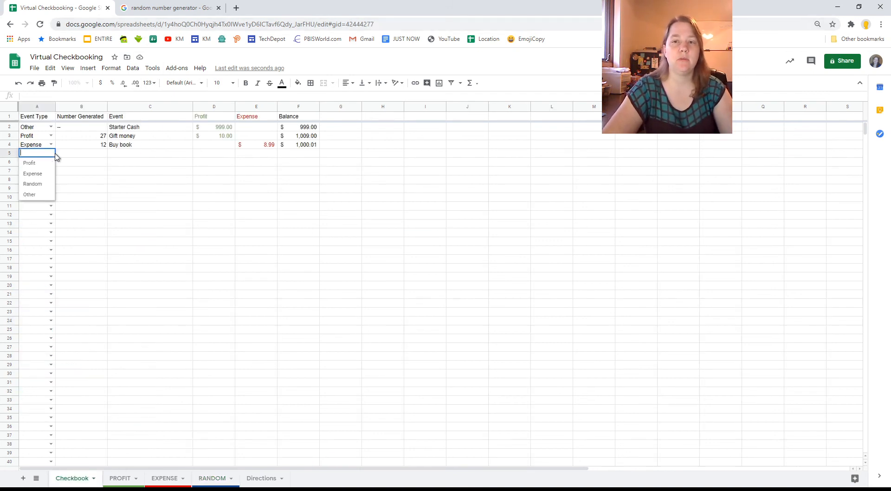
left_click(167, 7)
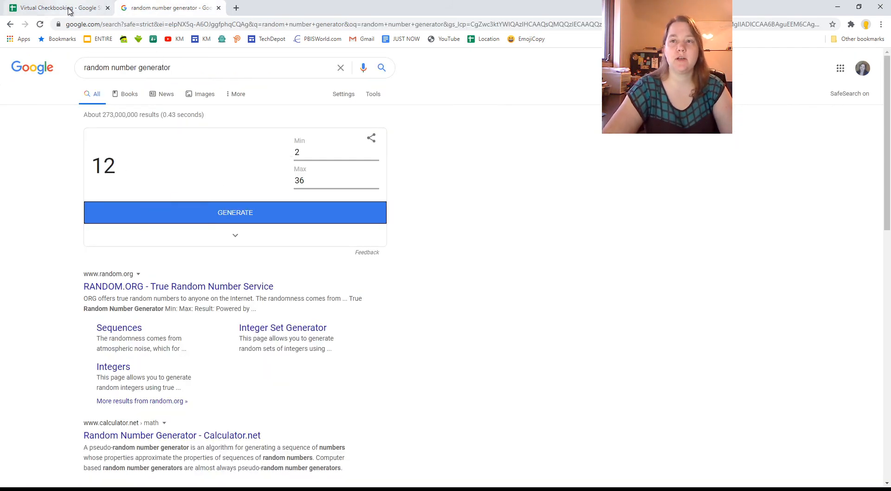
left_click(54, 7)
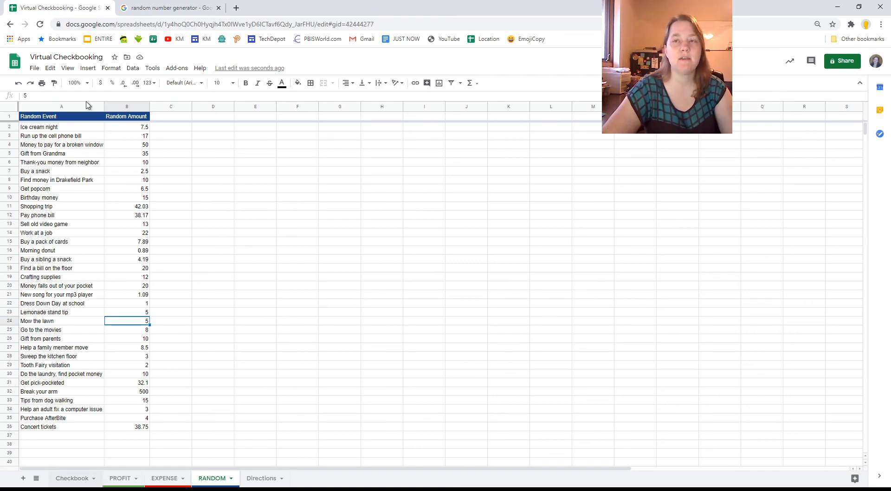
left_click(168, 8)
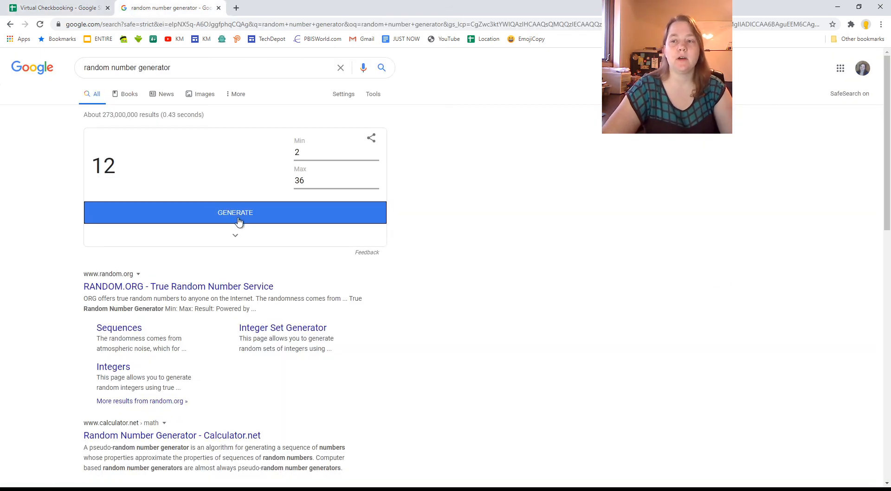
left_click(235, 212)
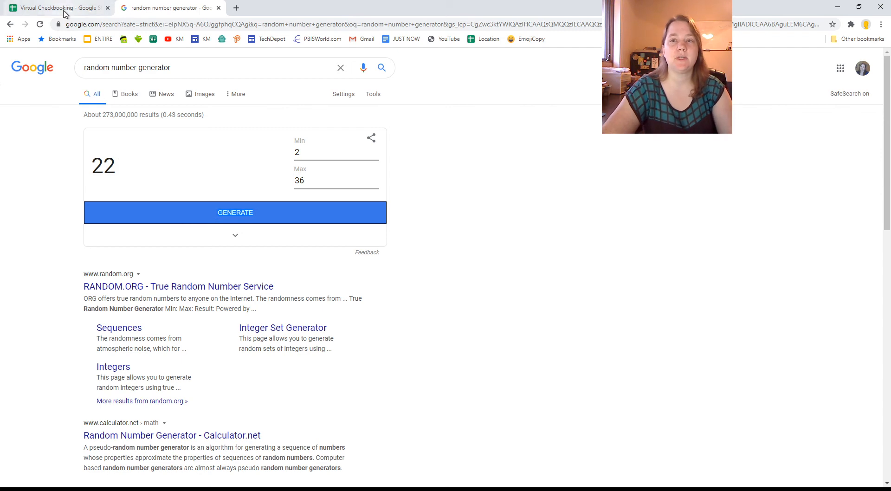
left_click(57, 8)
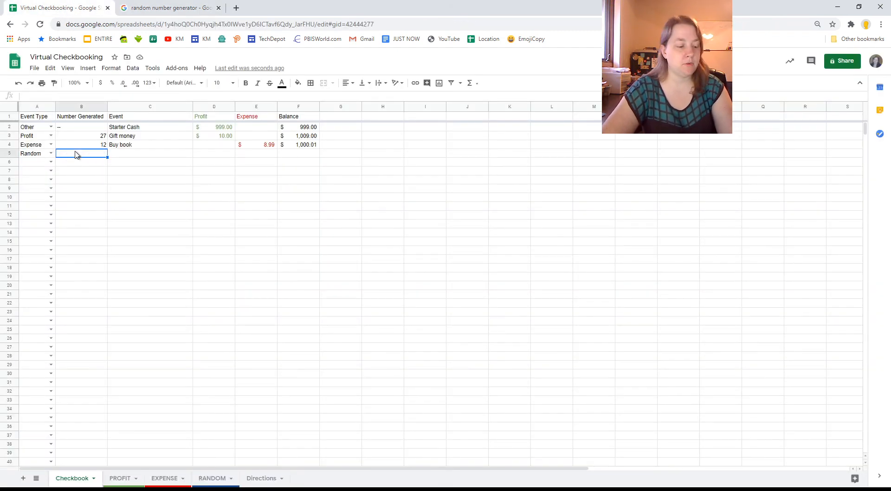
- Enter number 22, Dress down day at school, a 1.00 expense and balance 999 in row 5
type("22")
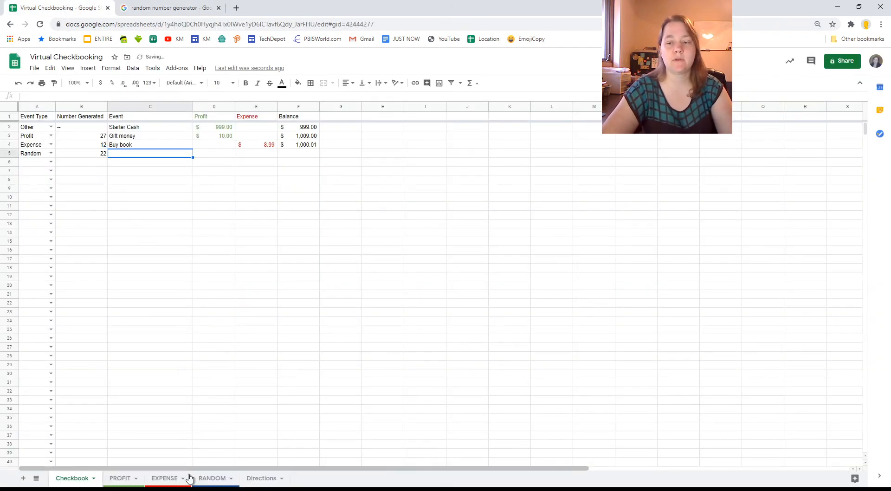
left_click(212, 478)
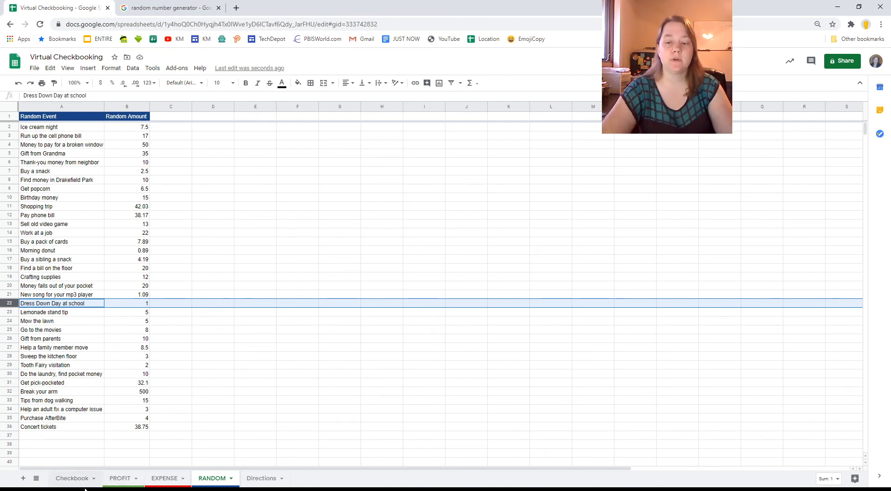
left_click(71, 478)
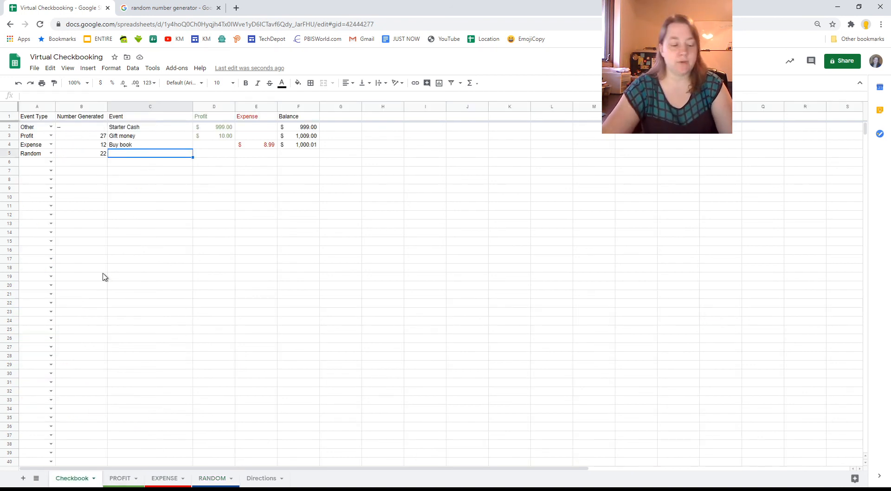
type("Dress down day at school")
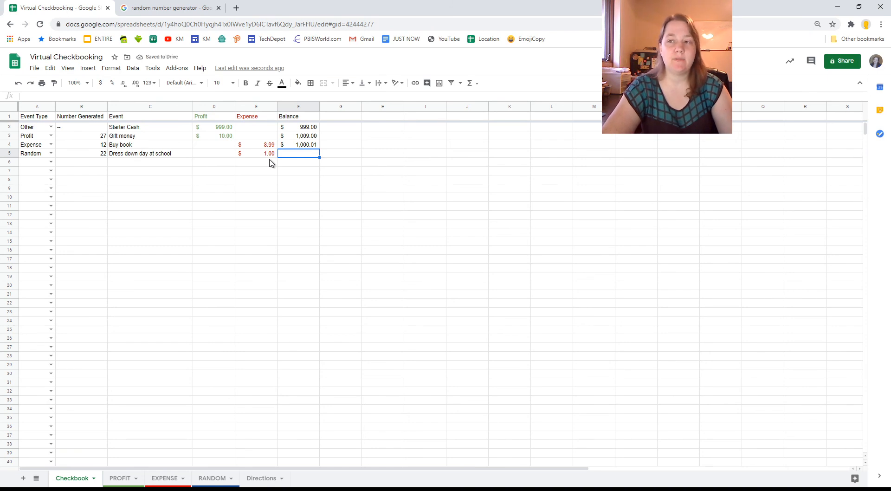
mouse_move(306, 211)
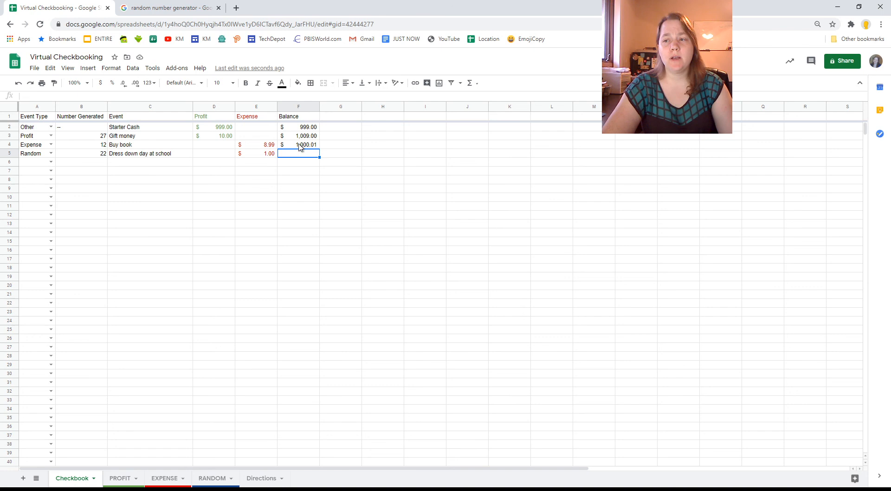
mouse_move(306, 200)
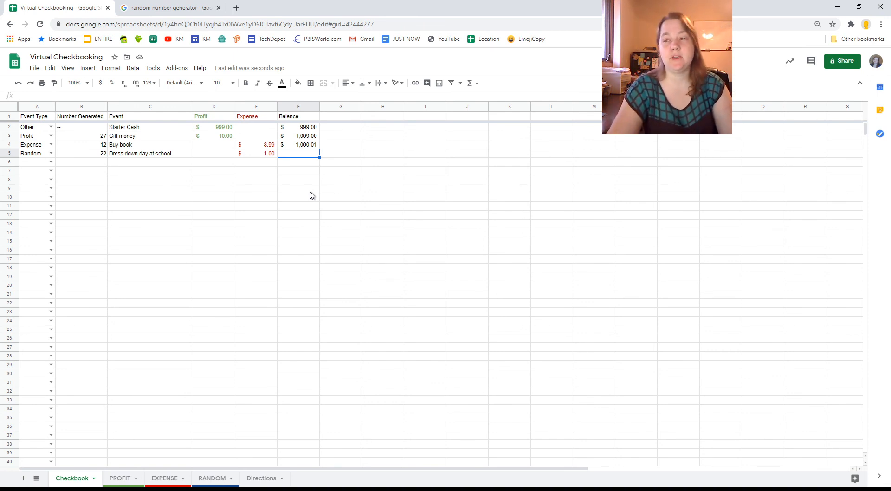
type("999")
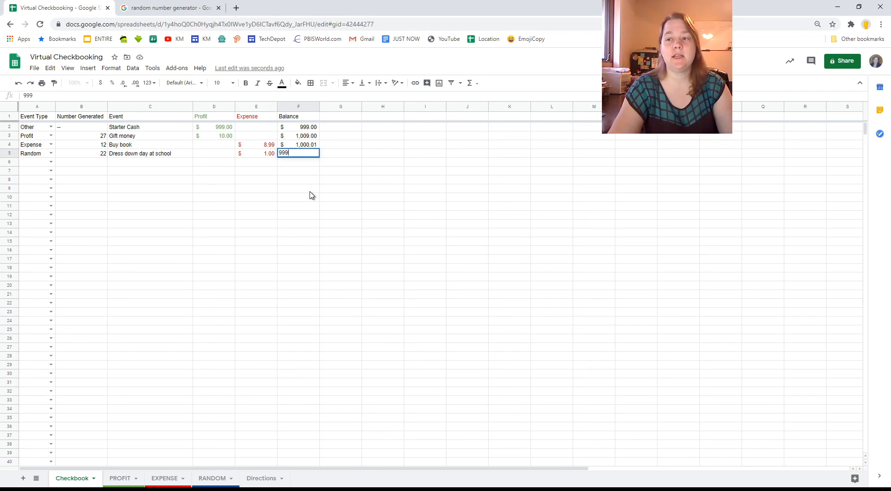
key("Enter")
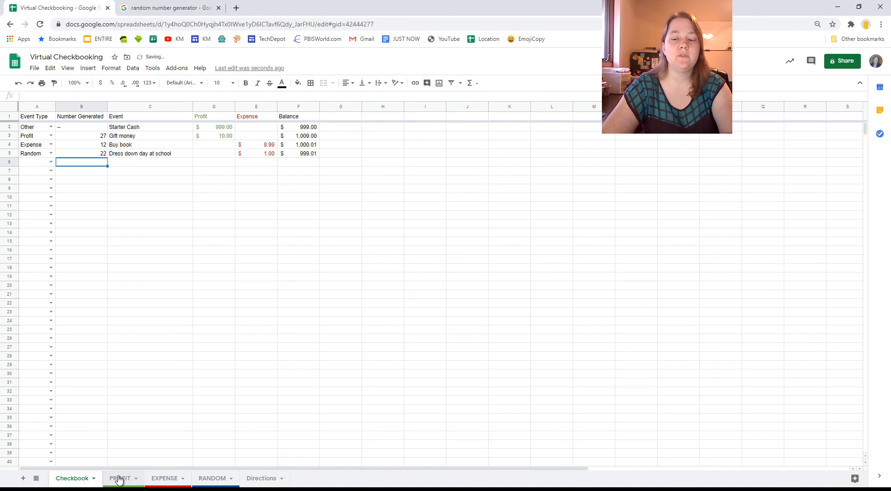
left_click(164, 478)
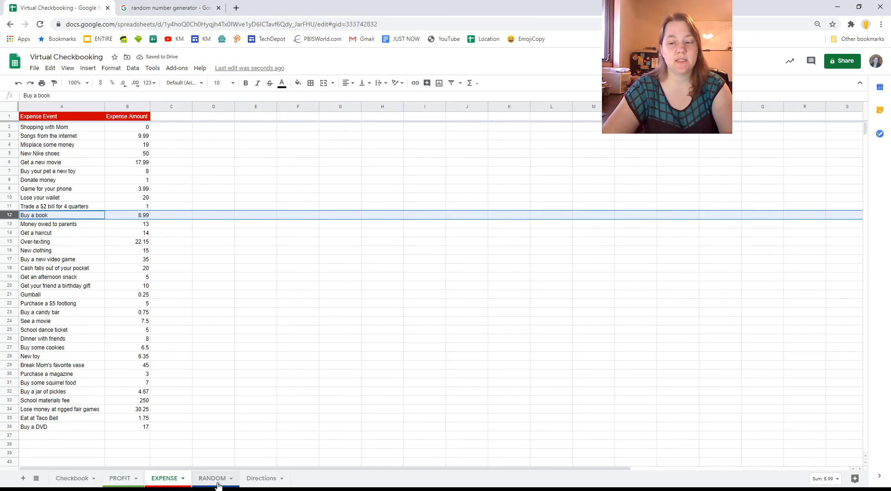
left_click(212, 478)
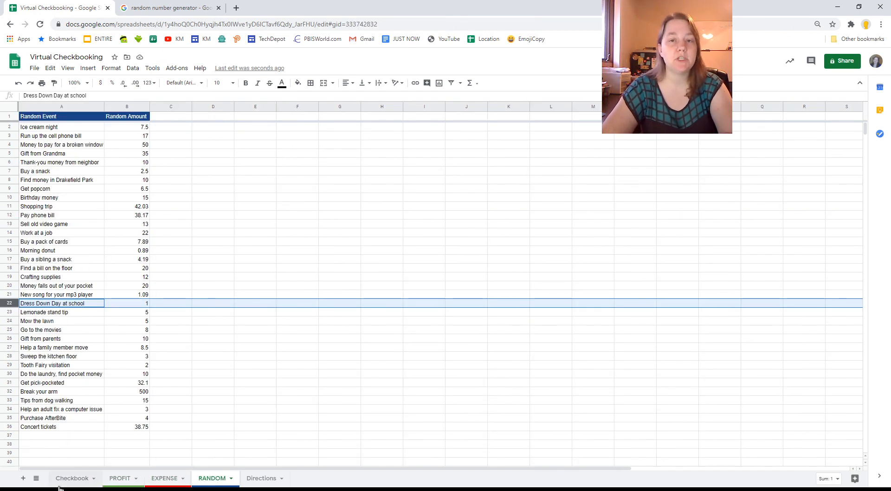
left_click(72, 478)
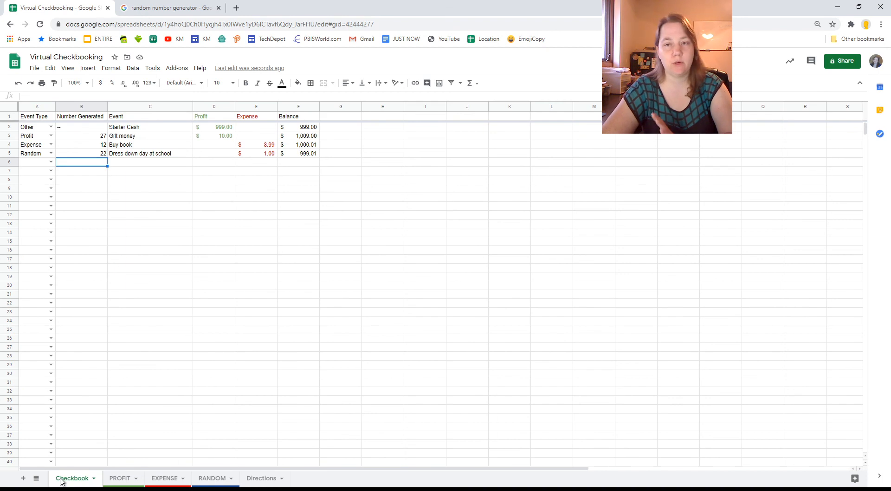
mouse_move(83, 269)
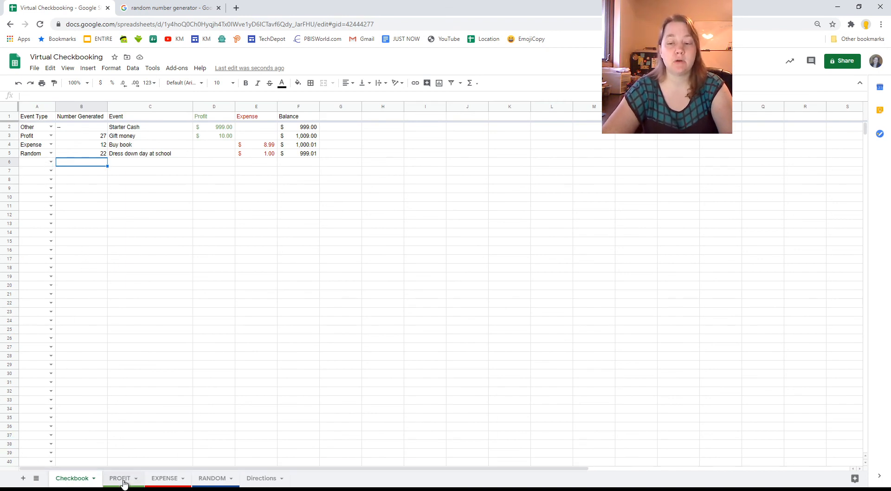
left_click(165, 478)
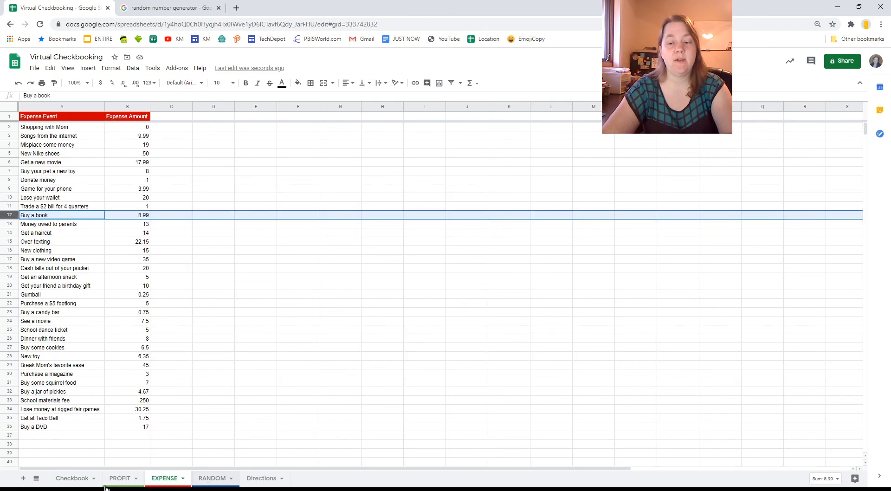
left_click(72, 478)
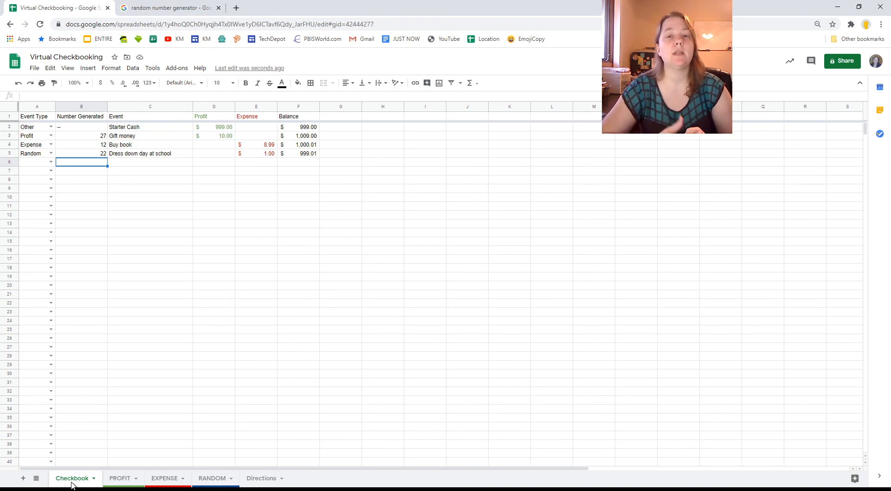
mouse_move(61, 182)
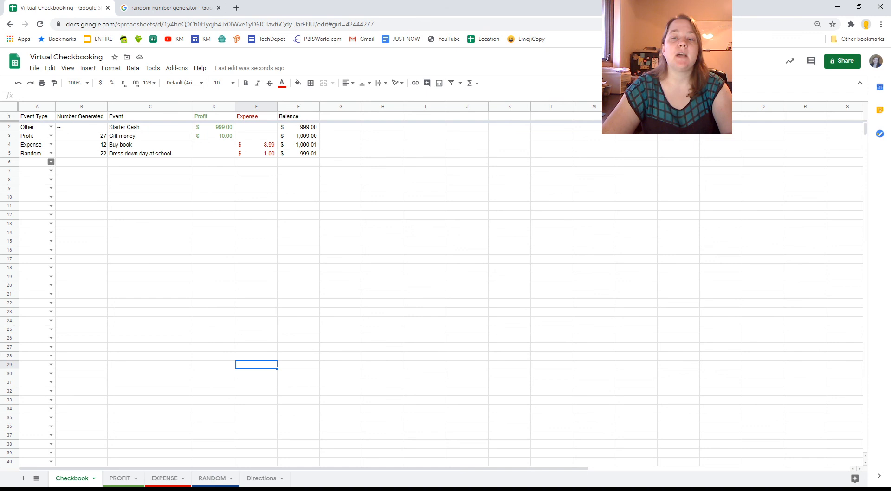
- Record row 6 as Other: '--', Fine from Ms. Kovacs, 5.00 expense, balance 994.01
left_click(50, 162)
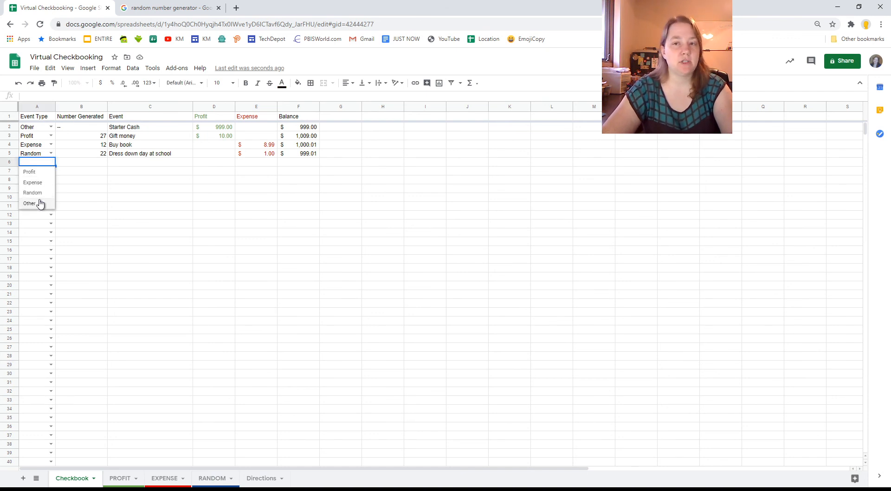
left_click(30, 203)
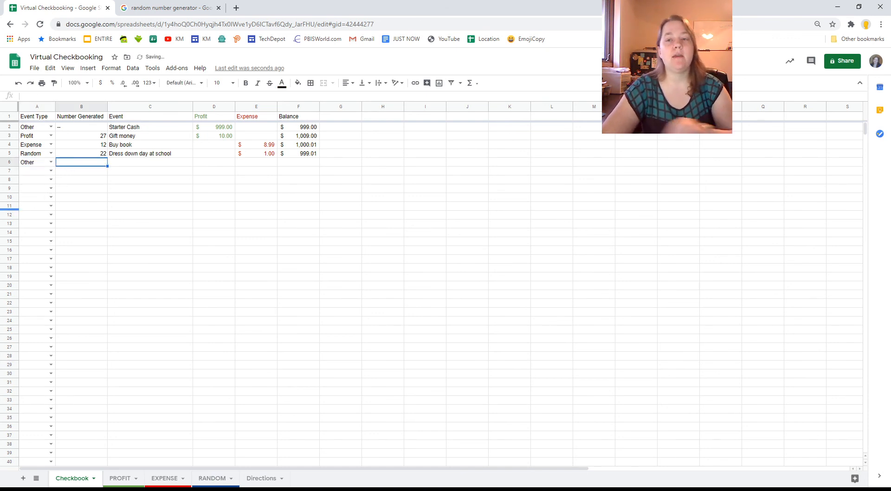
type("--")
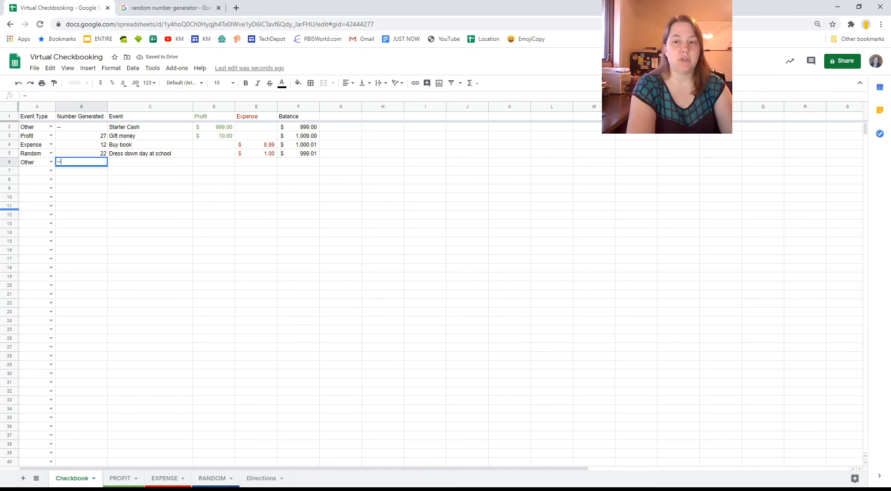
type("Fine")
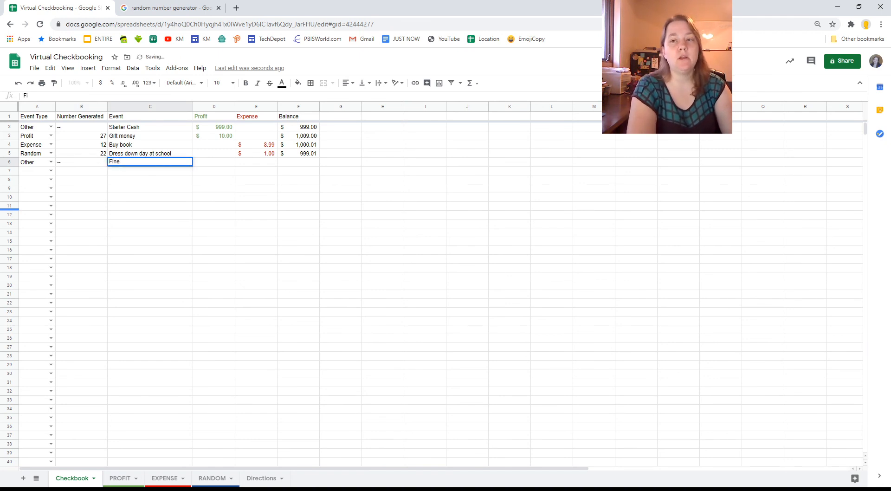
type("from Ms. ko")
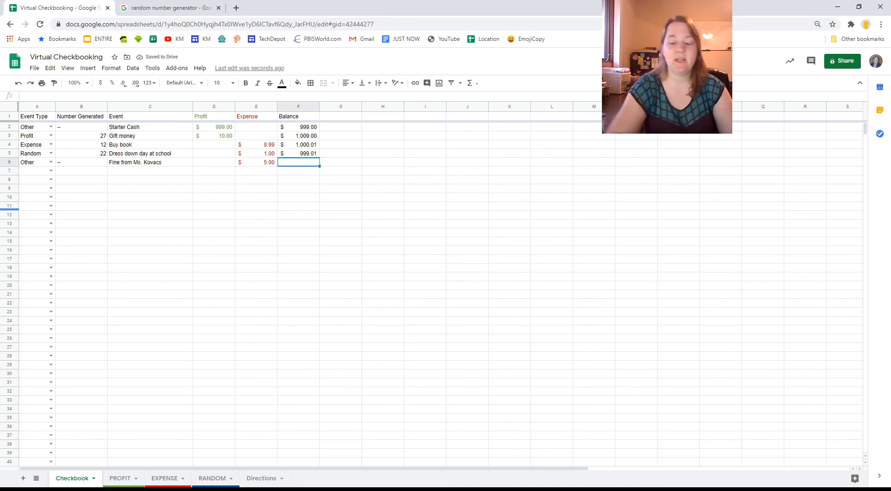
type("994.01")
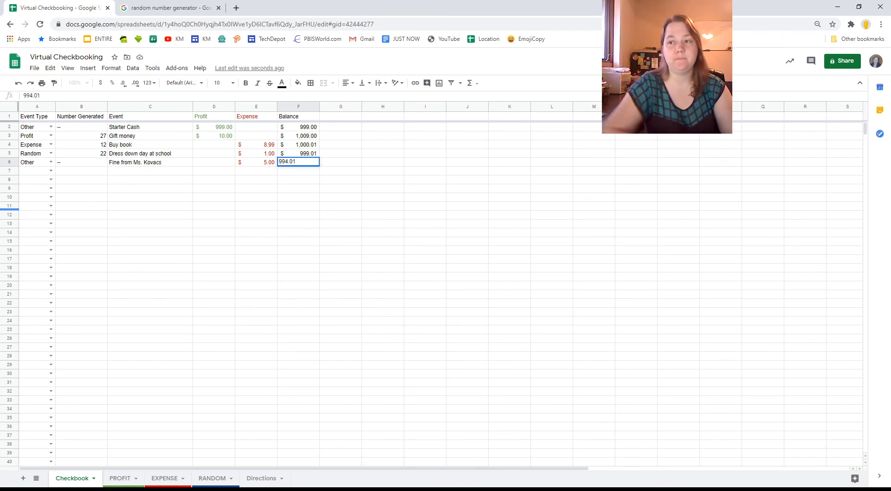
key("enter")
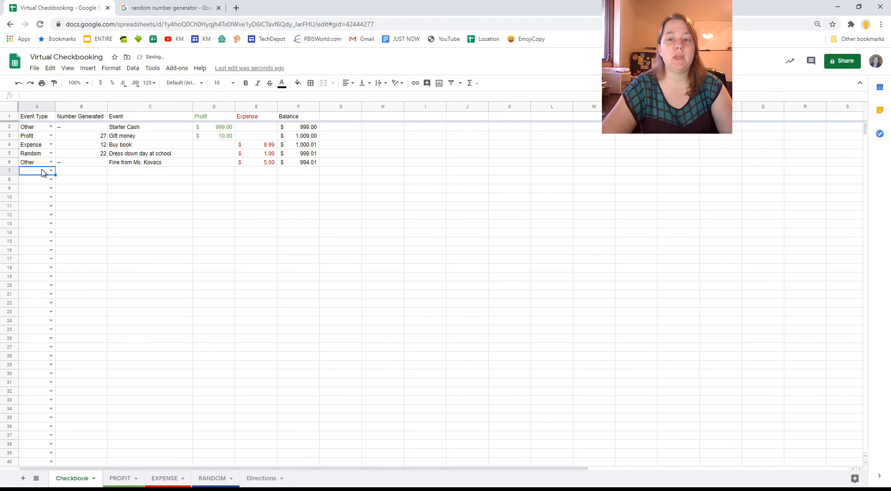
- Record row 7 as Other: '--', Donation to Stu Dent, 100.00 expense, balance 894.01
left_click(50, 171)
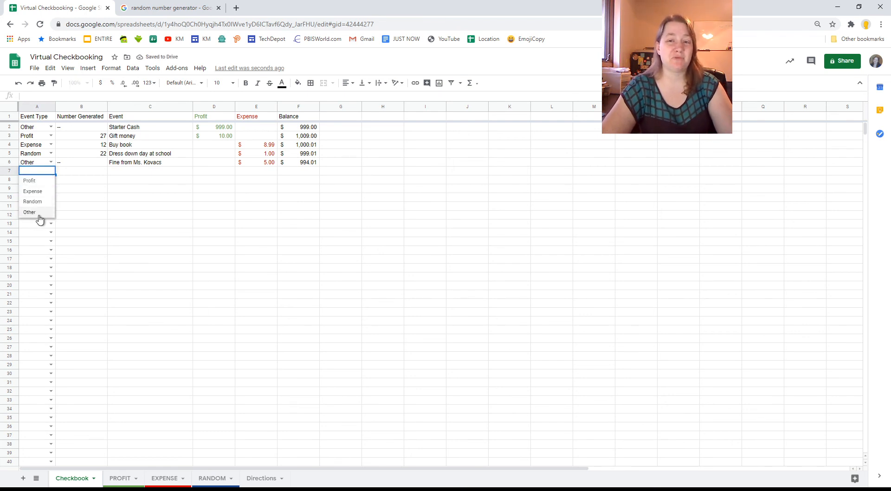
left_click(29, 212)
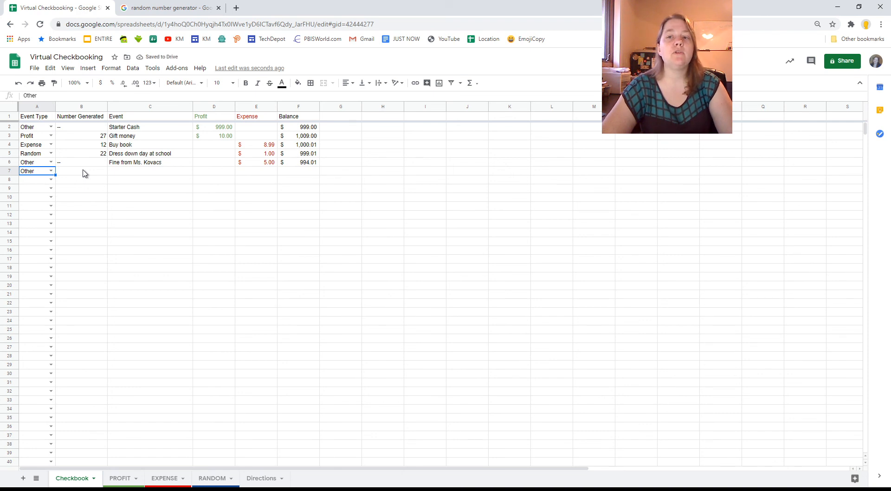
left_click(80, 172)
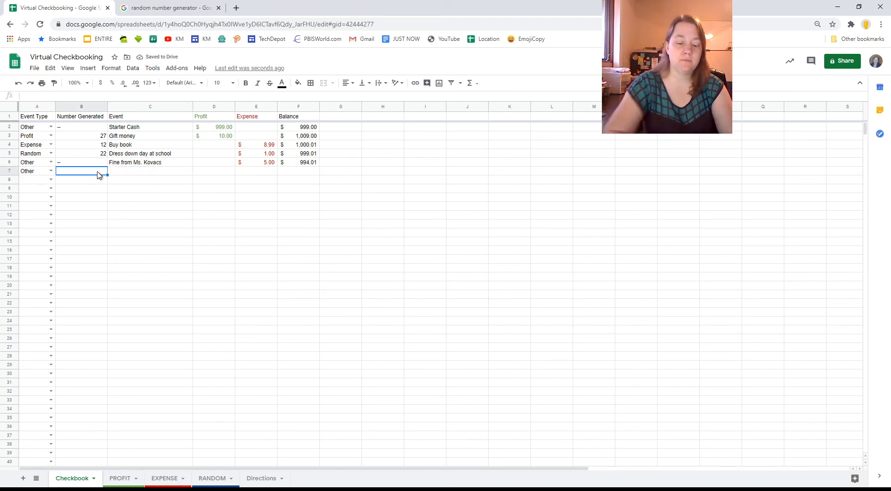
left_click(150, 171)
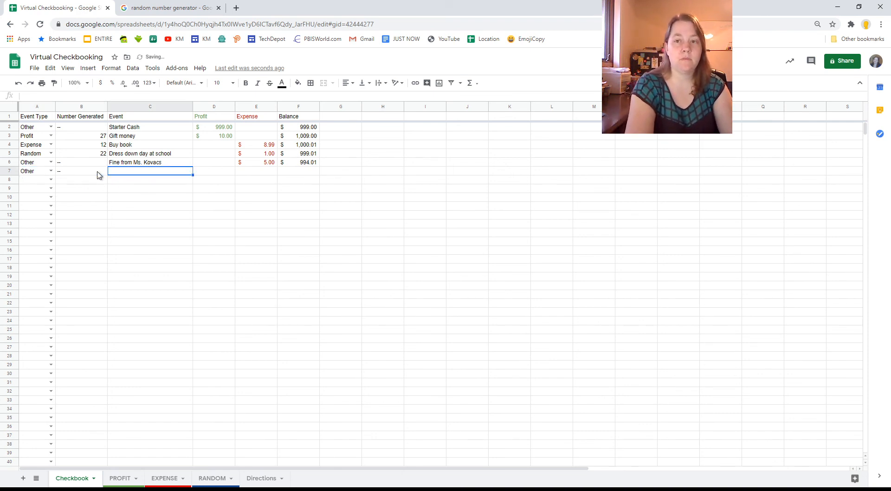
type("Dpm")
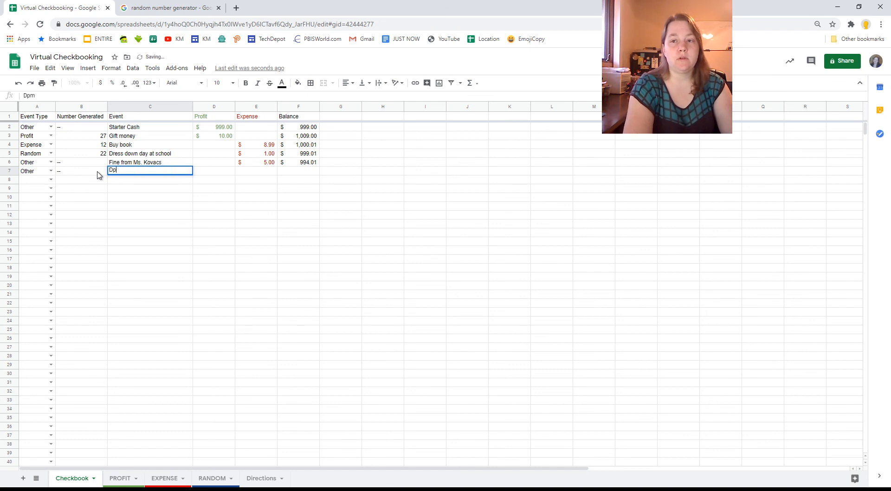
type("Dona")
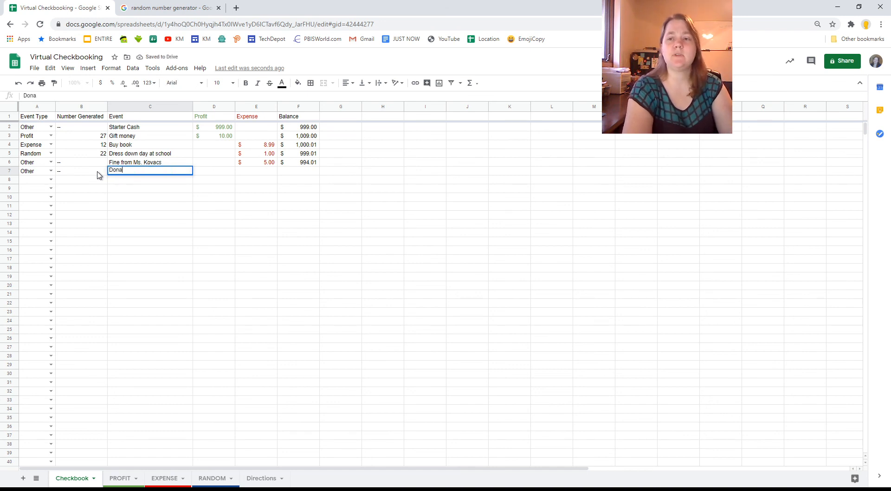
type("tion to")
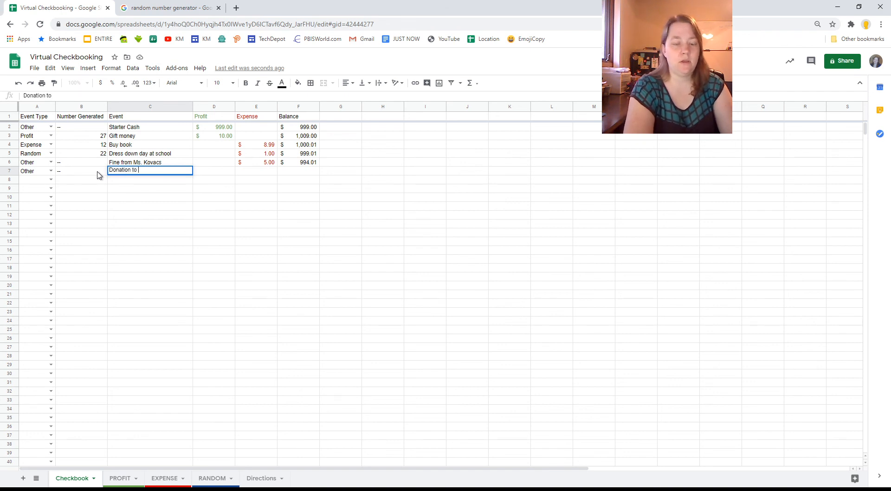
type("Stu Dent")
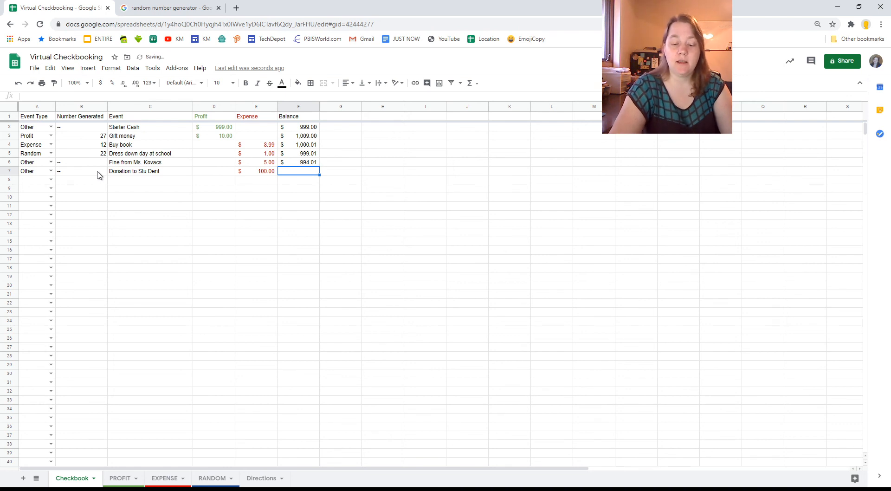
type("894.0")
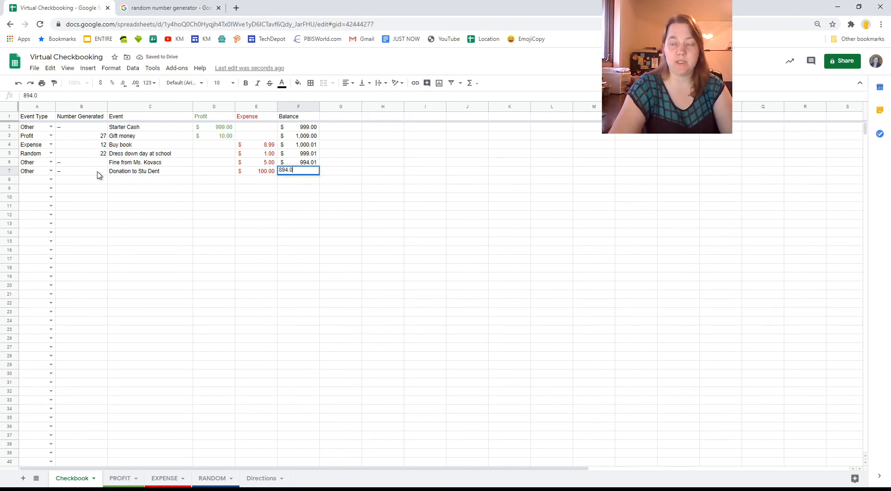
key("enter")
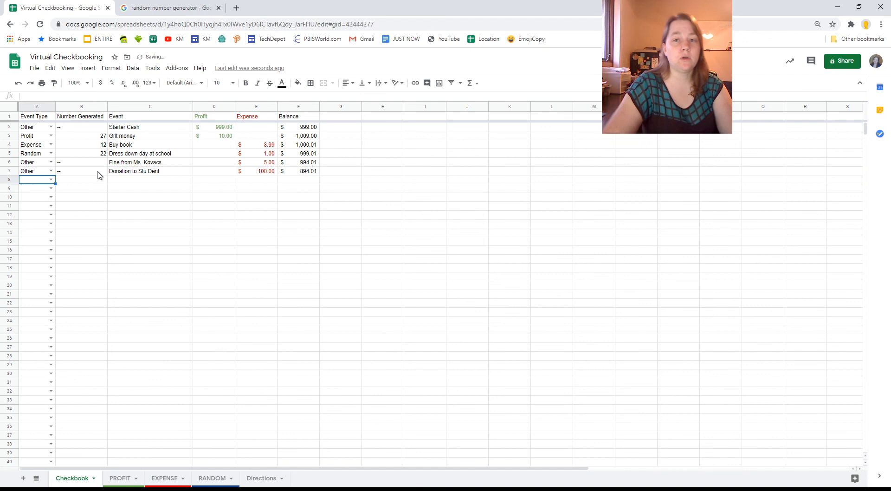
- Record row 8 as Other: Donation from Stu Dent, 100.00 profit, balance 994.01
left_click(51, 180)
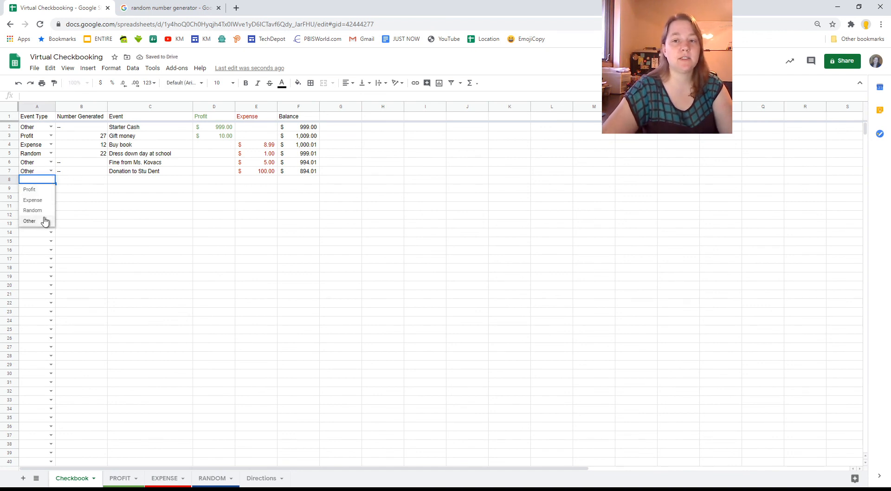
left_click(29, 221)
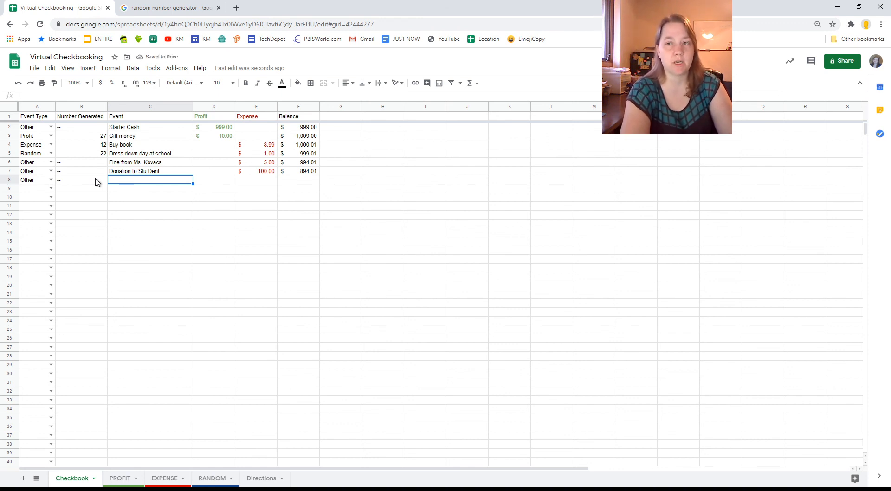
type("Dontation")
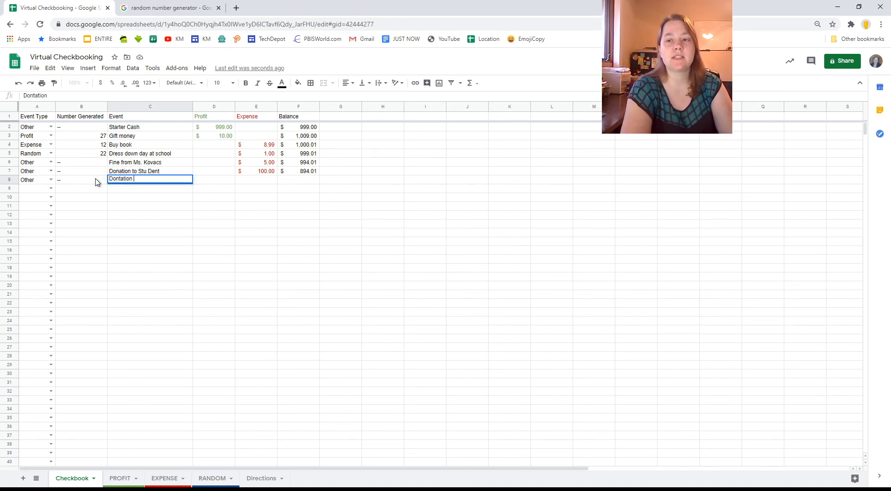
type("from")
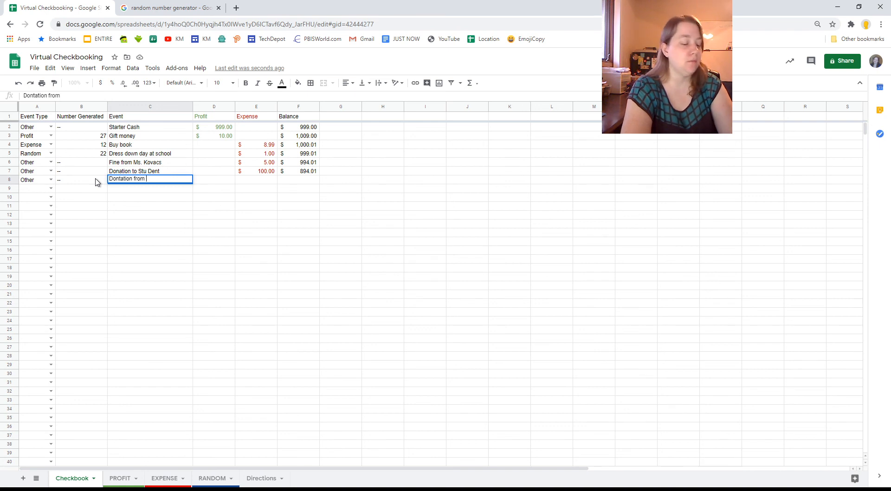
type("S")
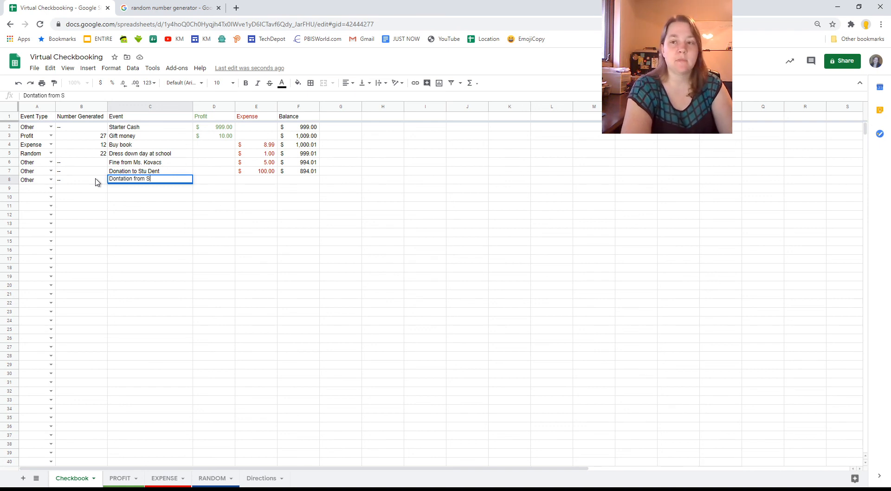
type("tu Dent")
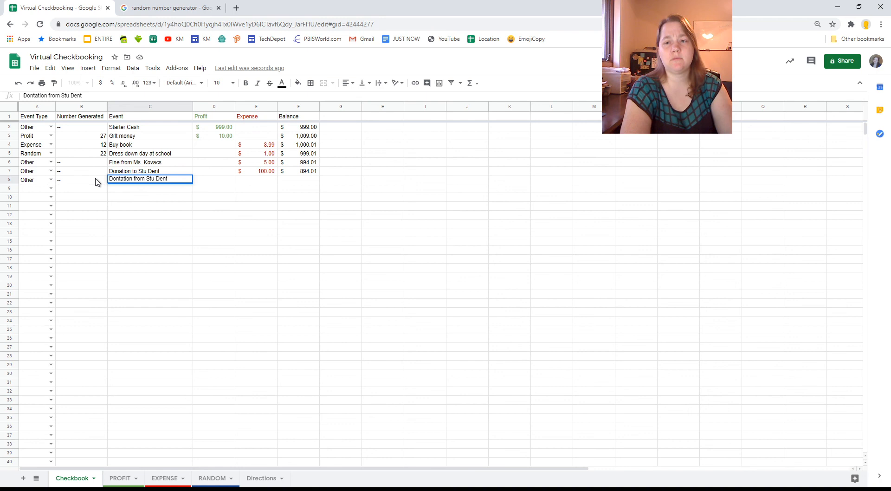
key("Tab")
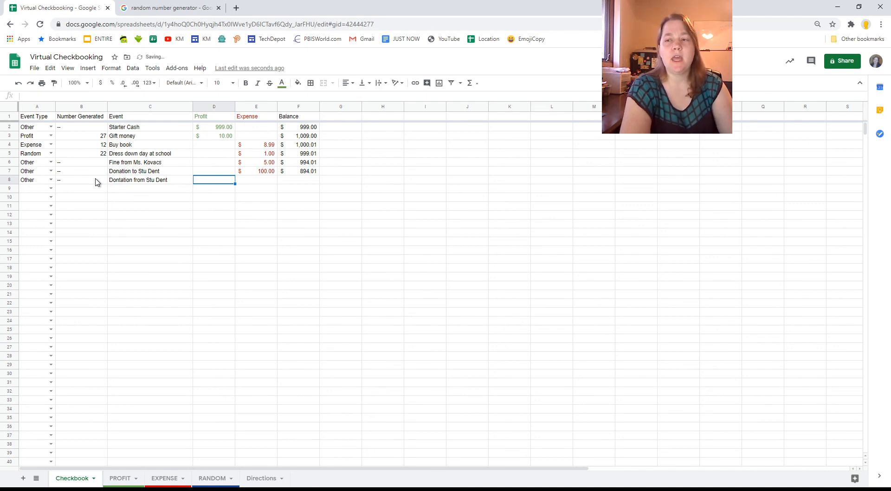
type("1")
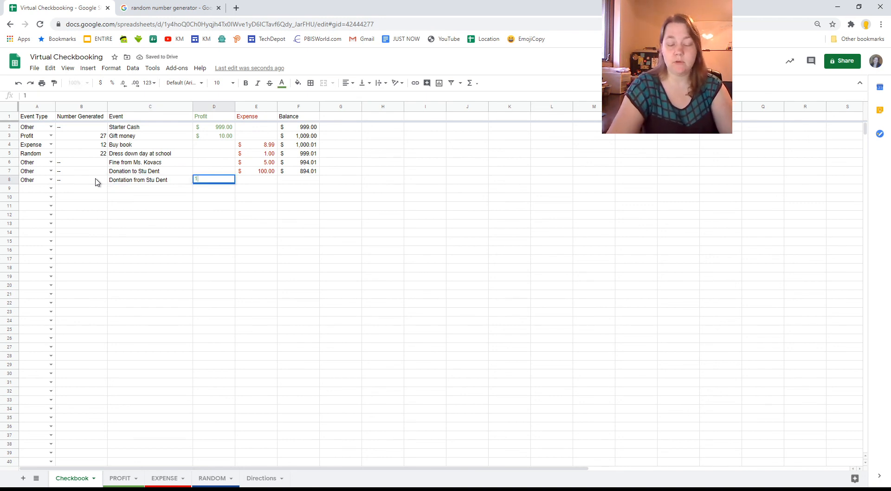
type("00.00")
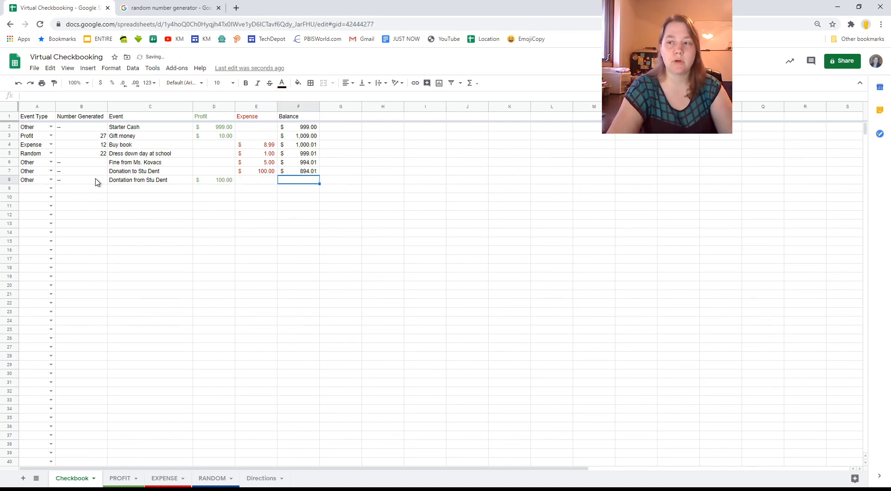
type("99")
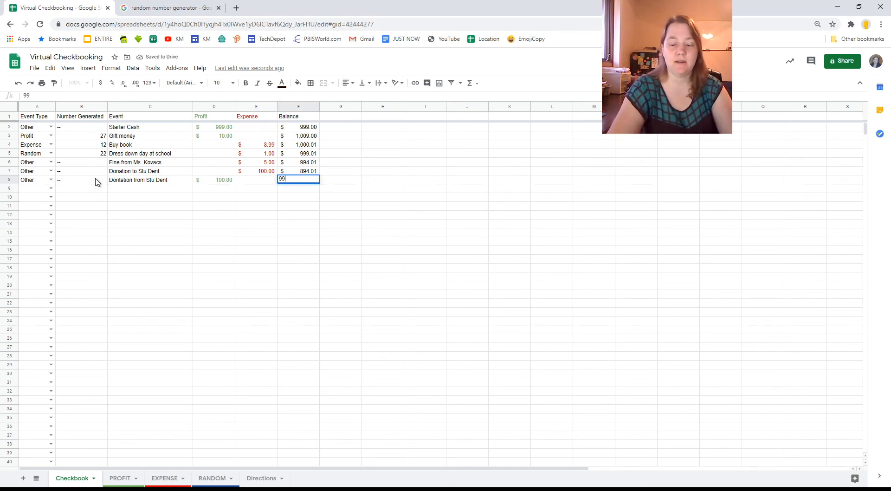
key("Enter")
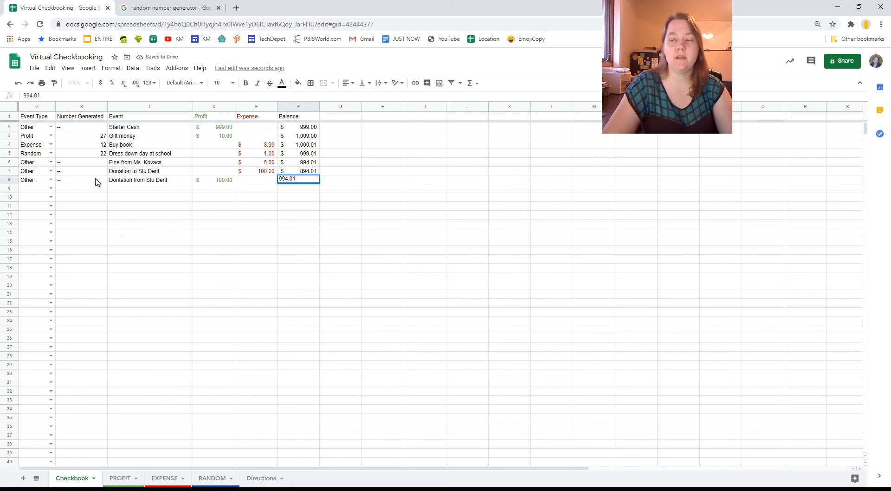